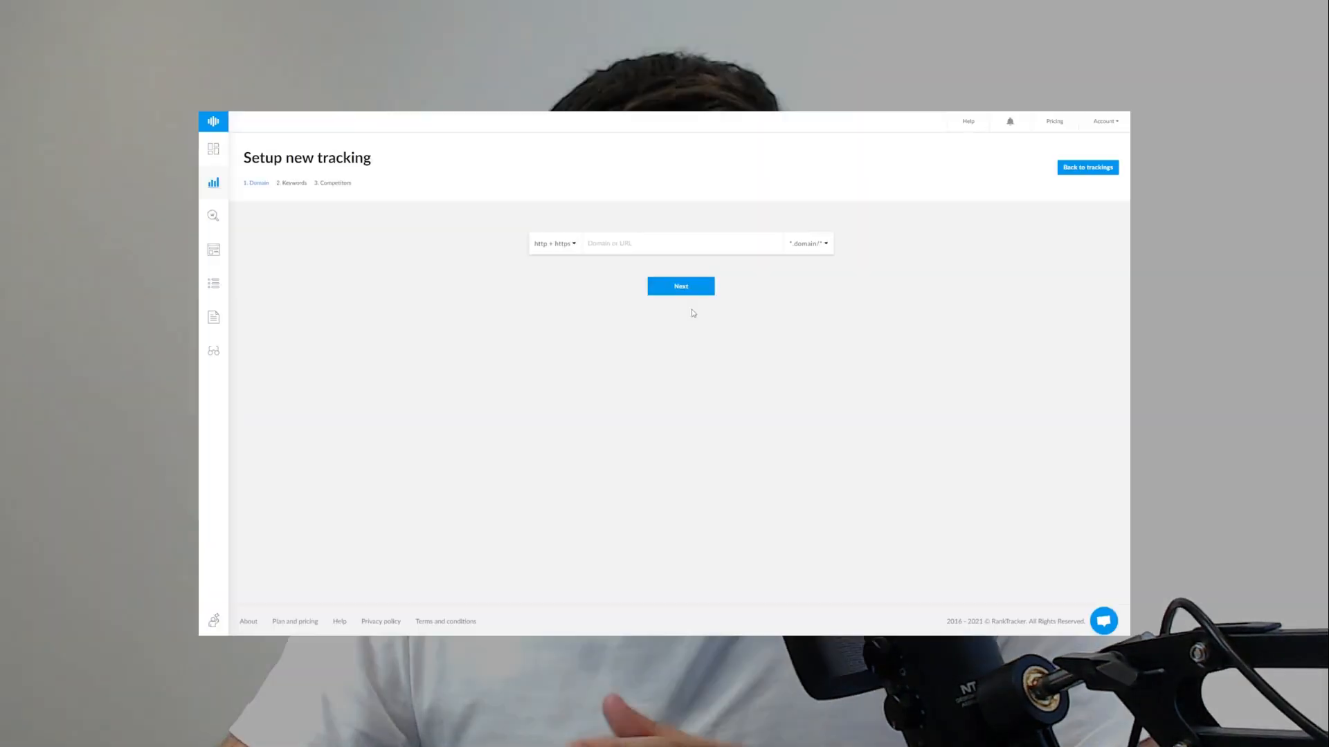
- Step through the new tracking setup from domain to keywords to competitors and finish
click(680, 286)
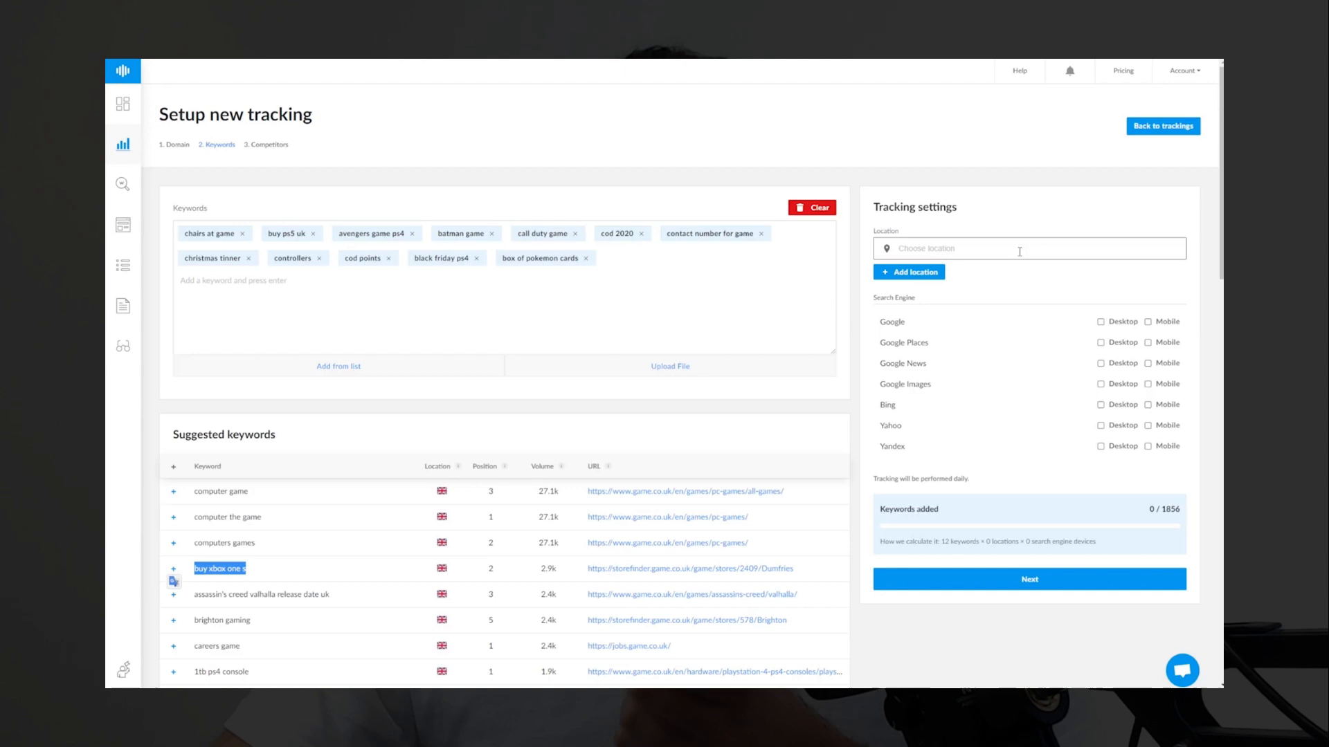
click(1029, 578)
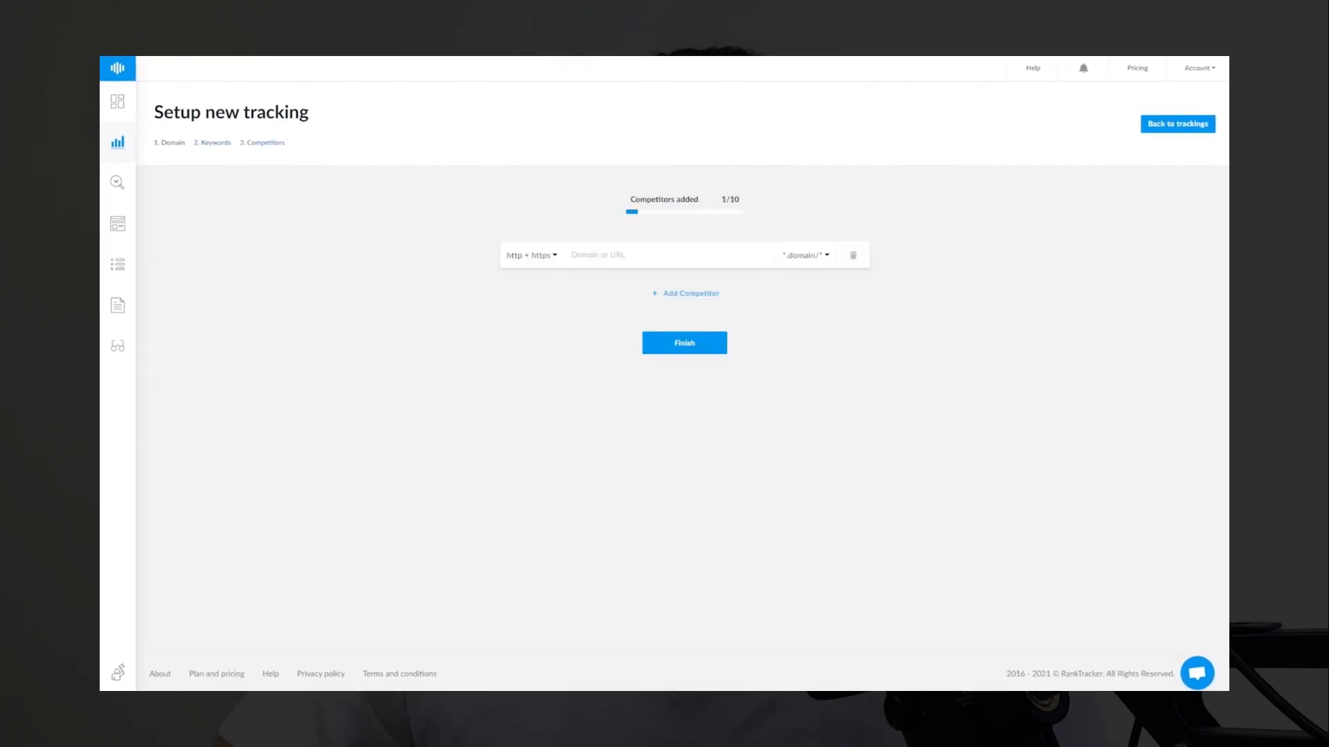
click(684, 343)
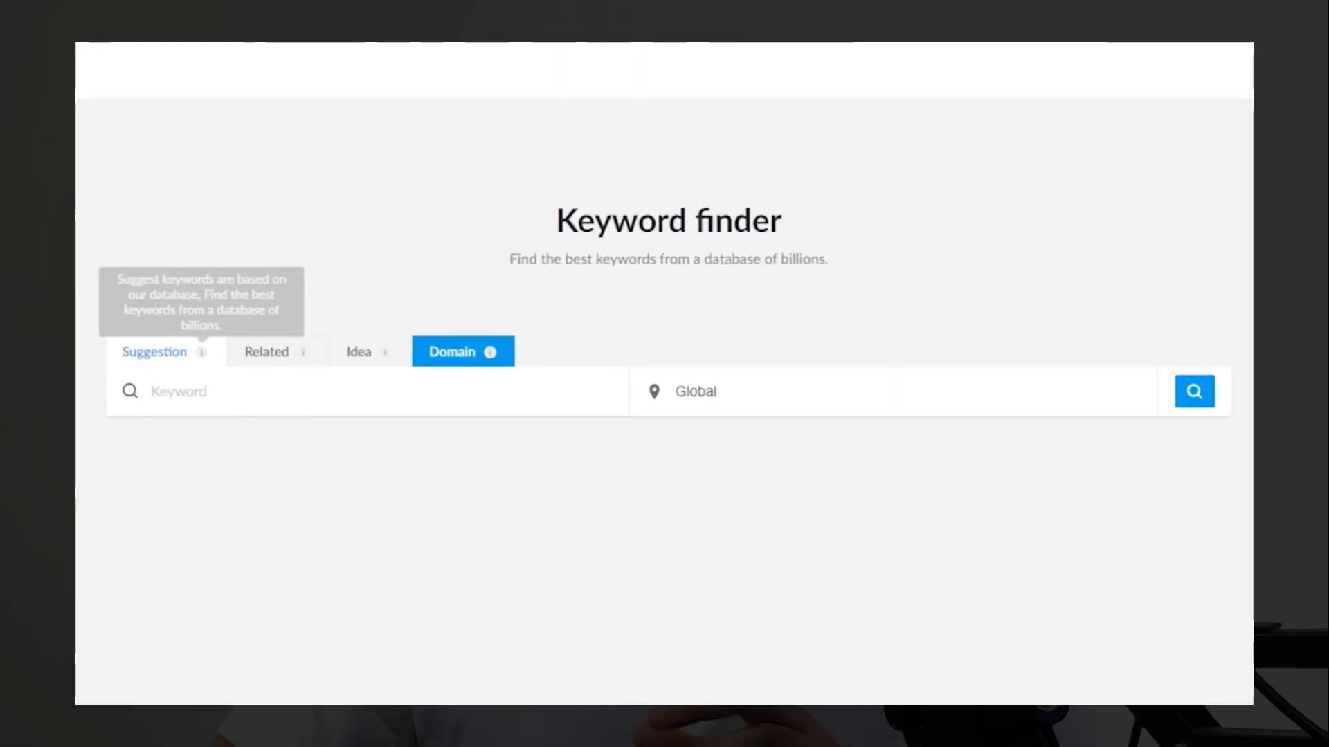
- Run a SERP check for 'ps5 games' to see United States desktop results and difficulty
click(762, 392)
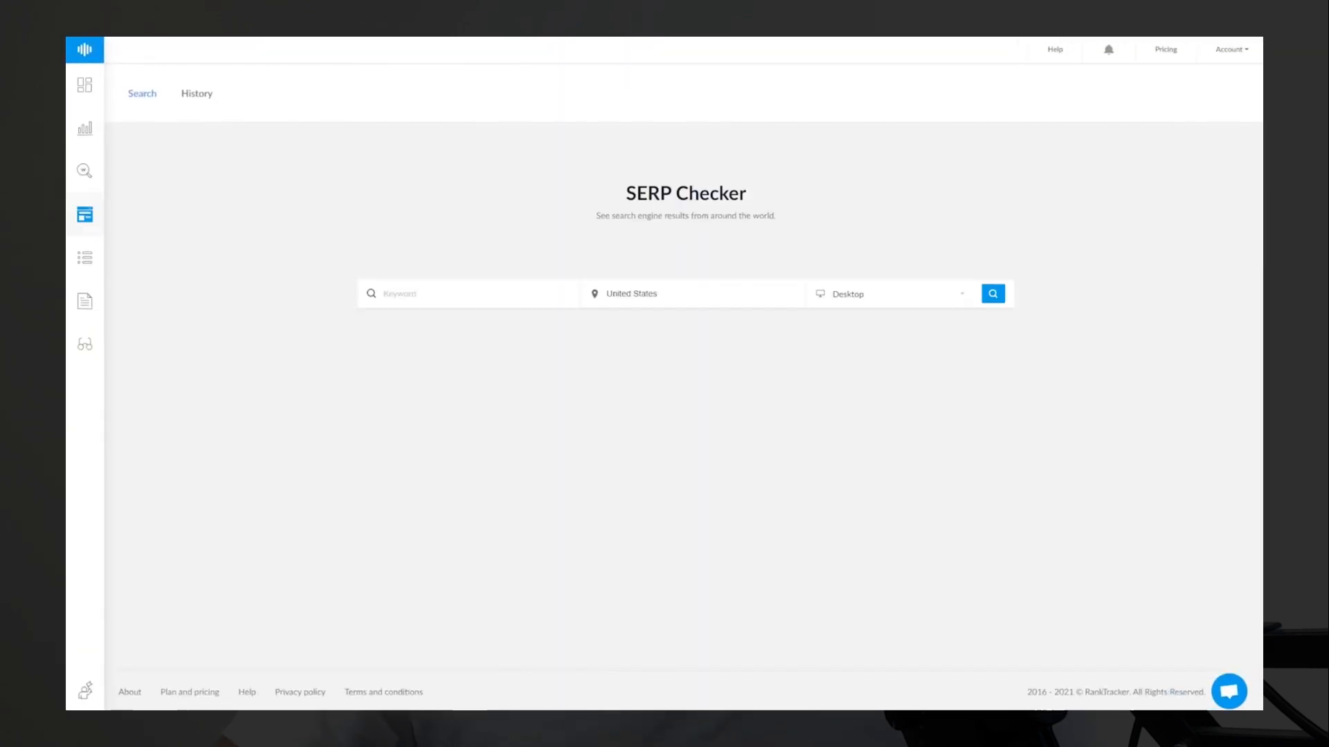
text(ps5)
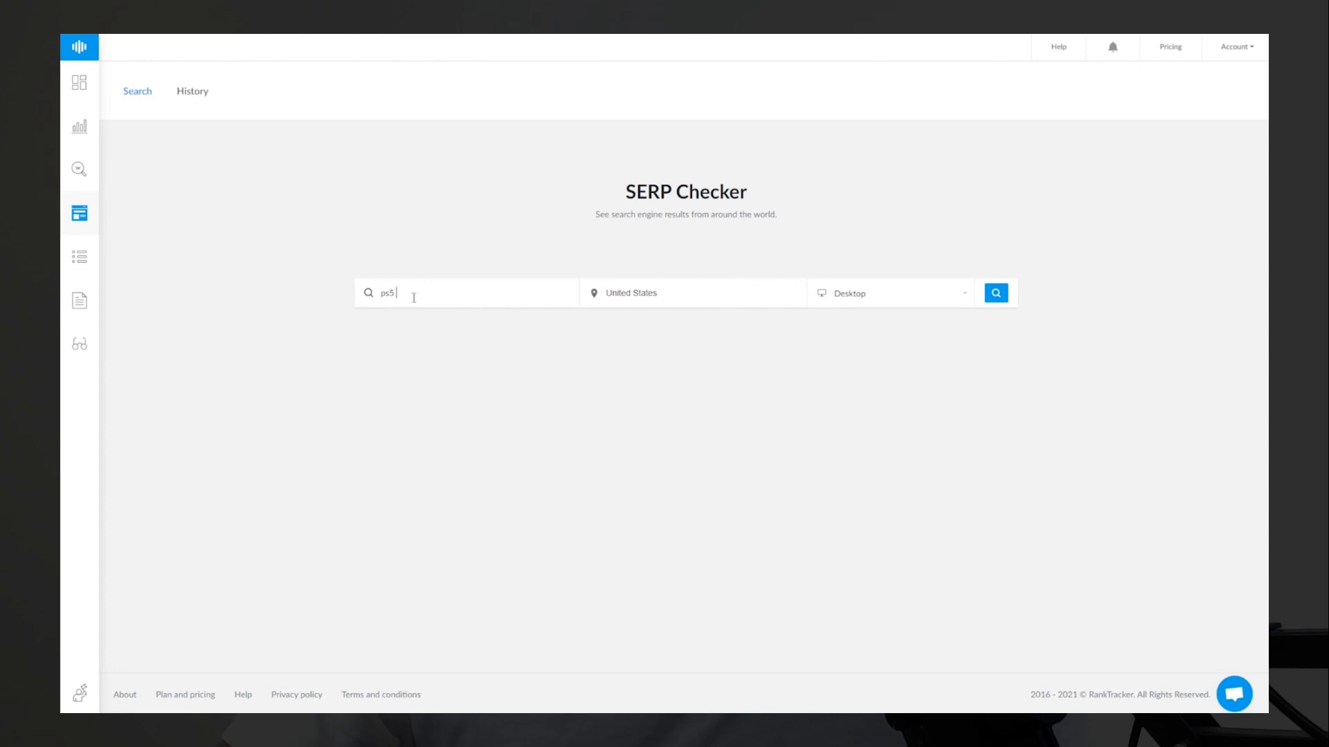
click(995, 292)
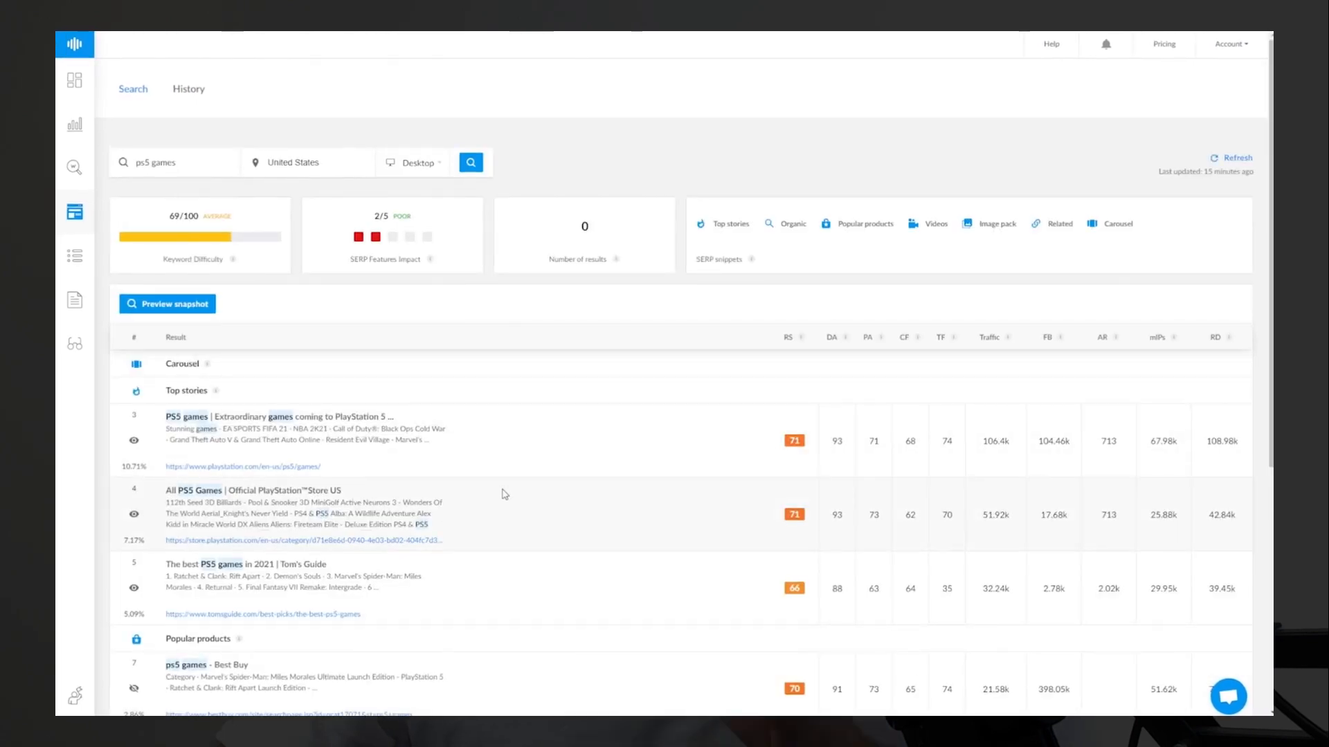
click(69, 255)
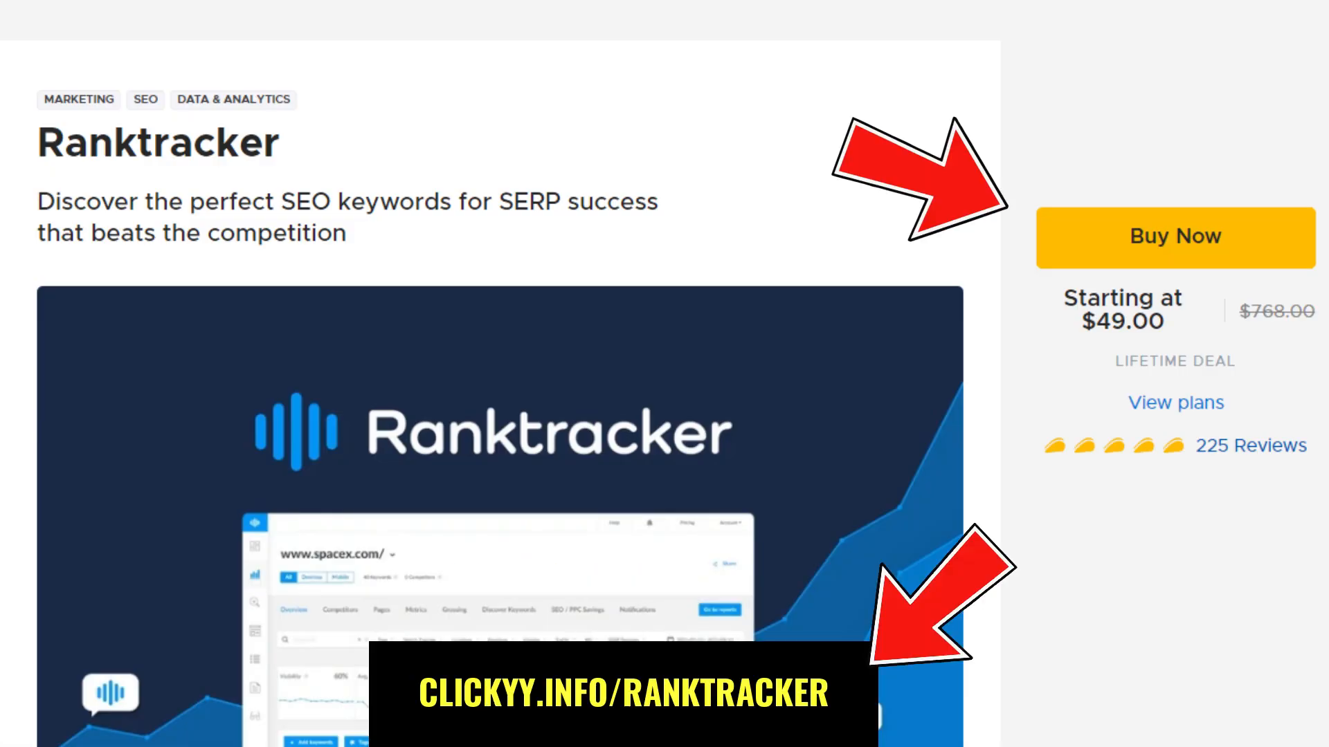
scroll(down, 3)
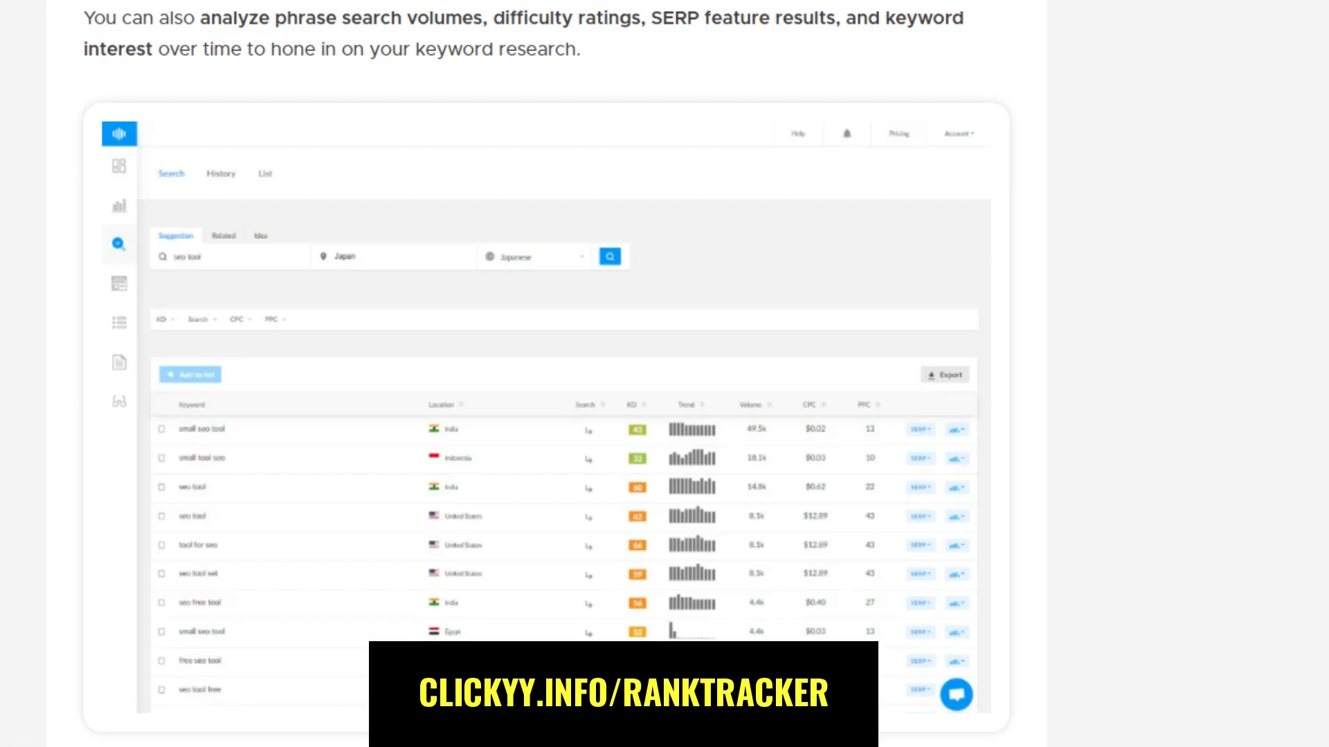
scroll(down, 3)
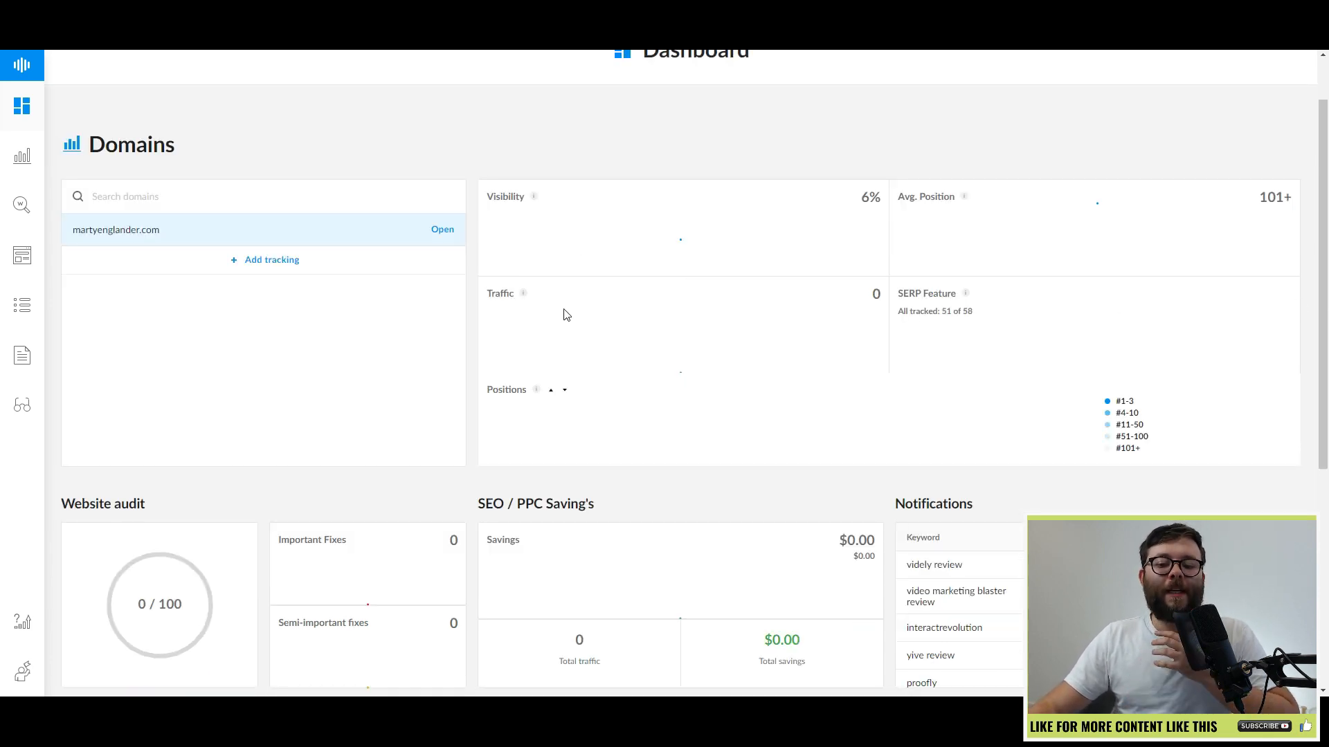
- Scroll down through the Dashboard overview
scroll(down, 3)
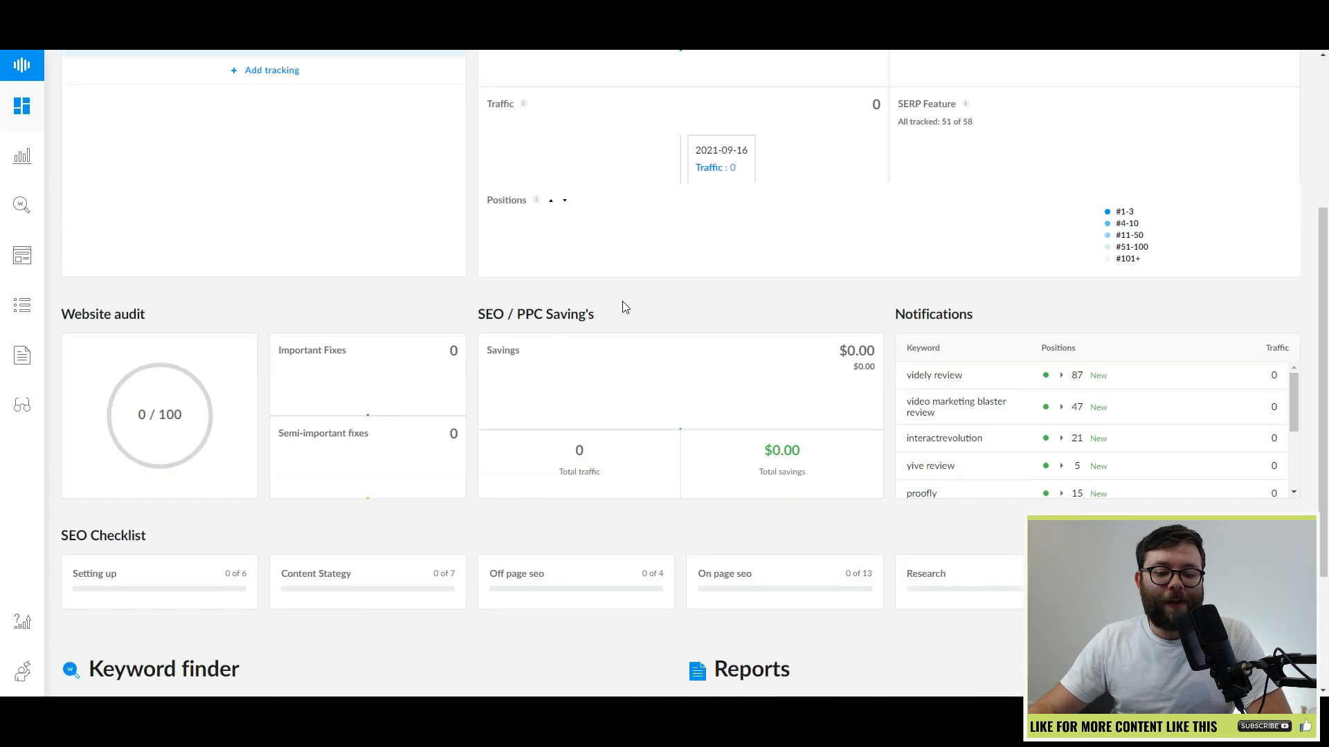
scroll(down, 3)
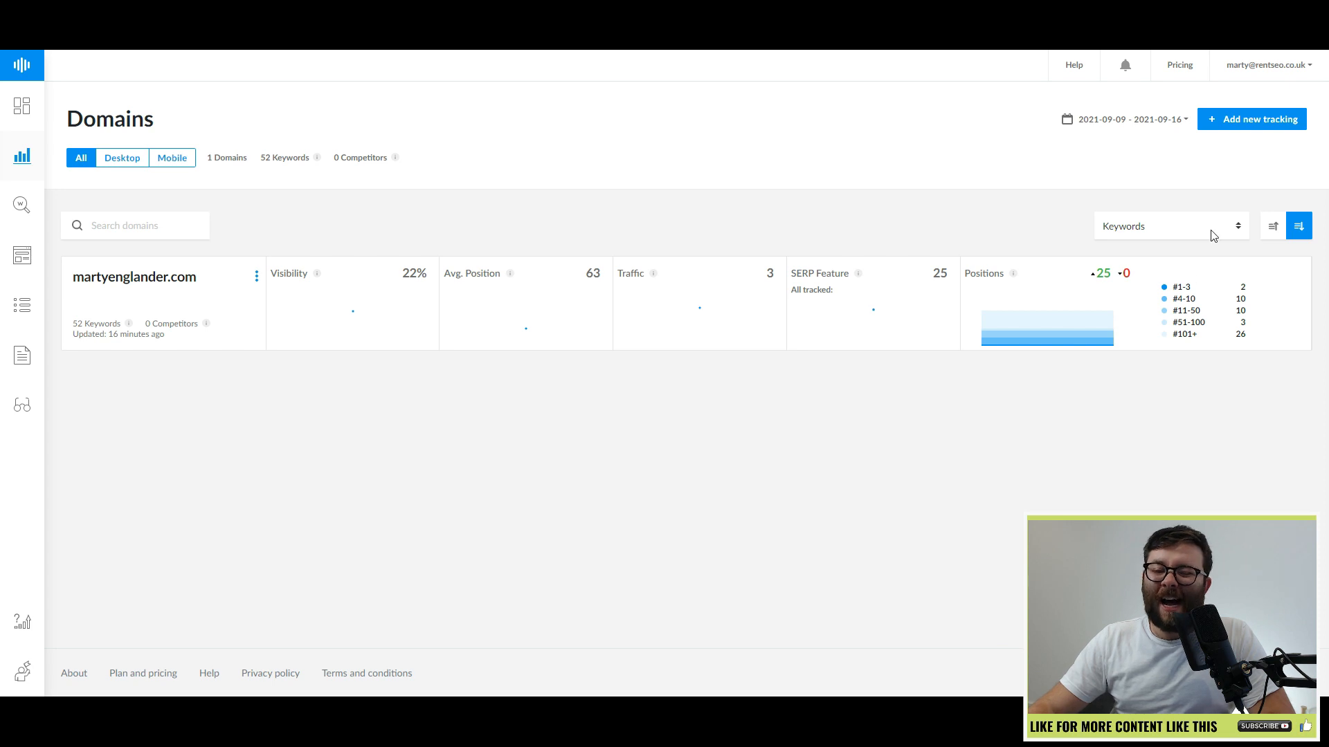
- Add tracking for tuberankings.com with suggested keywords muncheye, munch eye and muncheye affiliate
click(1252, 118)
text(tuberankings.com)
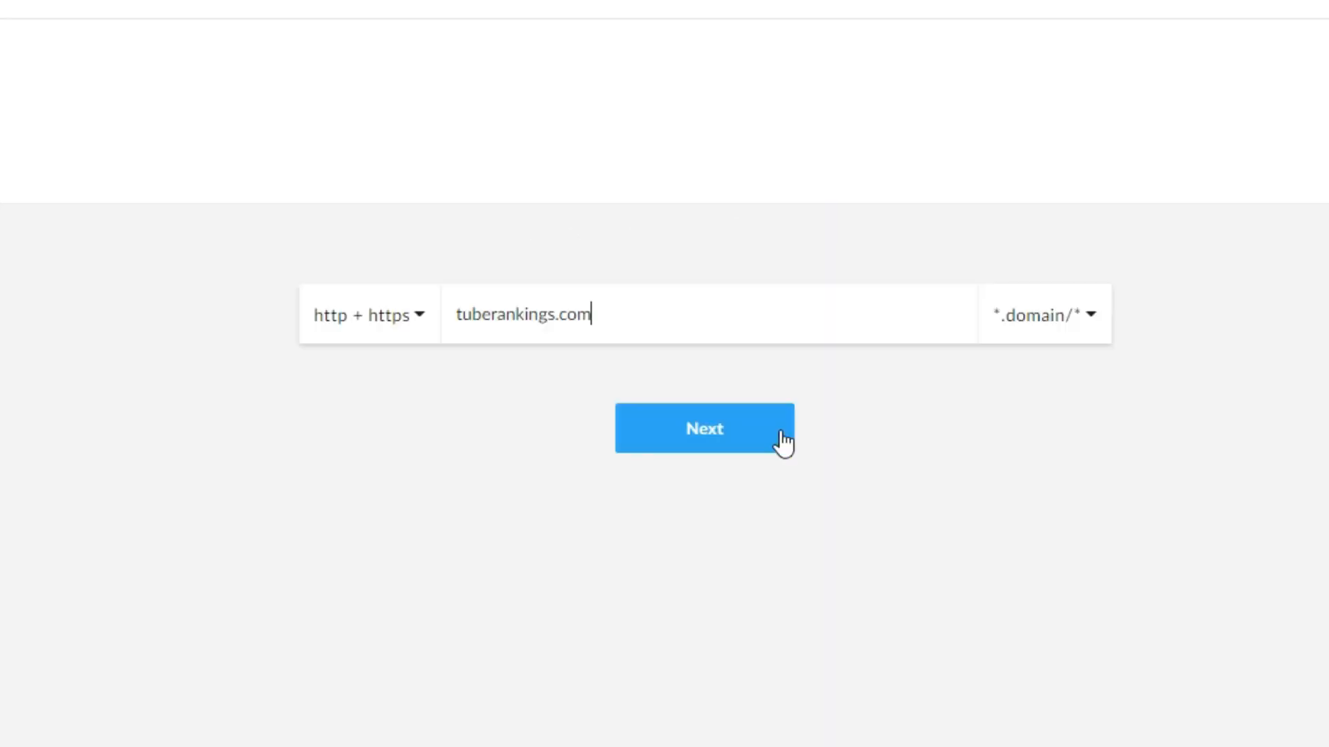
click(703, 427)
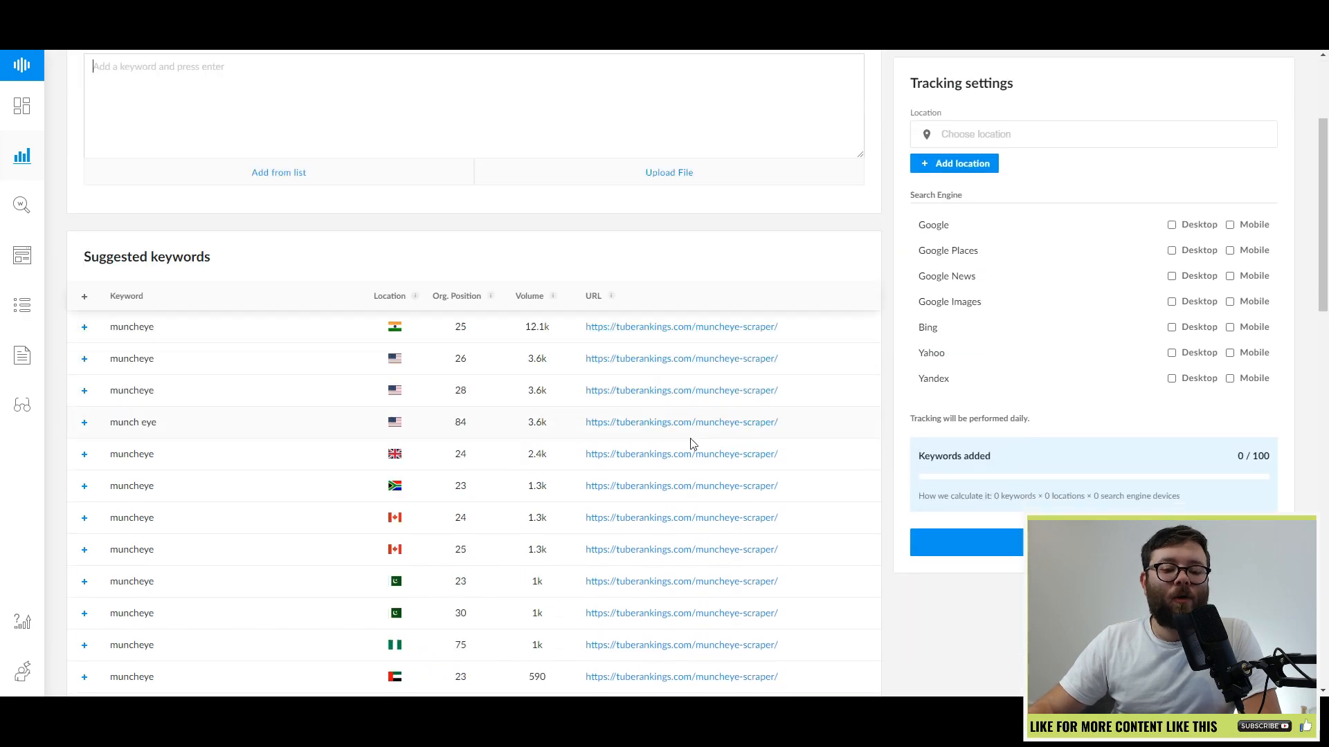
scroll(down, 3)
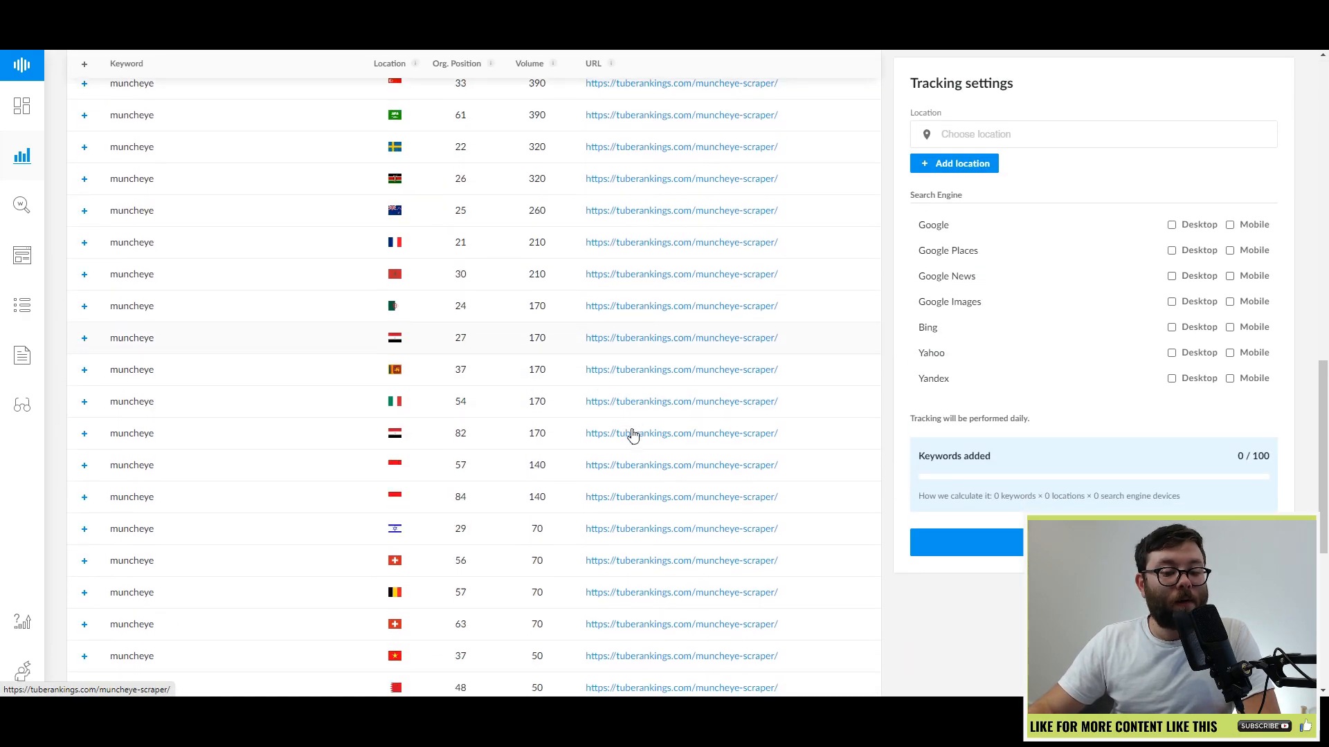
scroll(down, 3)
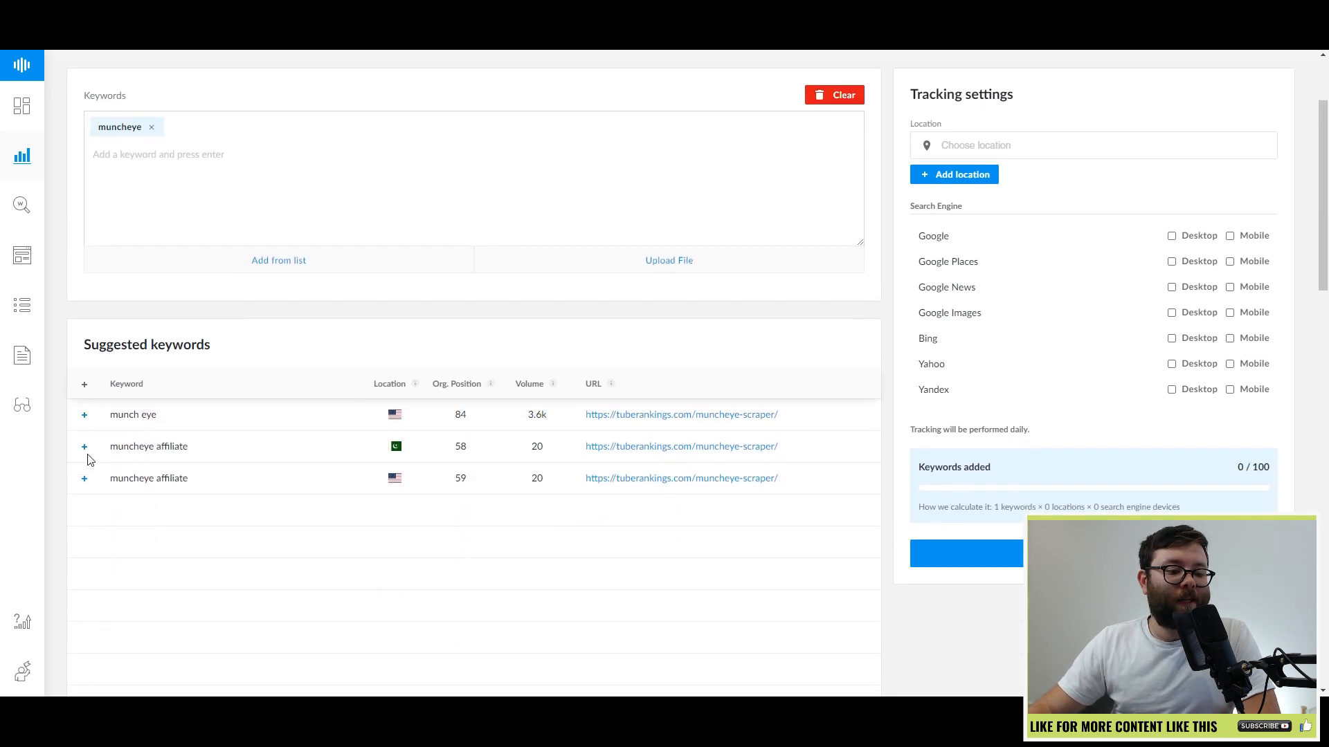
click(83, 414)
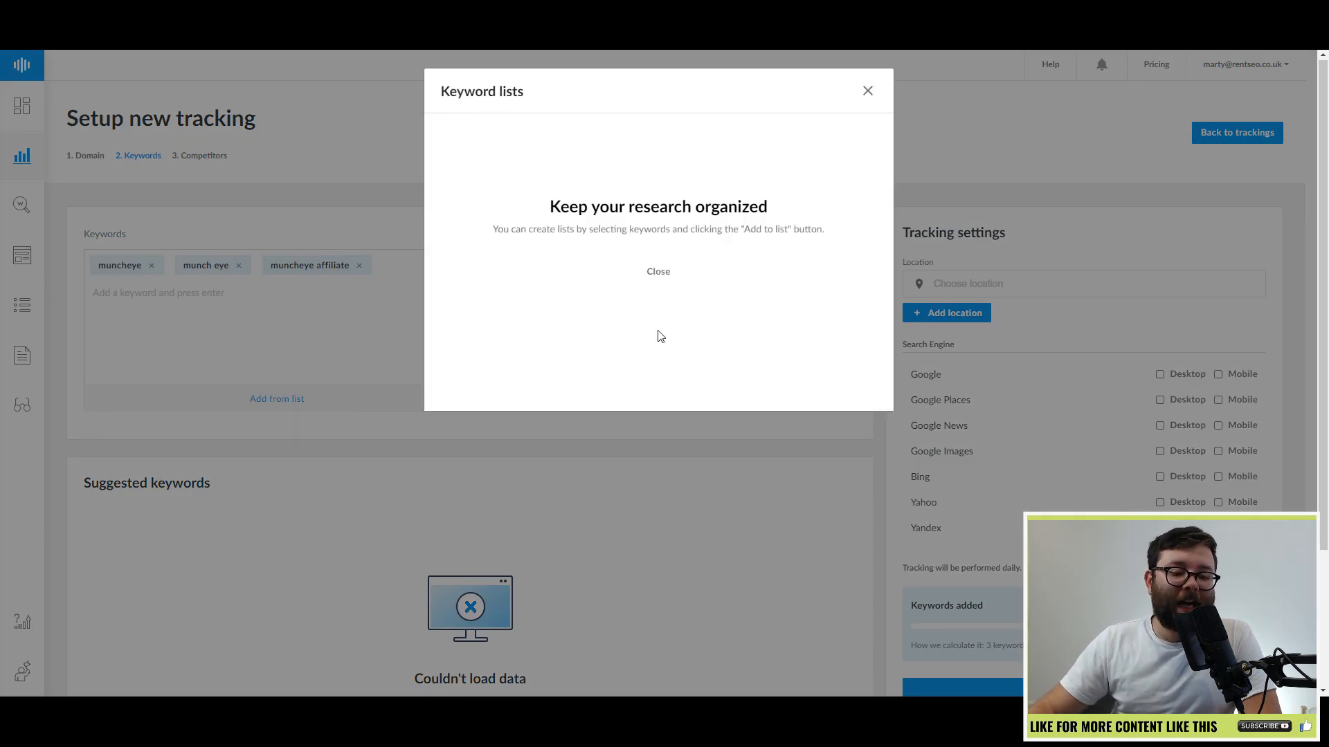
click(658, 271)
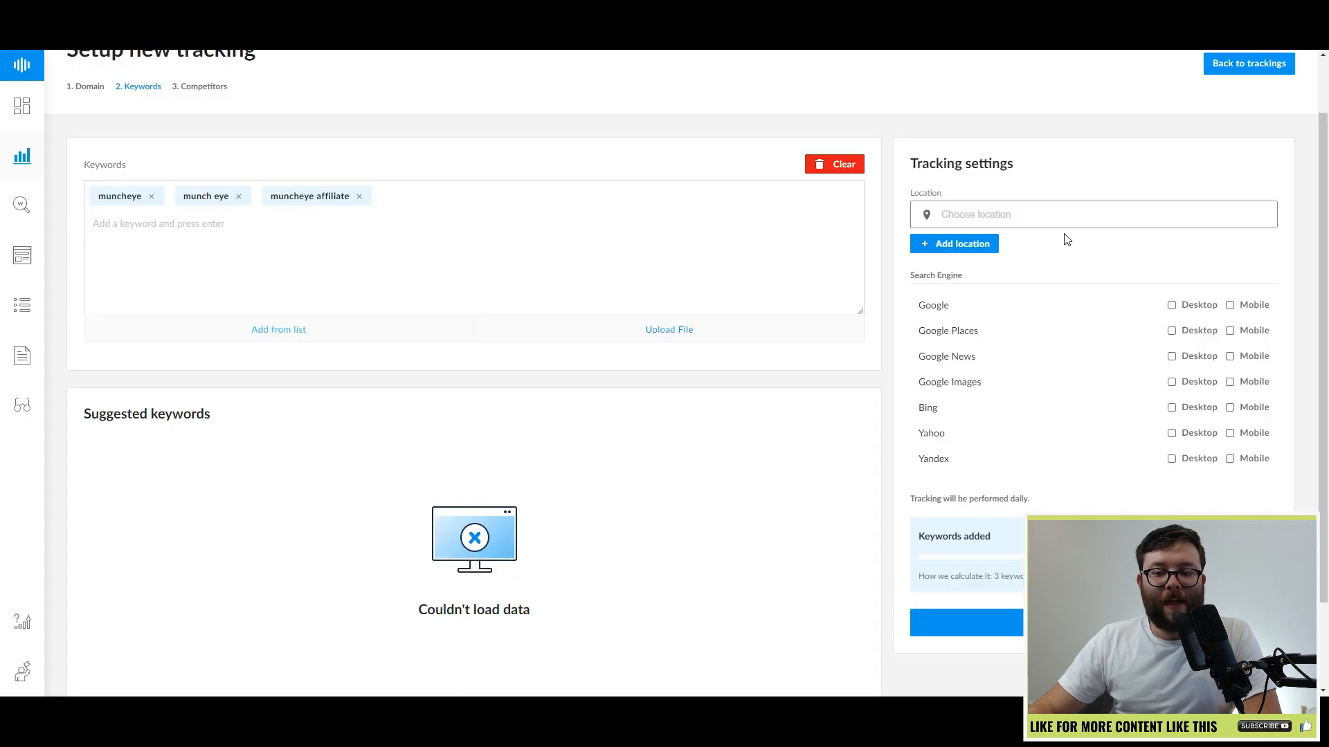
- Track in United Kingdom on Google desktop and mobile, advancing to competitors
click(1094, 214)
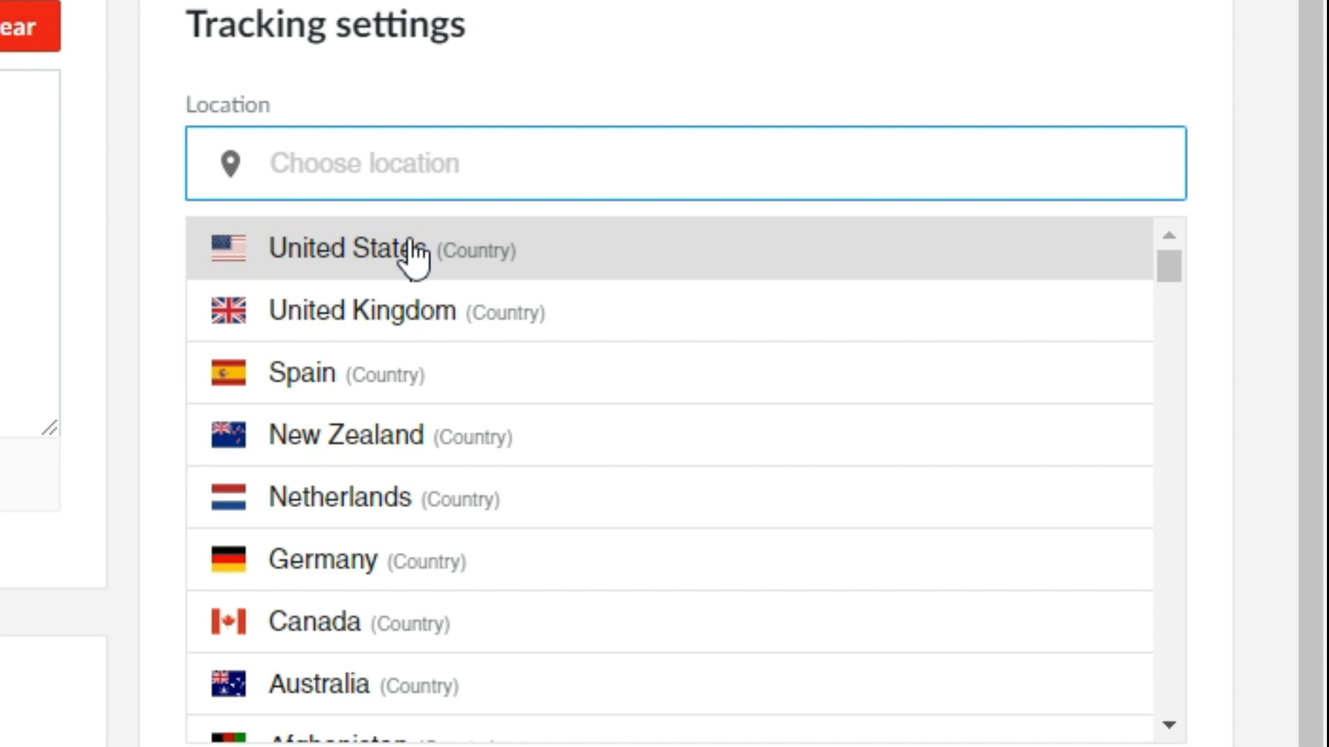
mouse_move(347, 267)
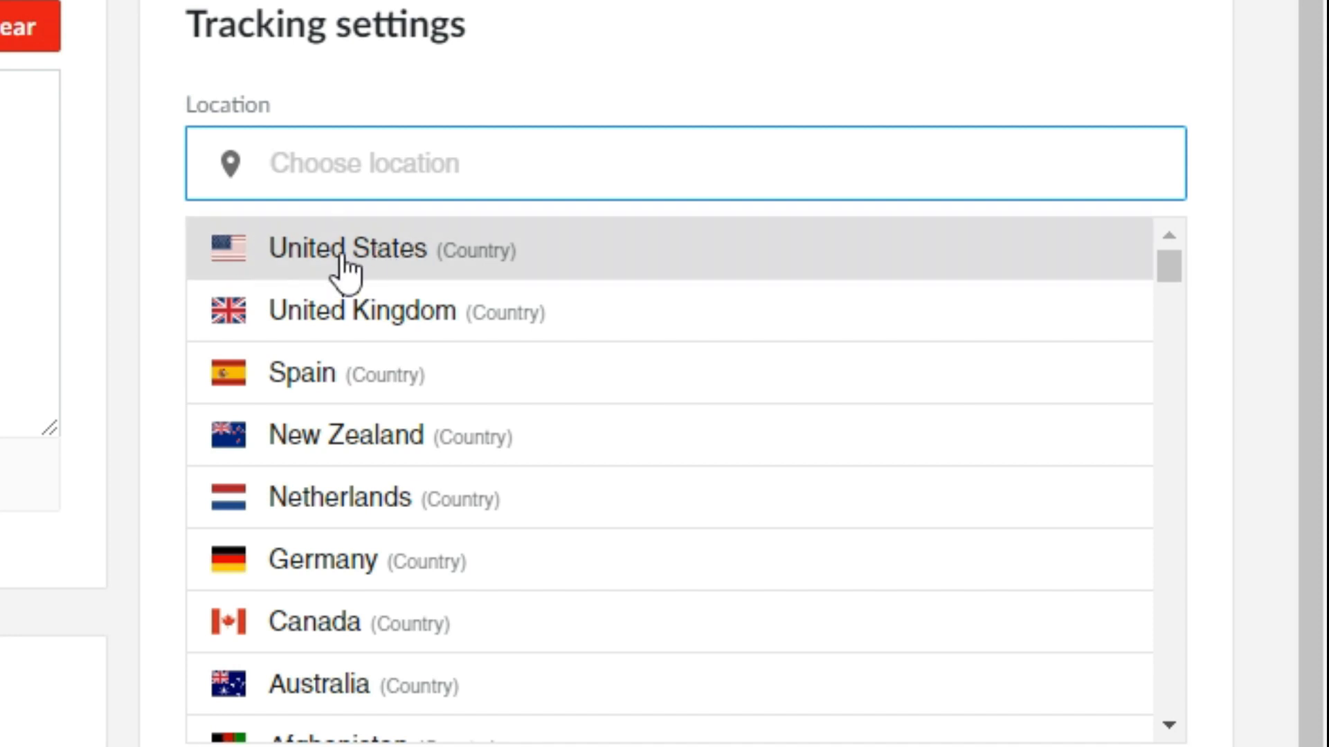
click(347, 249)
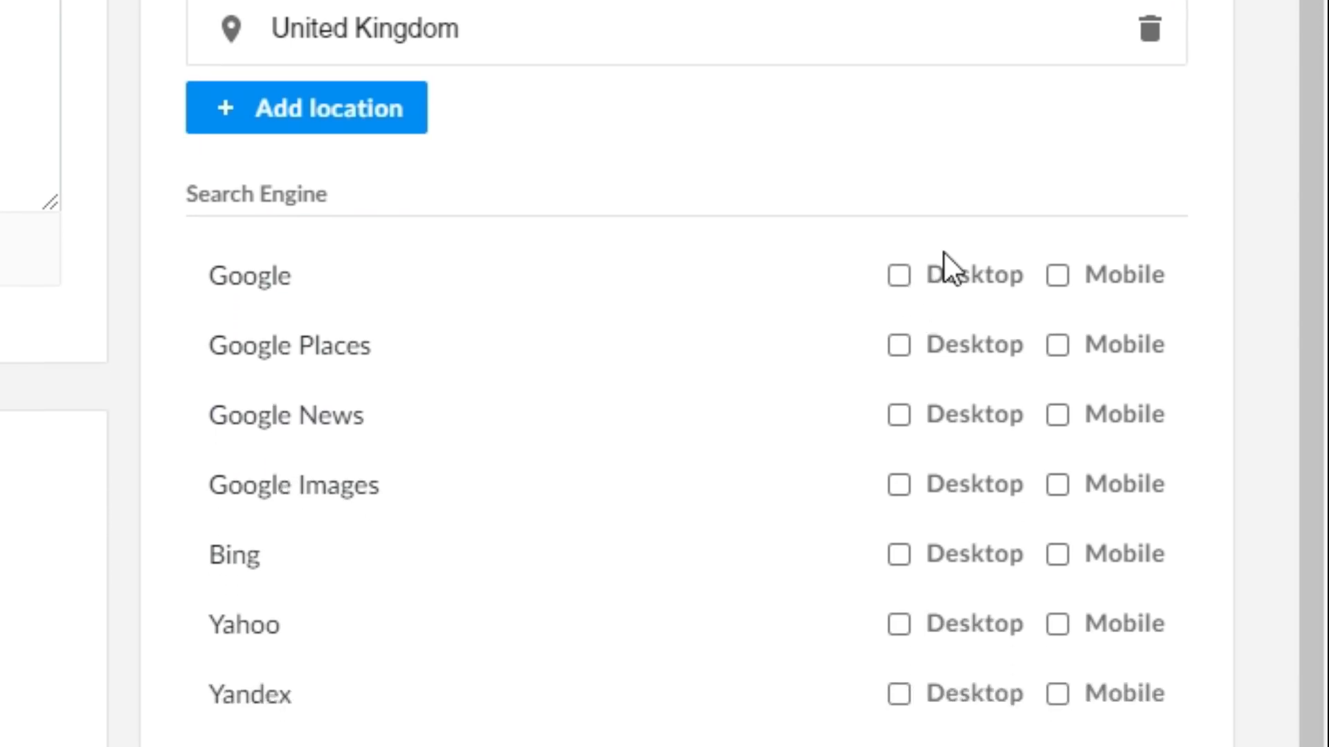
click(898, 275)
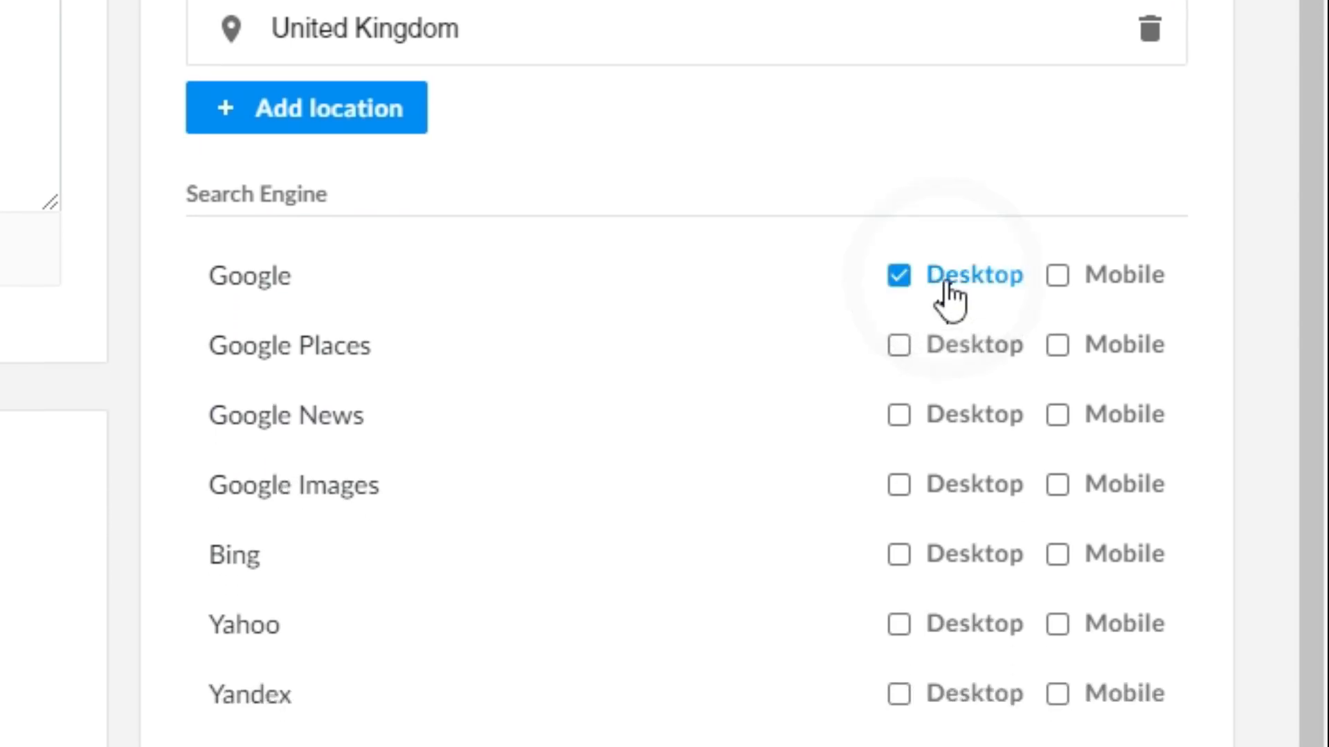
click(1056, 274)
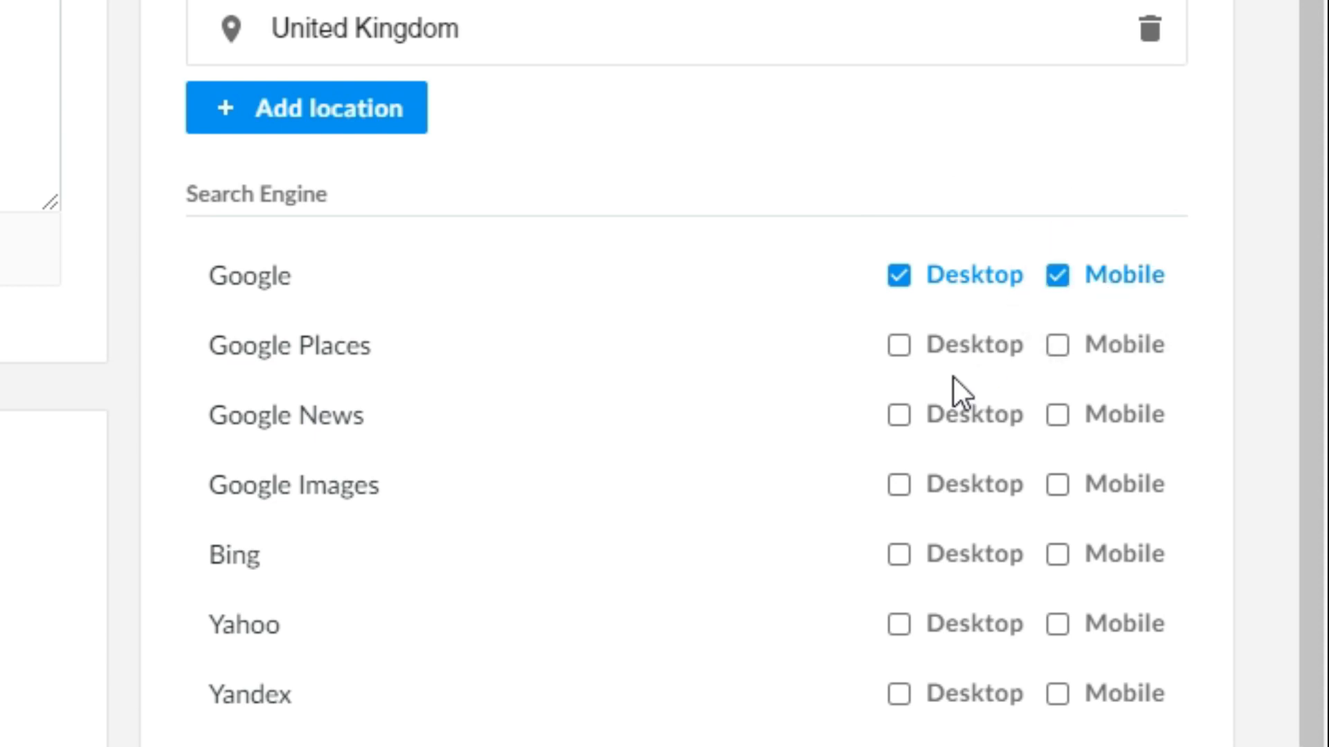
click(898, 483)
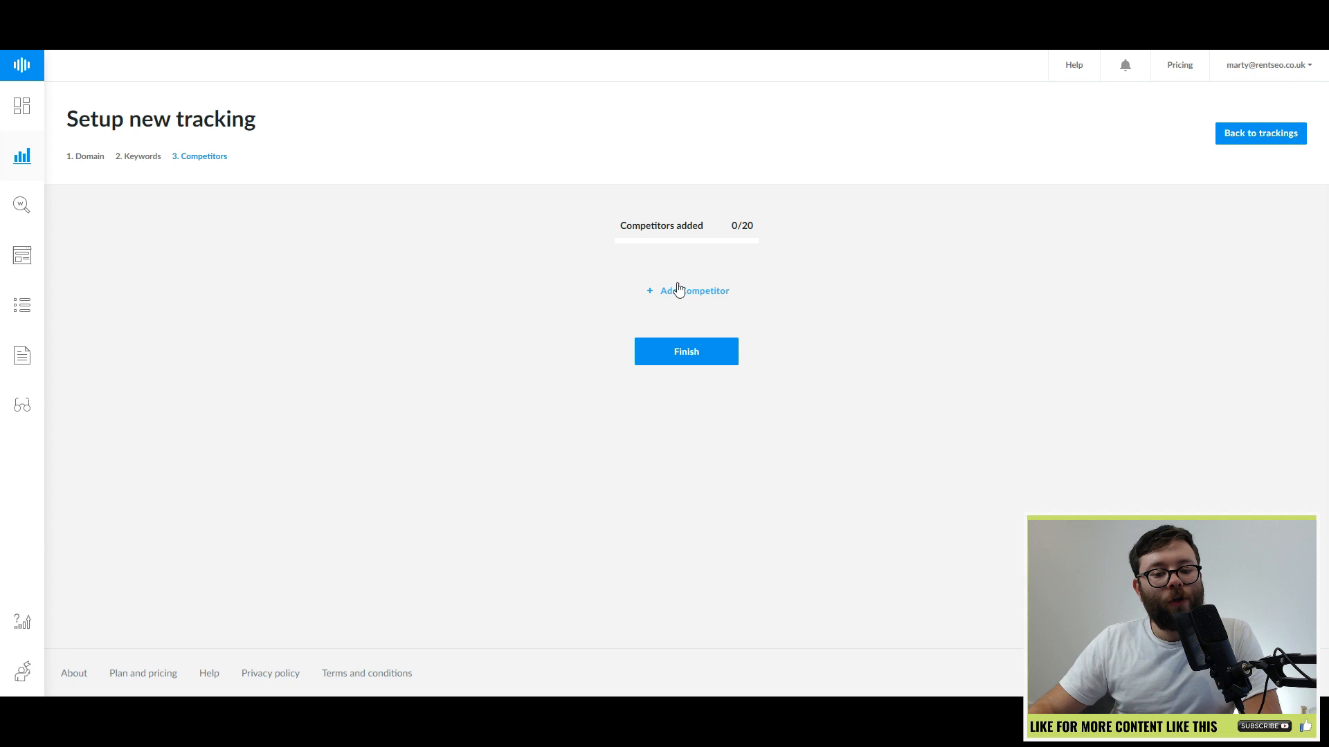
- Add youtube.com as a competitor and finish the tuberankings.com tracking setup
click(686, 290)
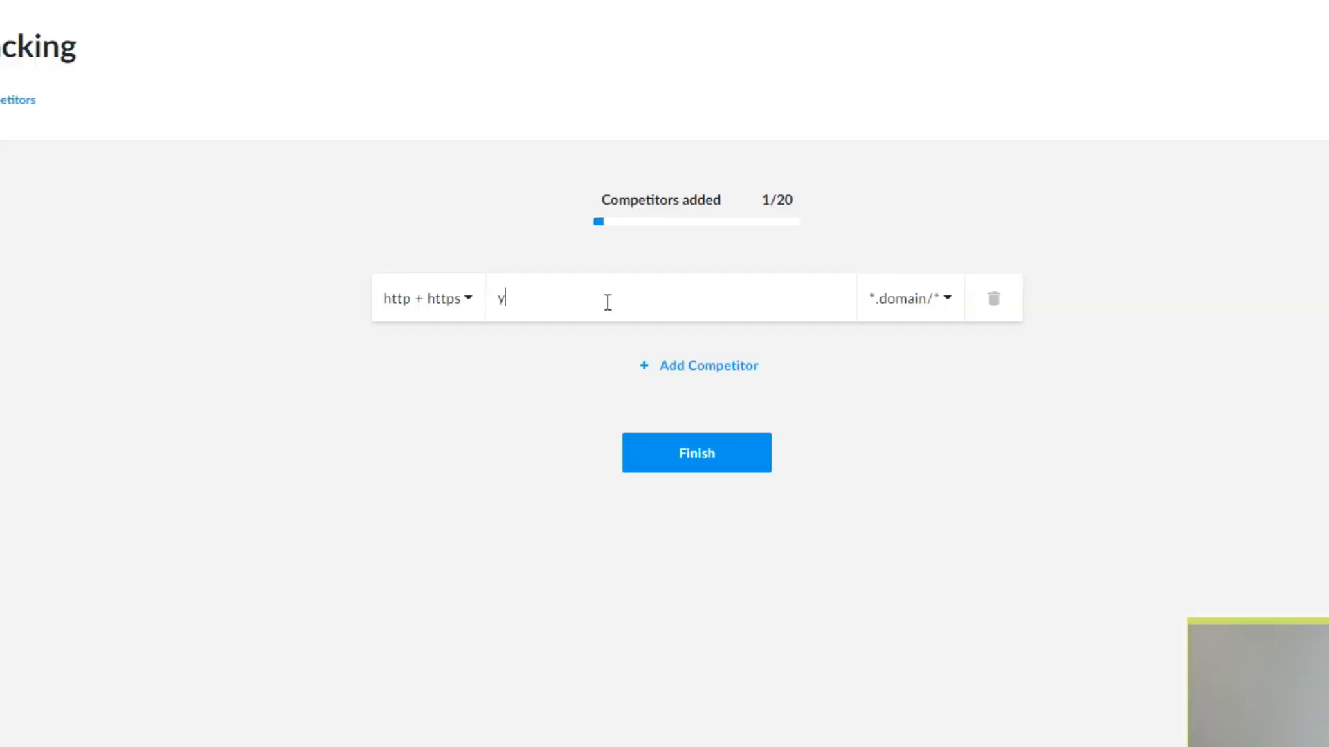
click(686, 401)
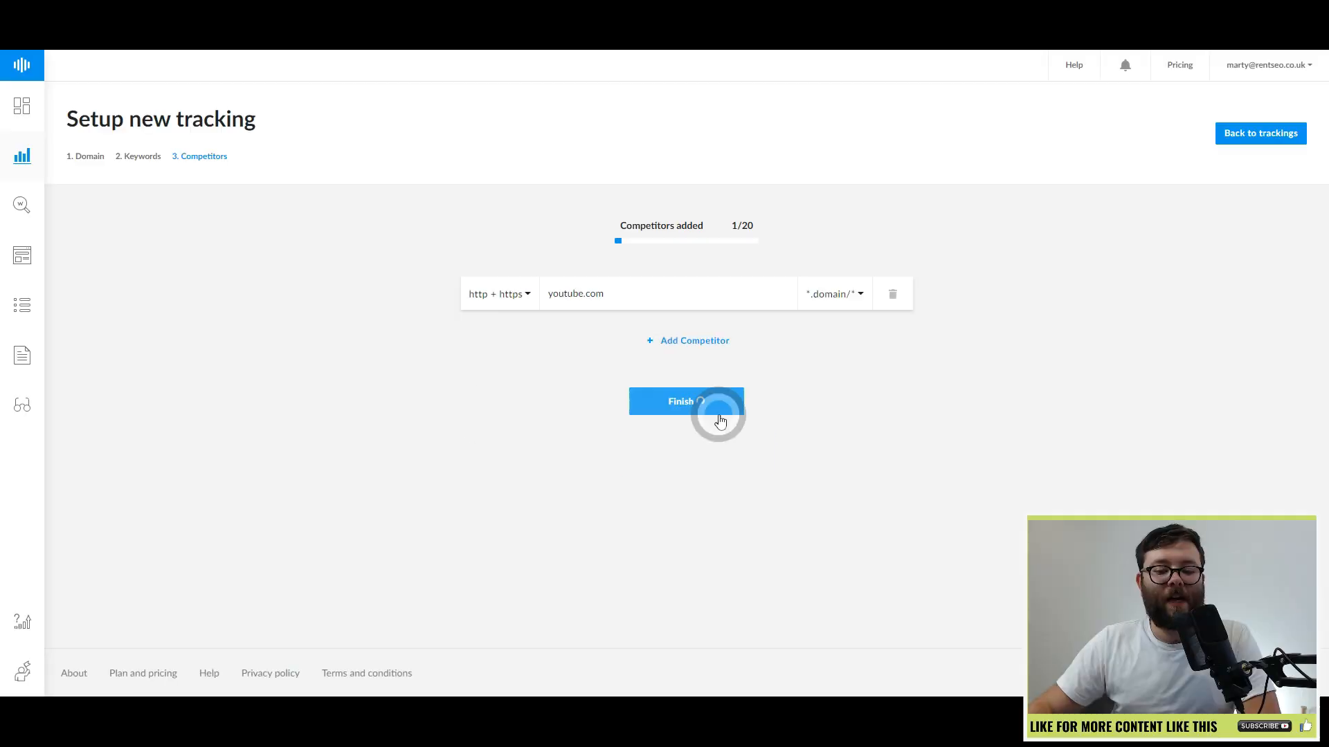
click(686, 401)
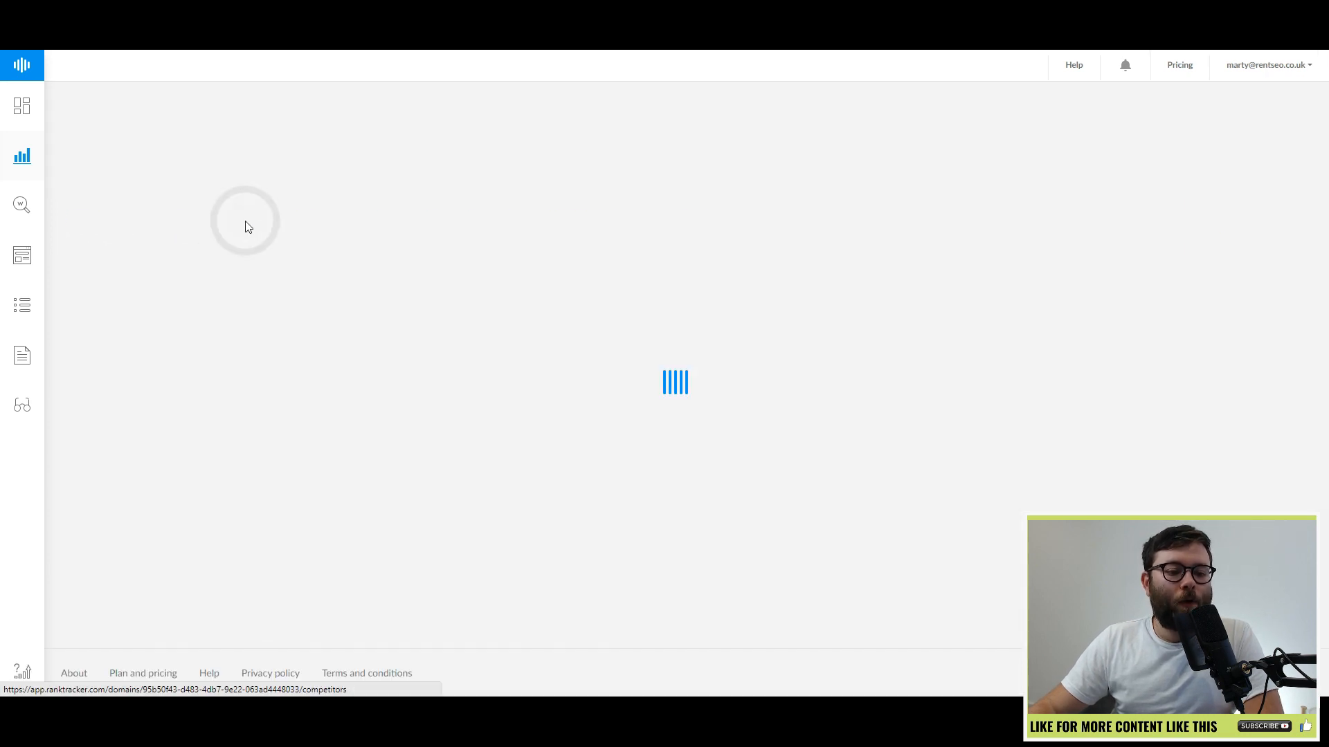
- Review muncheye's ranking history and SERP features, then download rankings as Excel
click(245, 218)
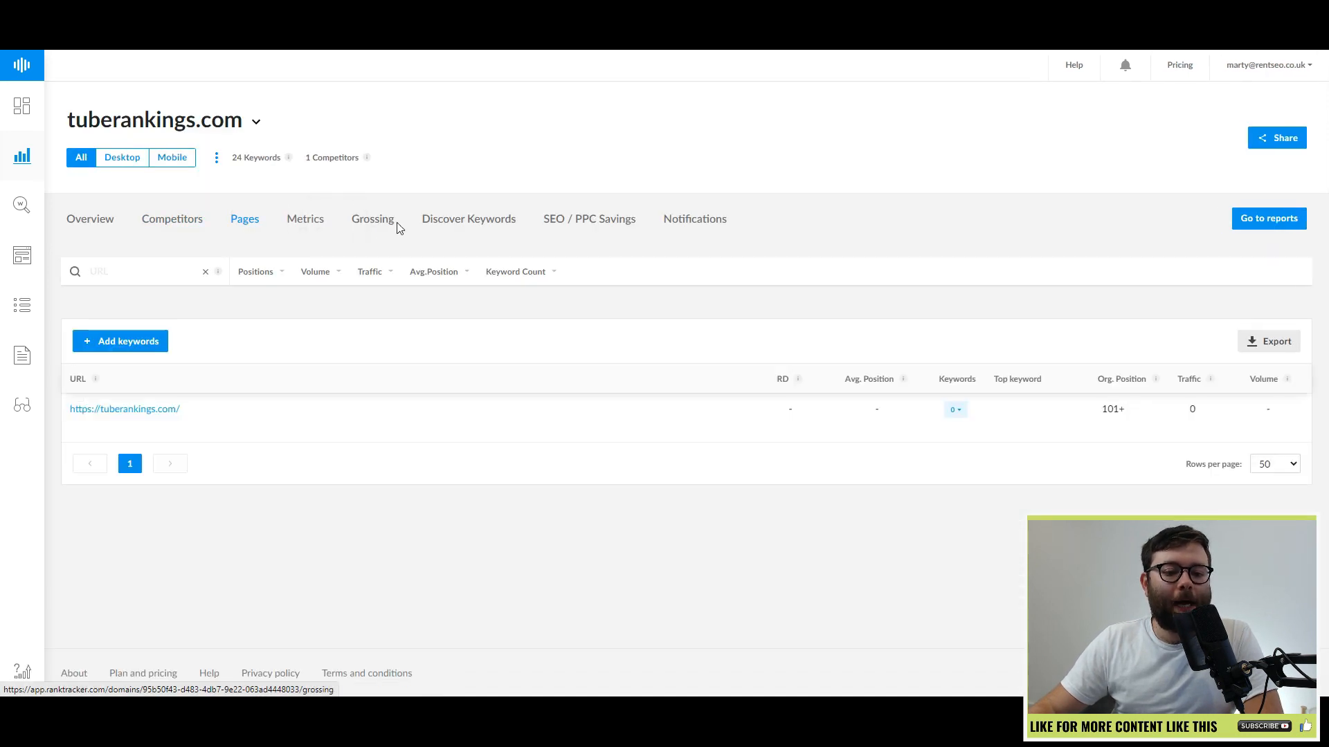
click(89, 218)
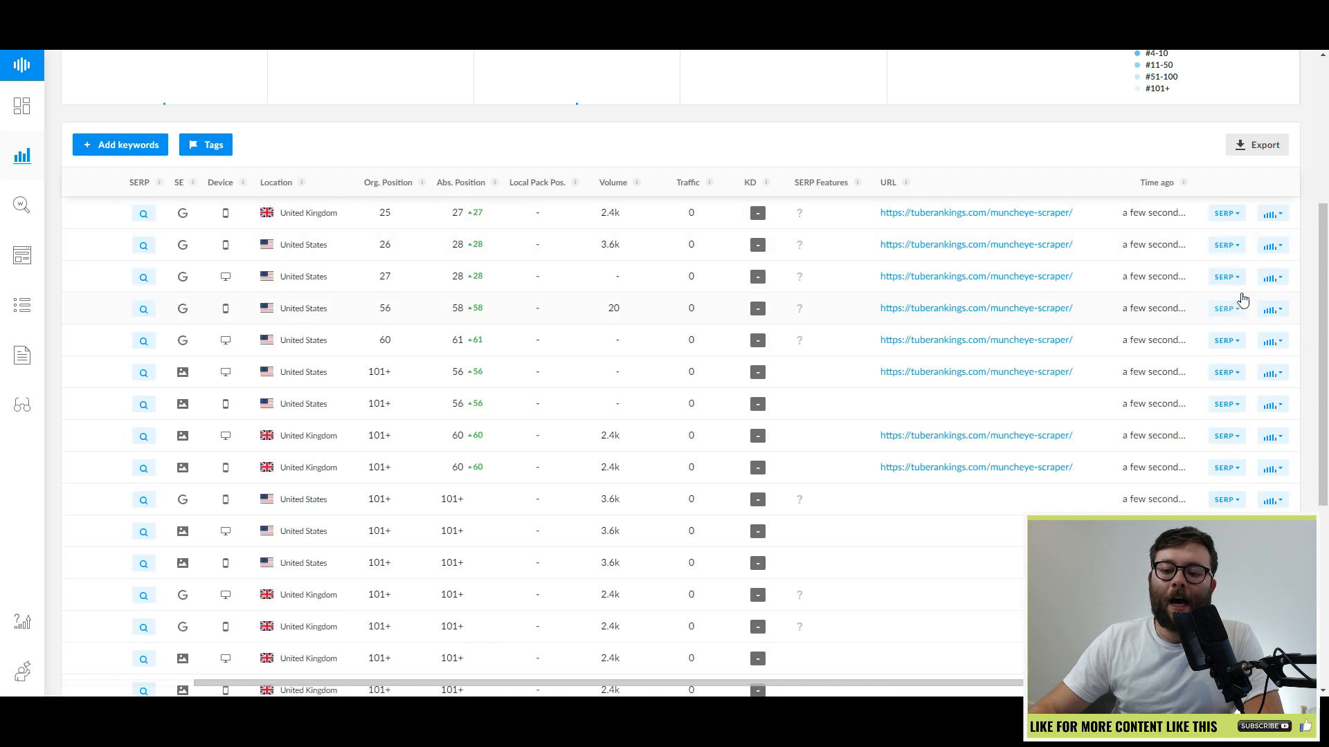
click(1272, 213)
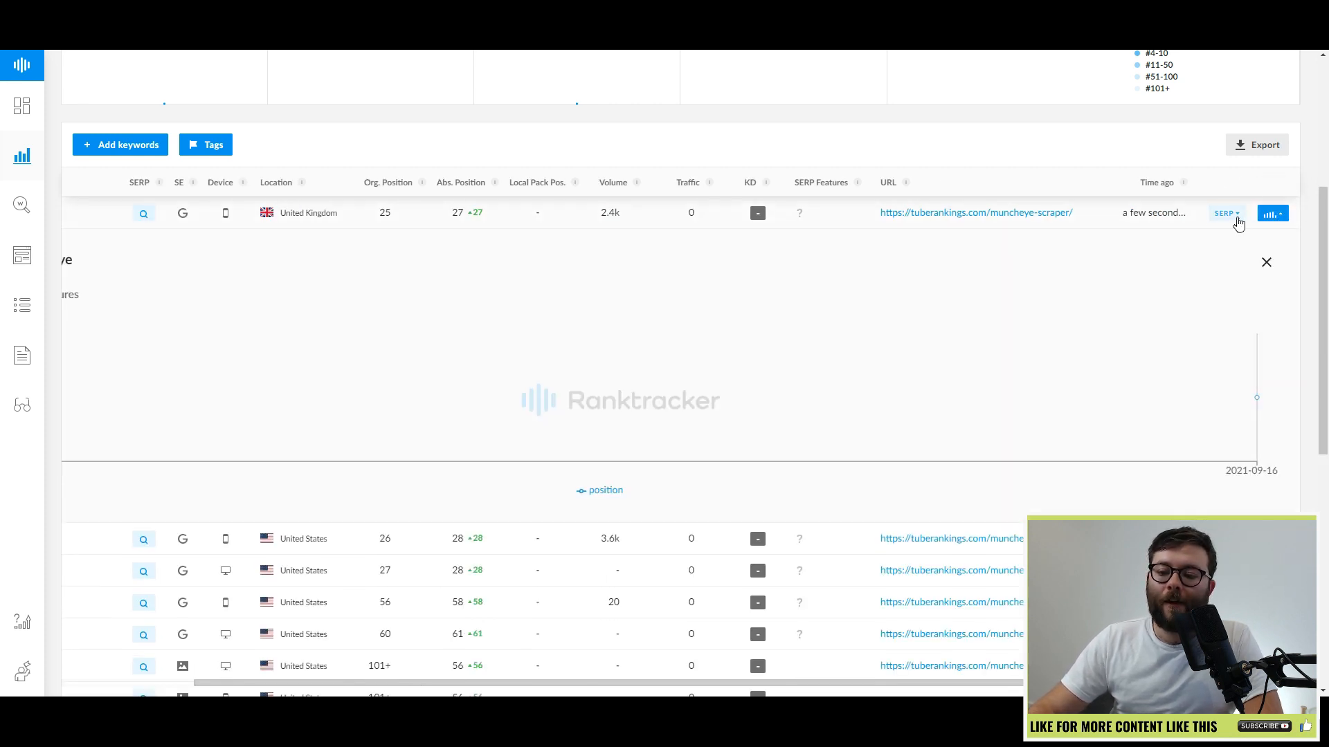
click(1223, 212)
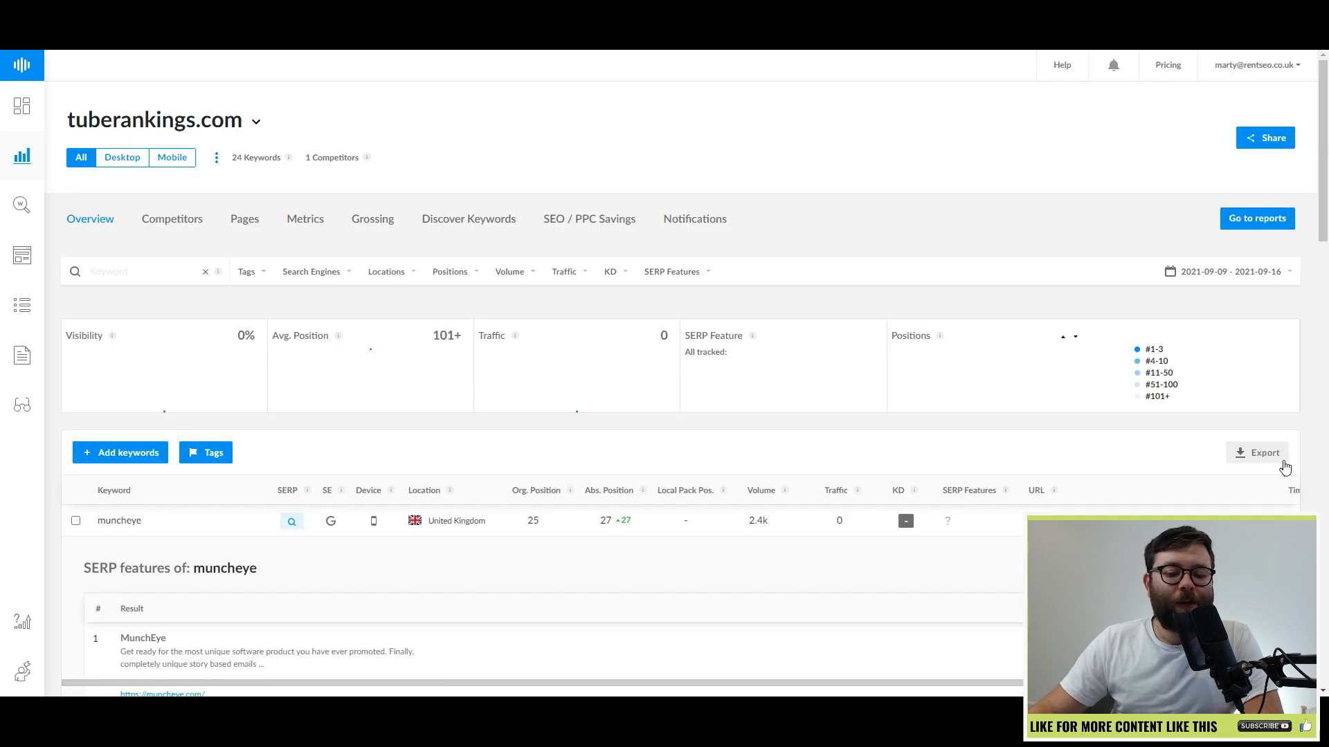
click(1264, 452)
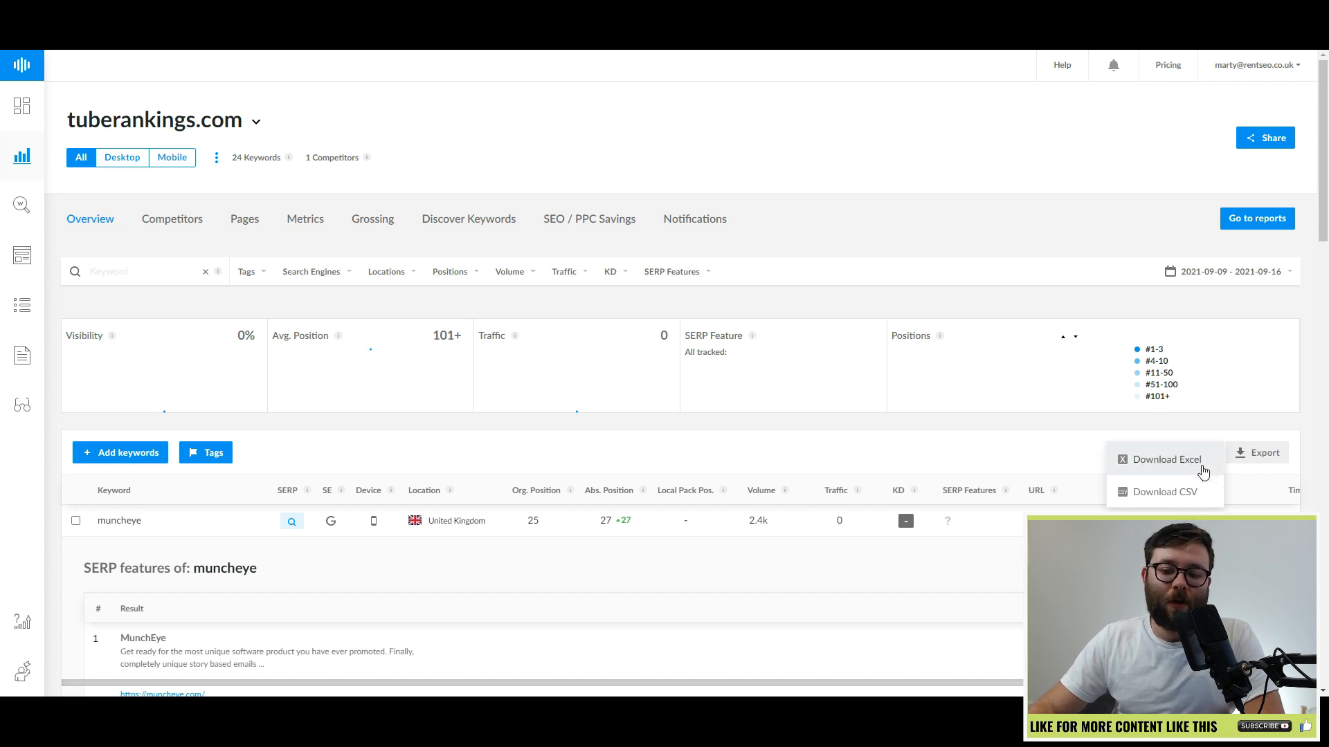
click(510, 271)
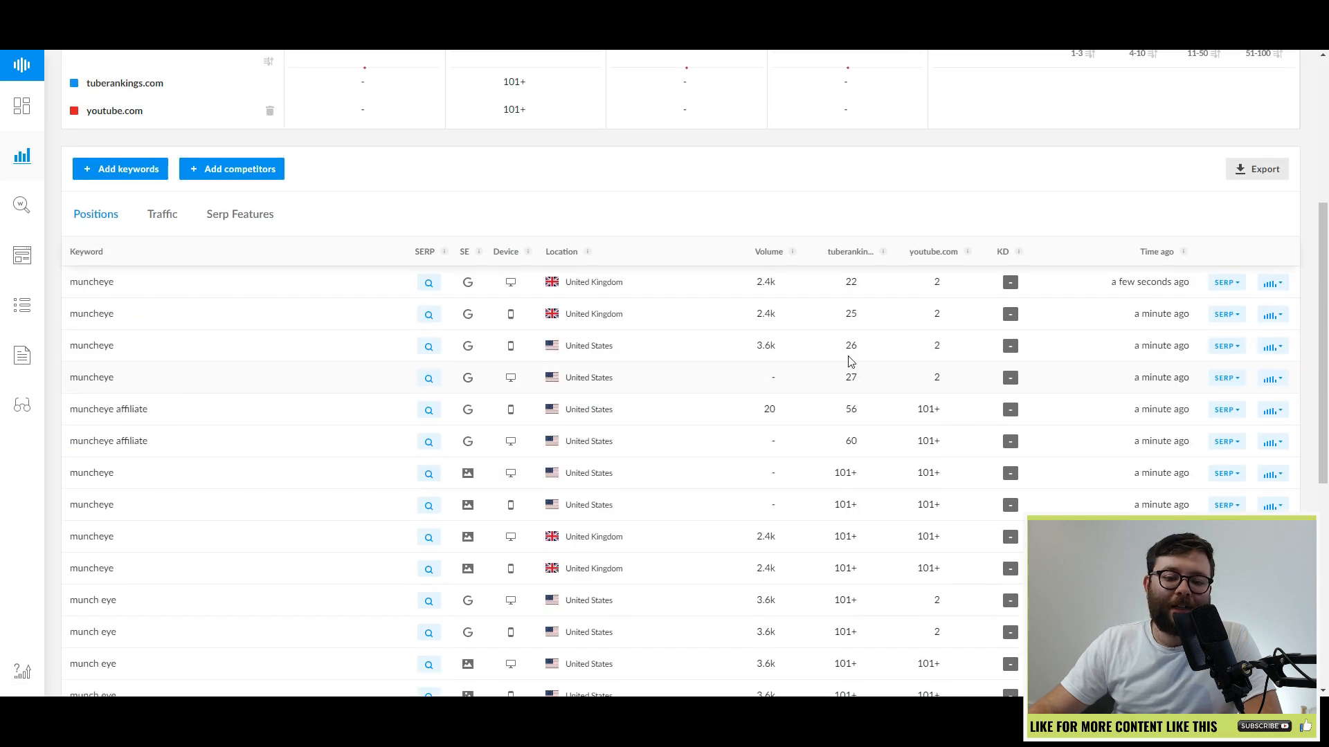
- Browse the Pages and Grossing reports, then open Discover Keywords for tuberankings.com
scroll(down, 3)
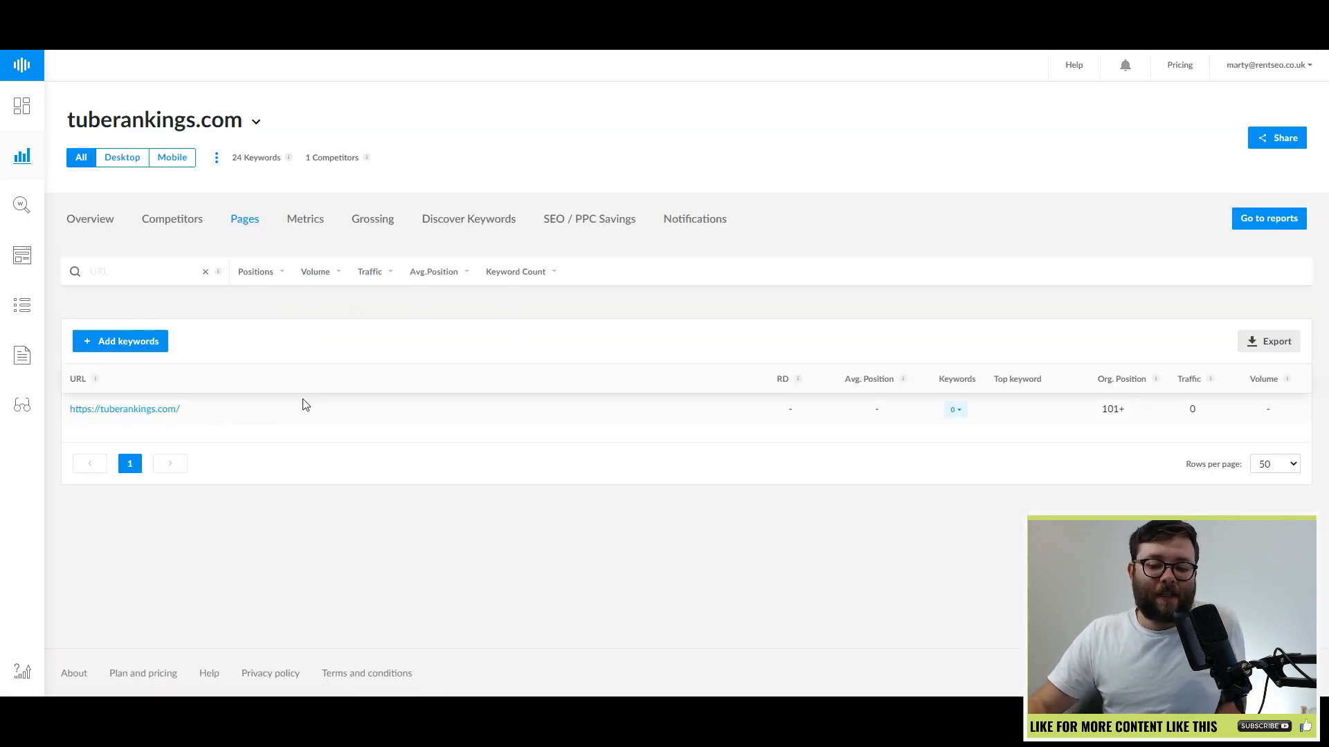
mouse_move(424, 407)
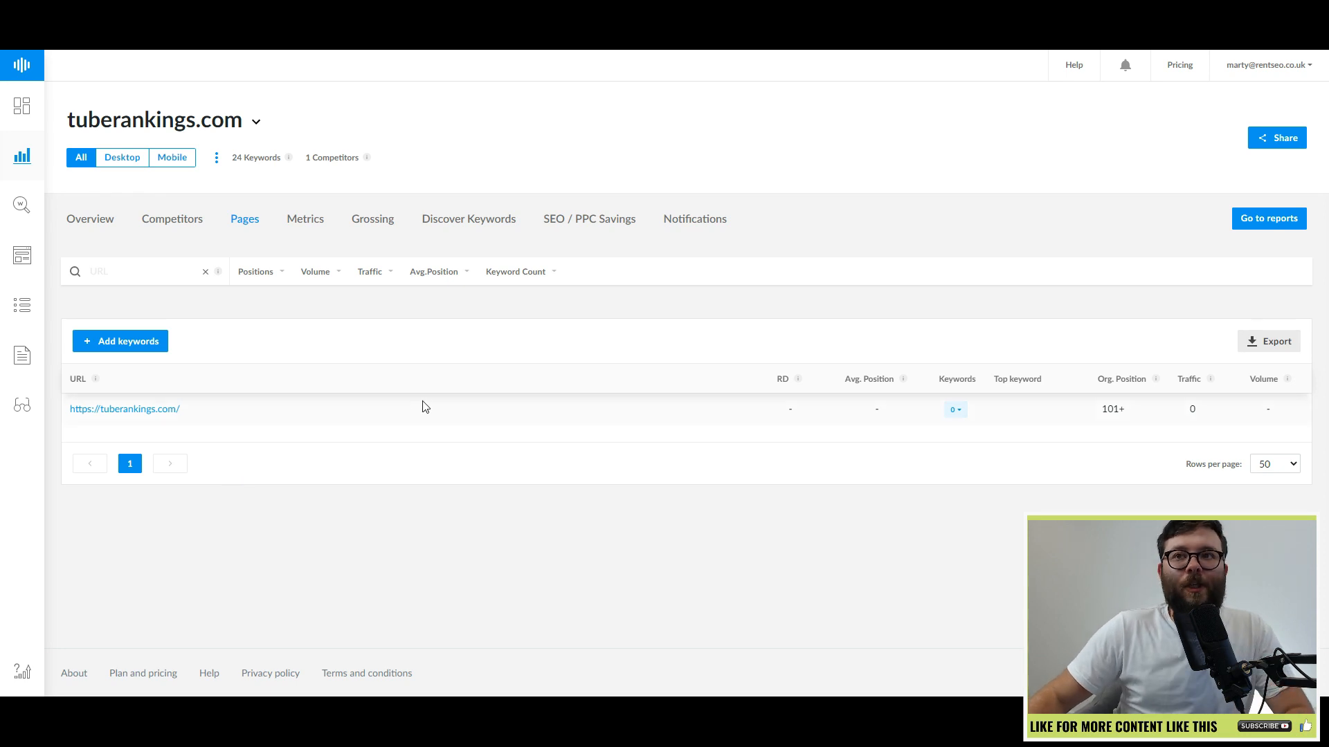
click(372, 218)
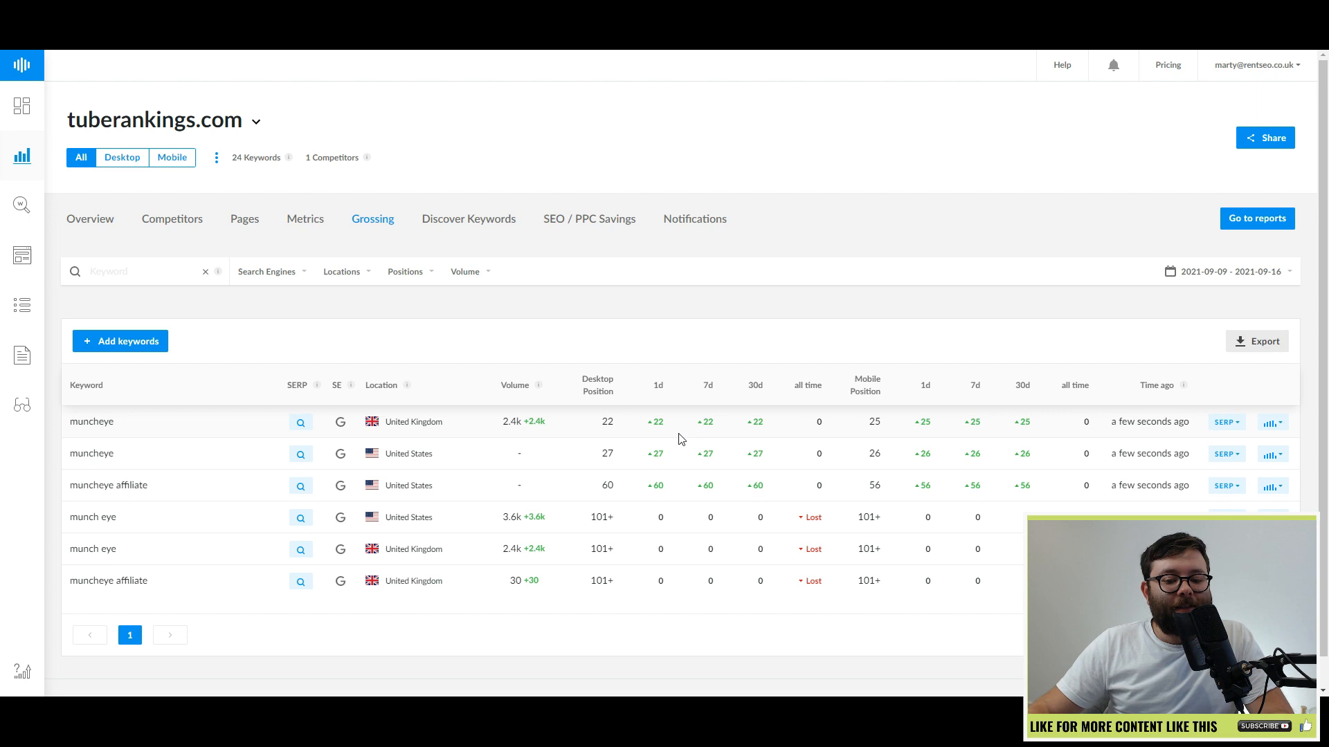
mouse_move(759, 440)
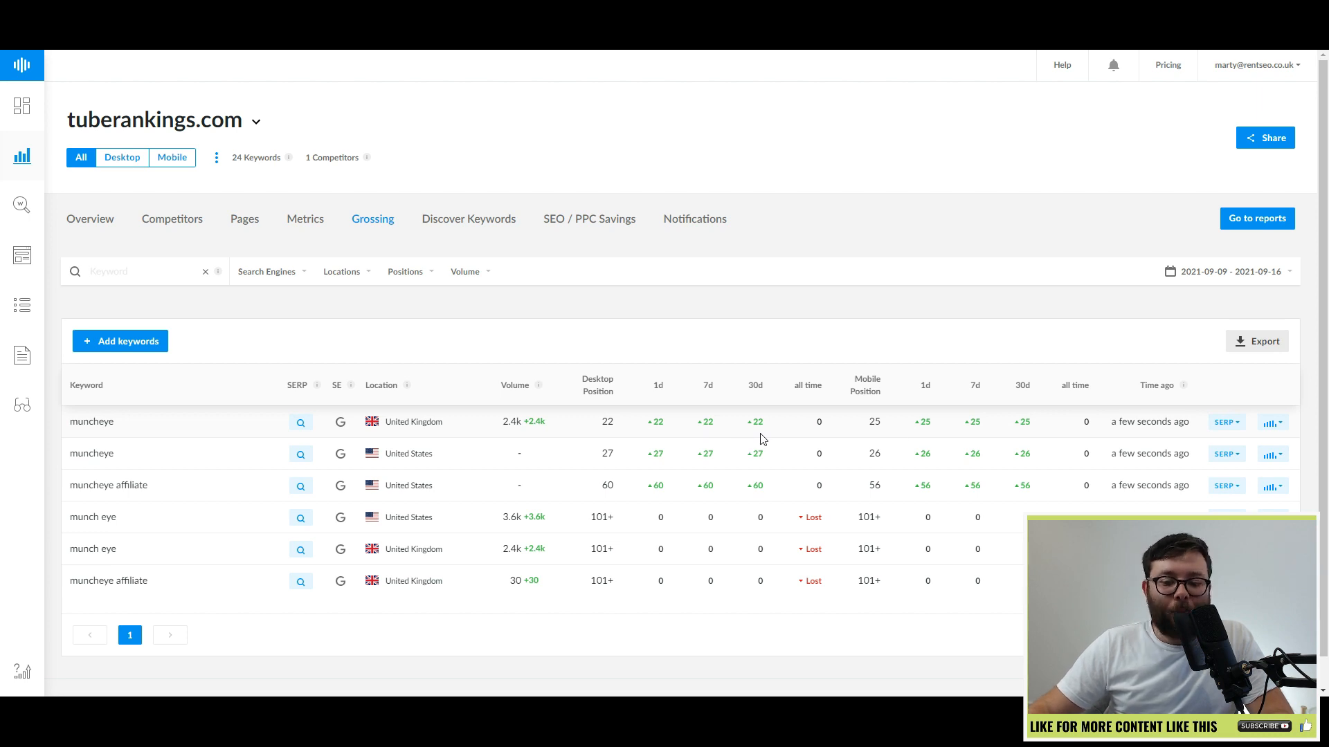
click(468, 219)
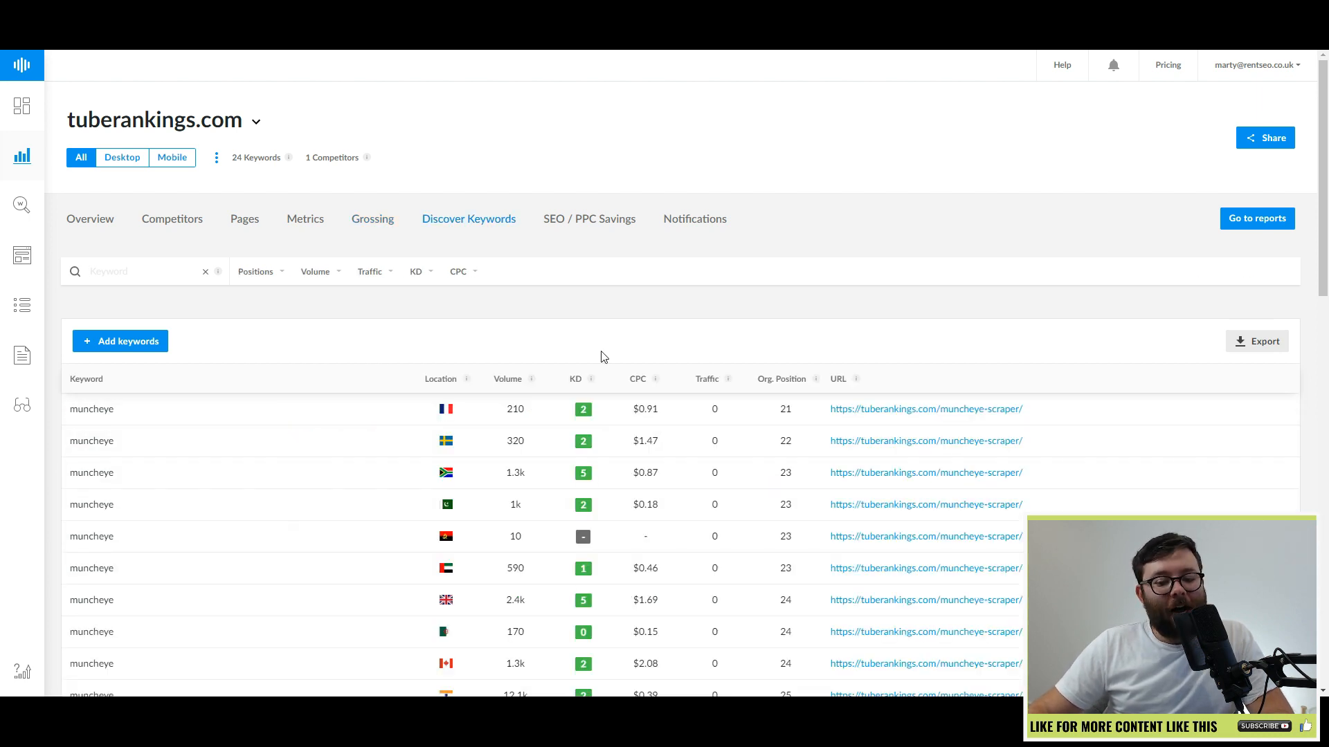
- Scroll through the discovered keywords list for tuberankings.com
scroll(down, 3)
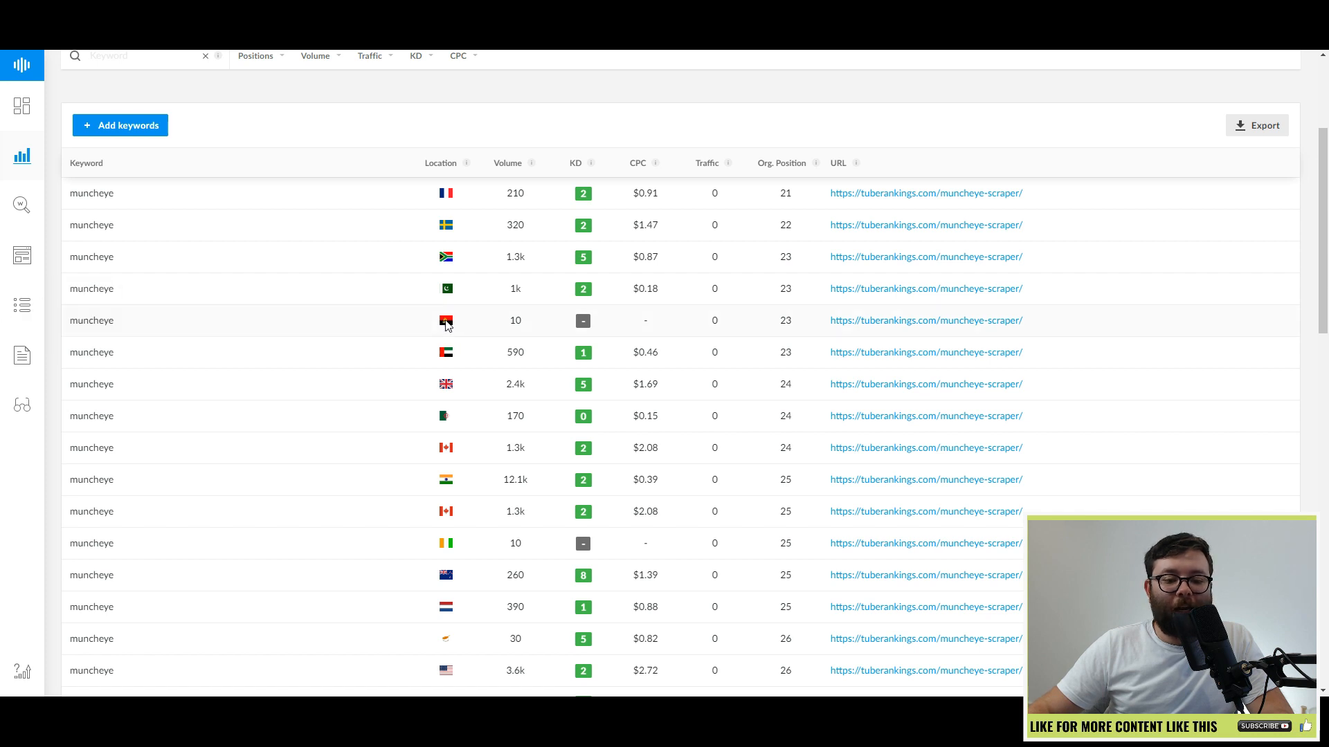
scroll(down, 3)
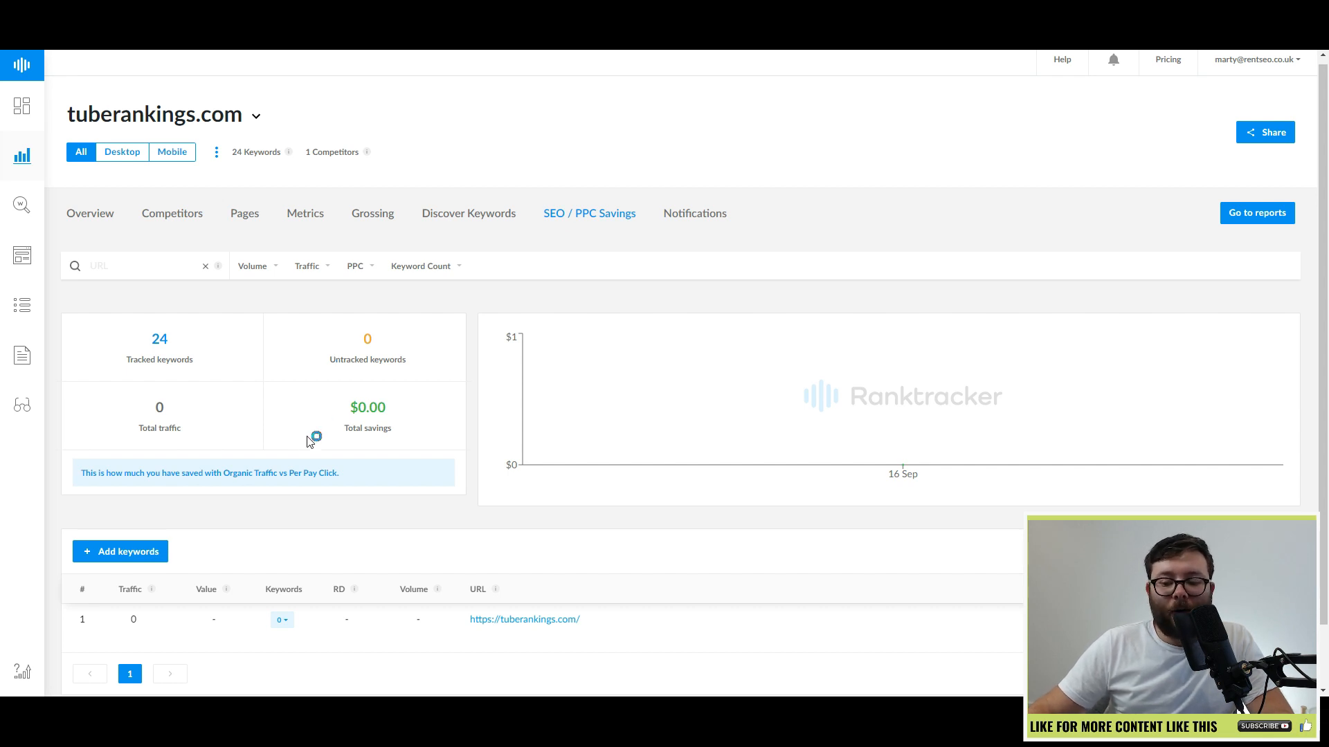
- Open tuberankings.com Notifications and filter new rankings to desktop only
click(694, 212)
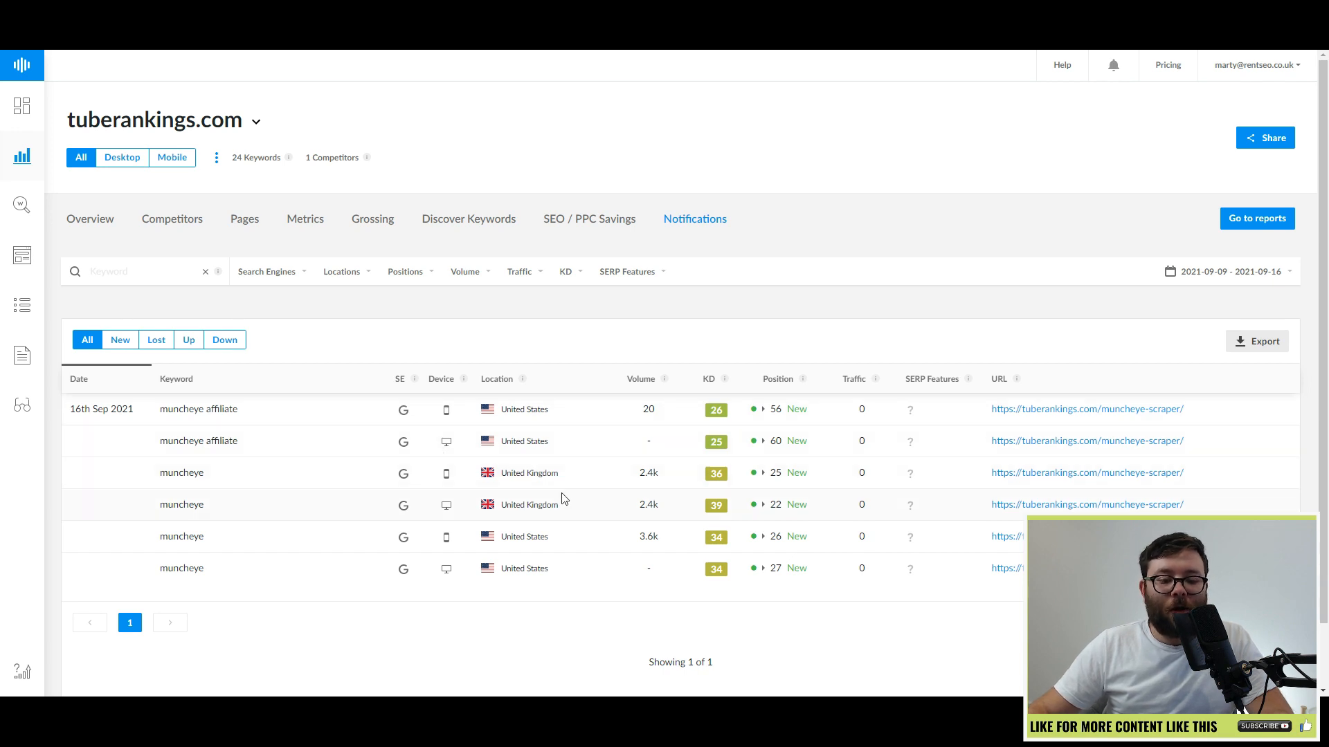
mouse_move(588, 443)
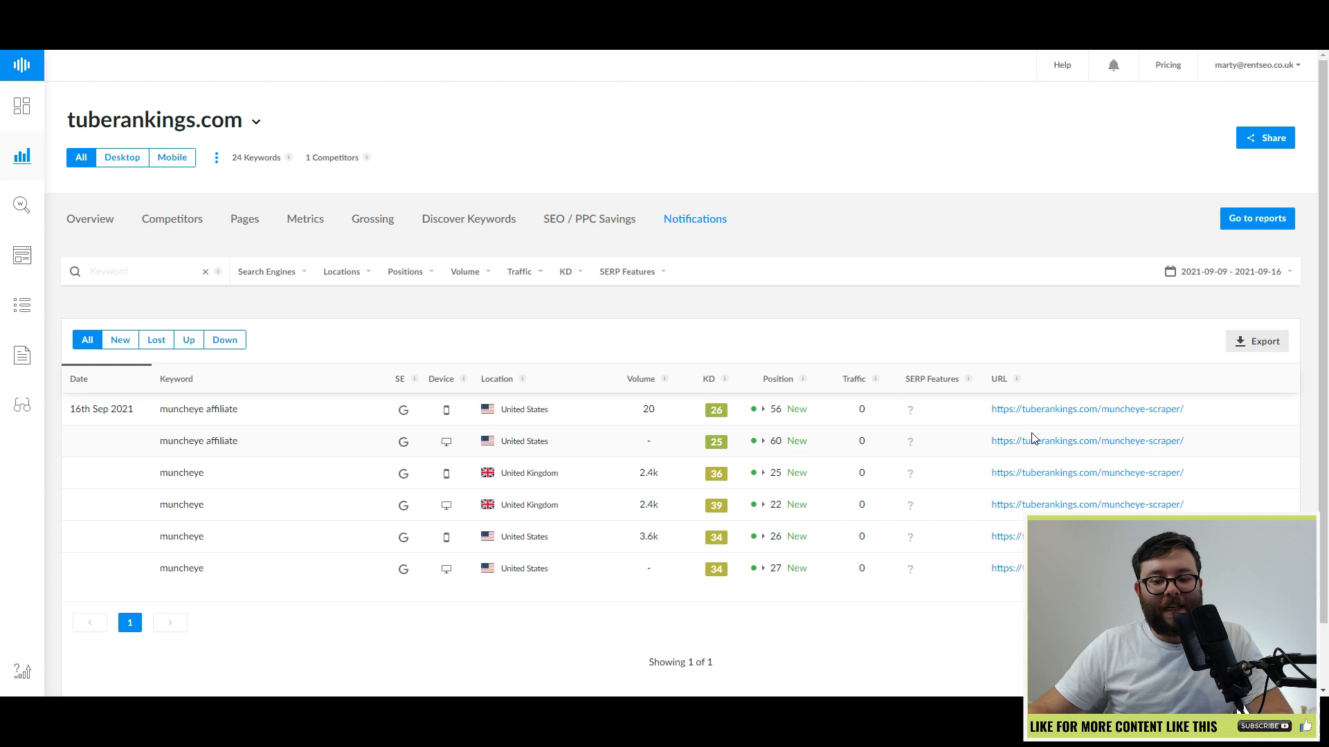
click(121, 158)
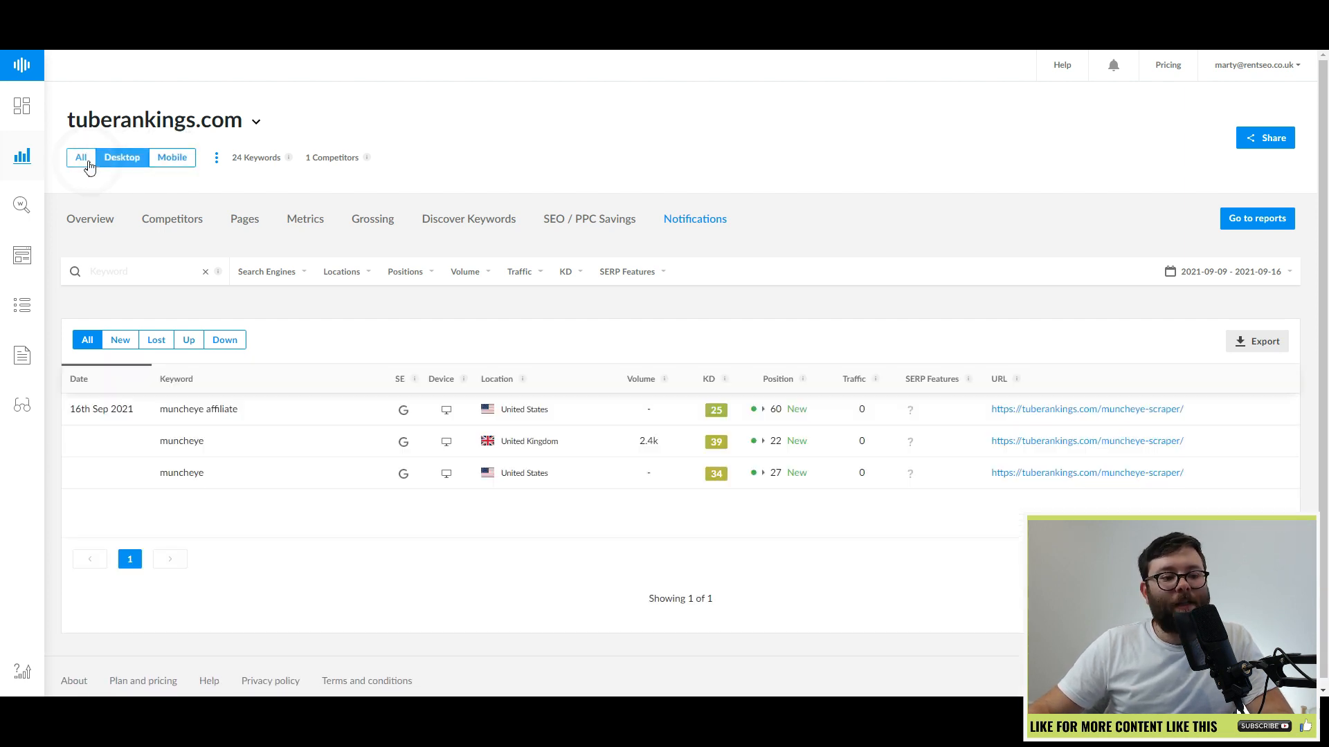
- Show rankings for all devices again and create a new scheduled report
click(1264, 137)
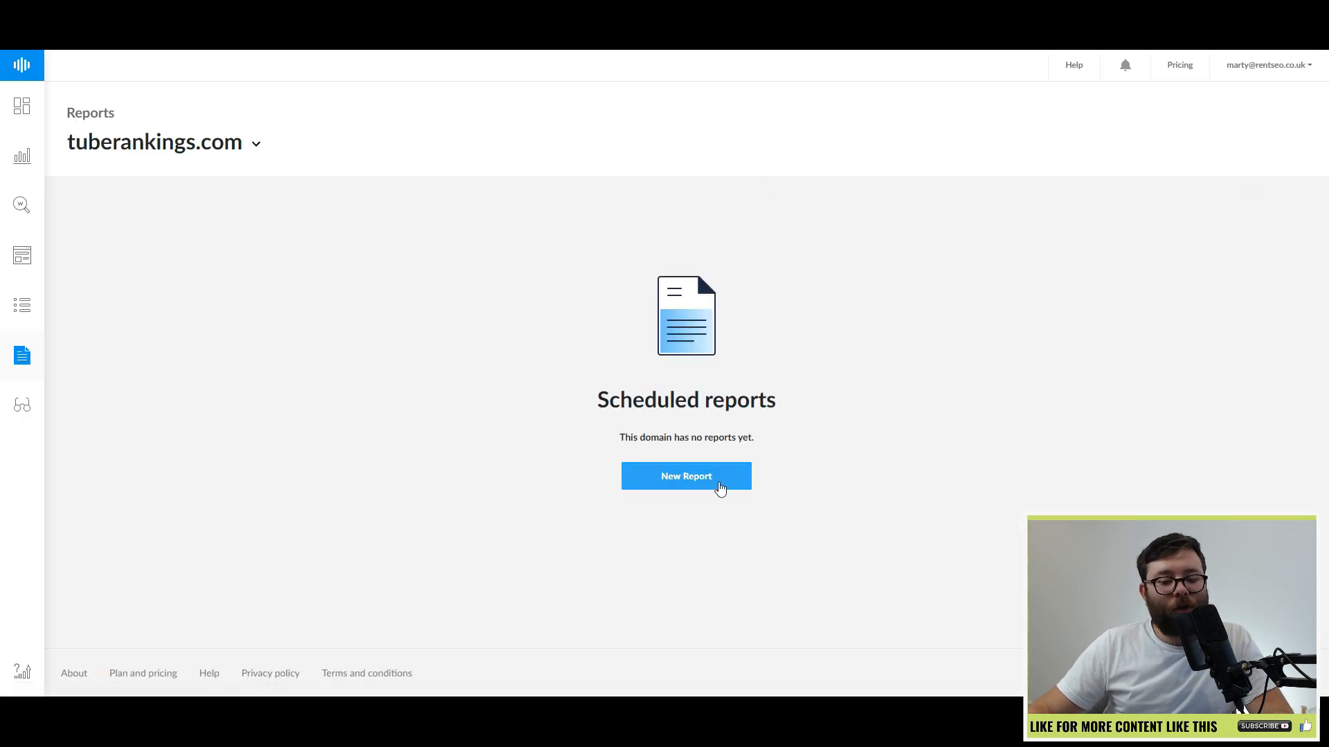
click(686, 475)
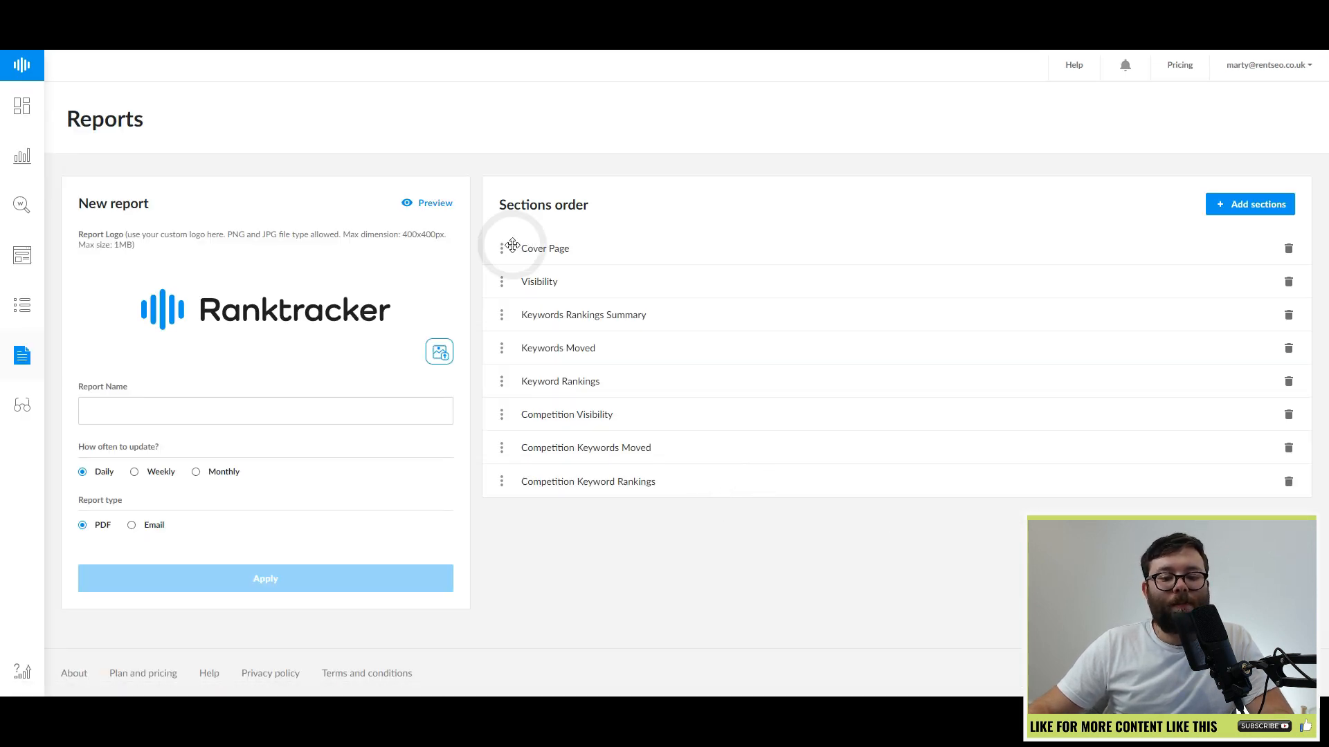
- Name the daily PDF report 'ME Report' and preview its sample pages
click(1249, 204)
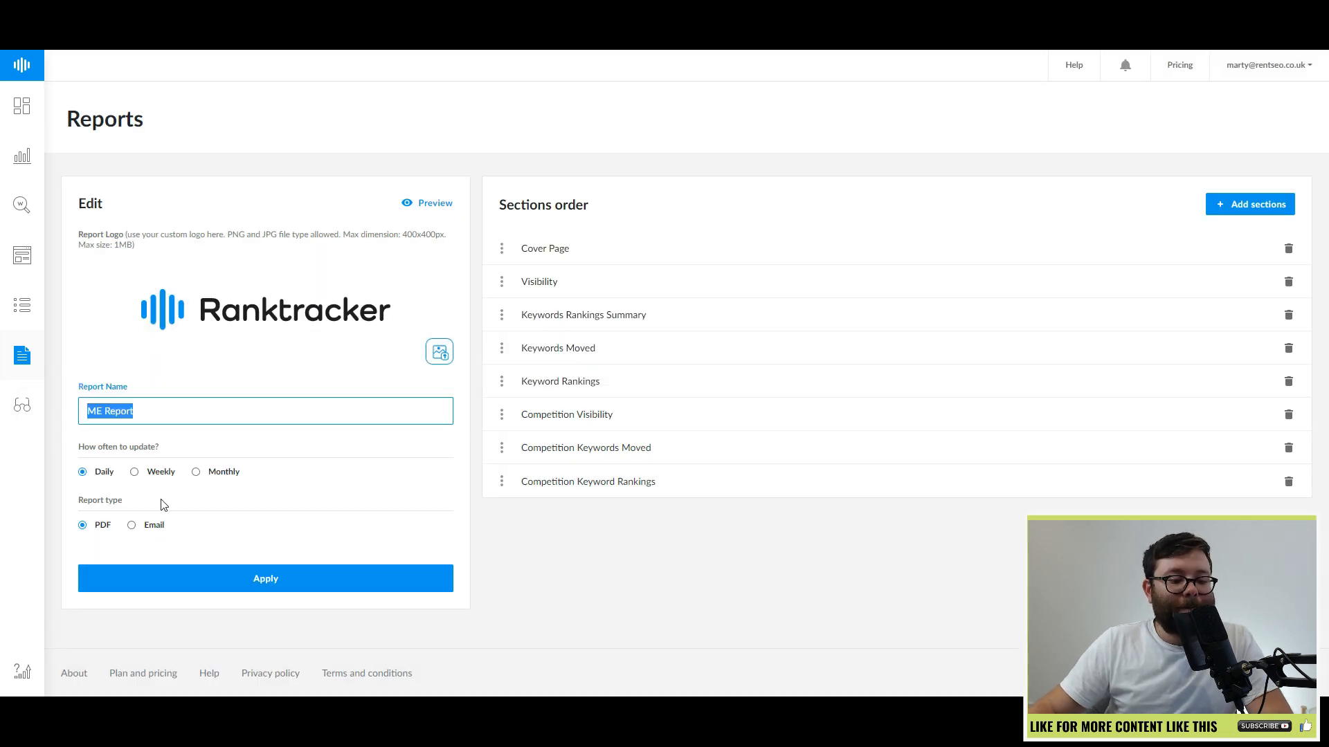
mouse_move(143, 533)
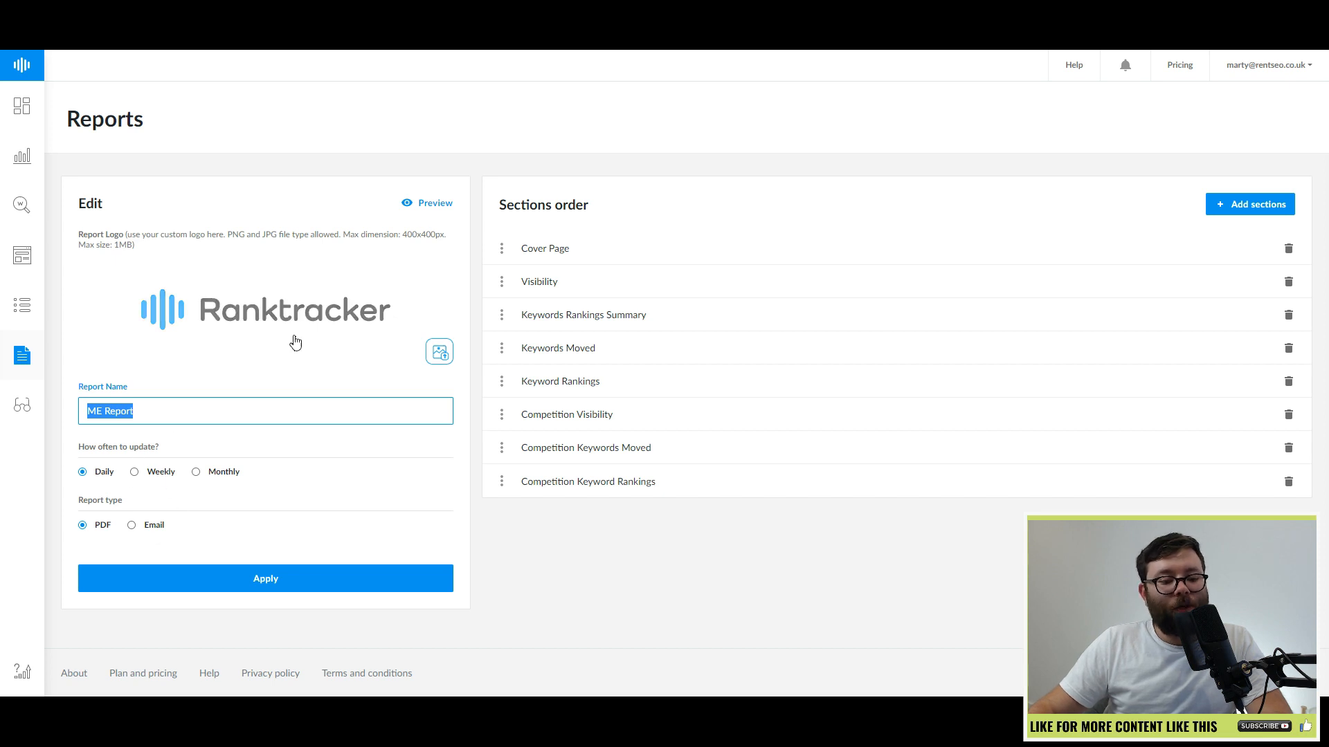
click(439, 351)
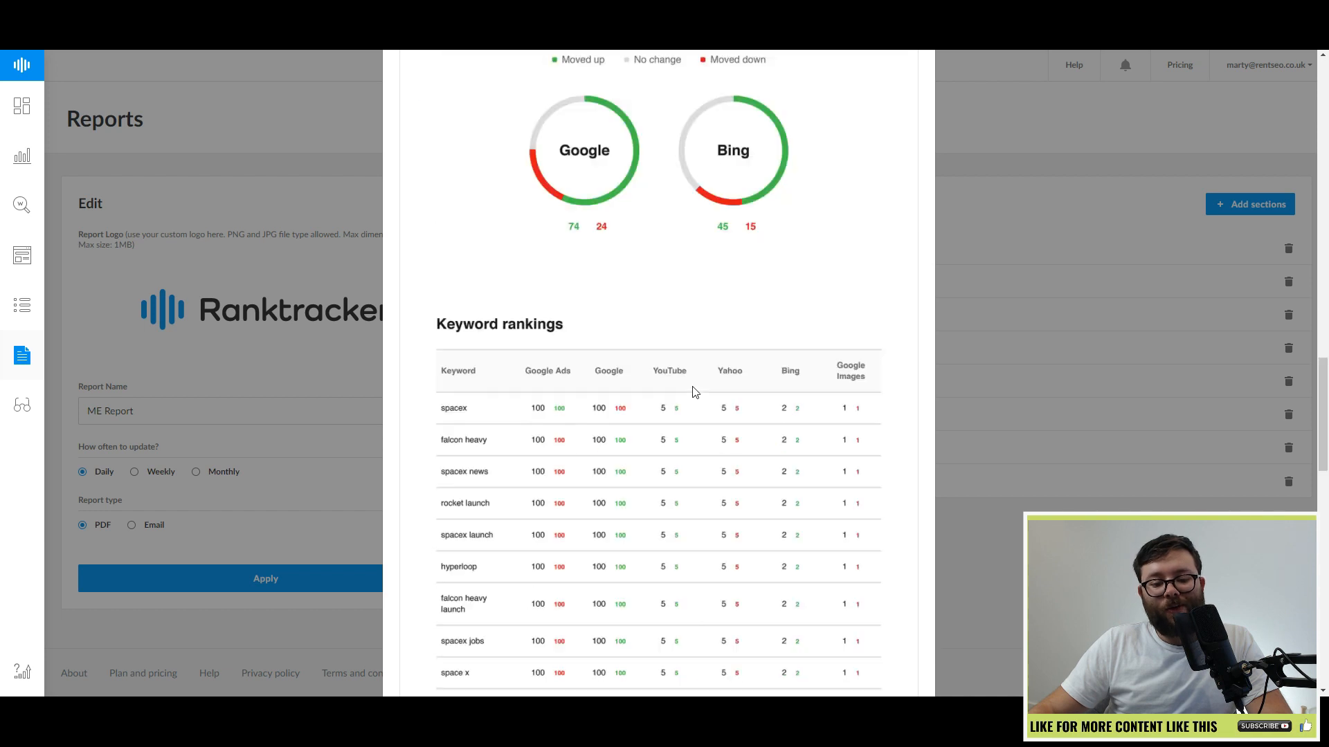
scroll(down, 3)
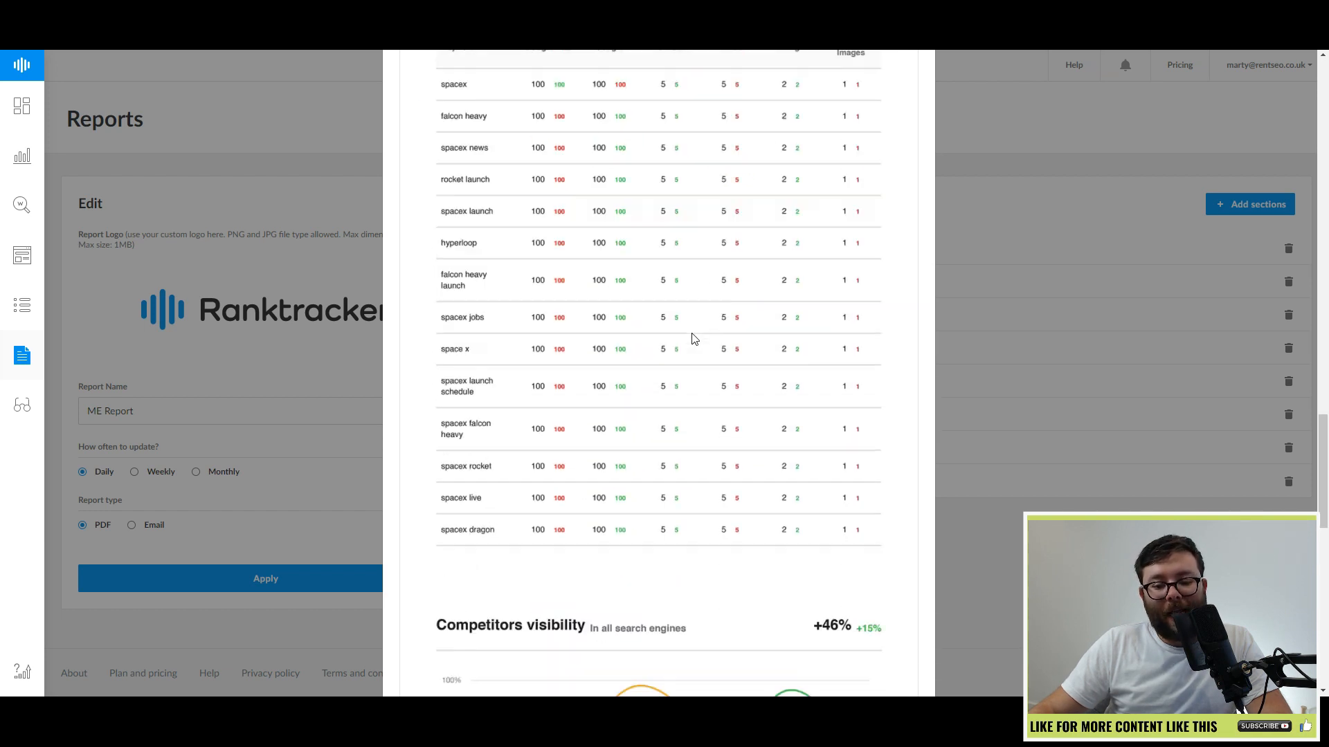
scroll(down, 3)
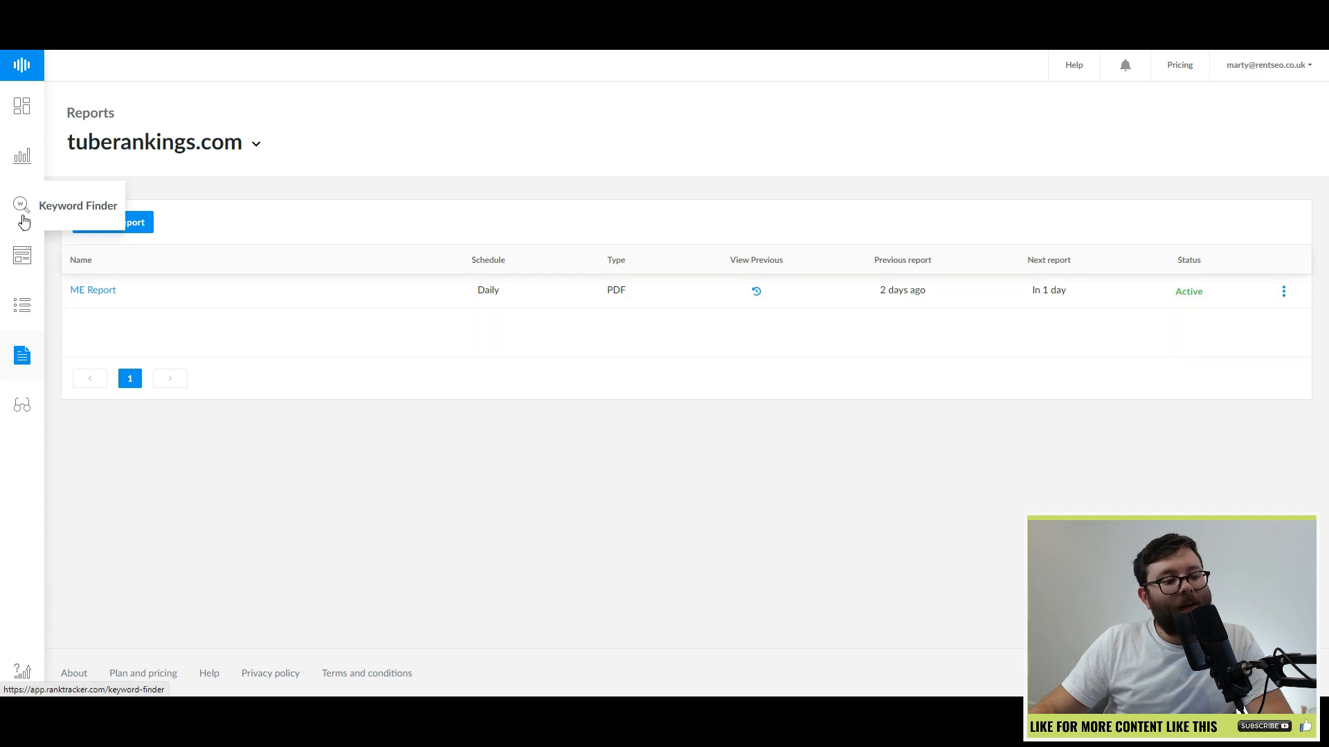
- Find keyword suggestions for 'healthy foods' in the United States and browse the results
click(21, 205)
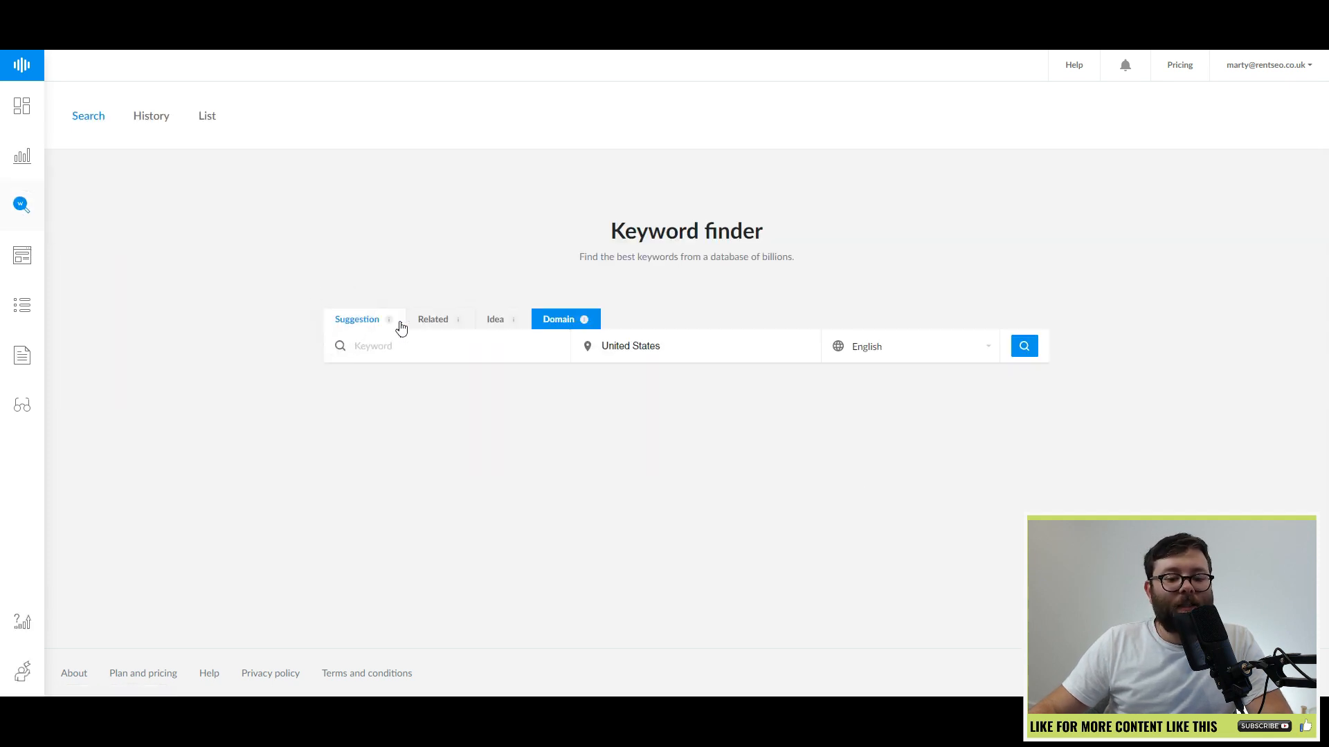
click(432, 320)
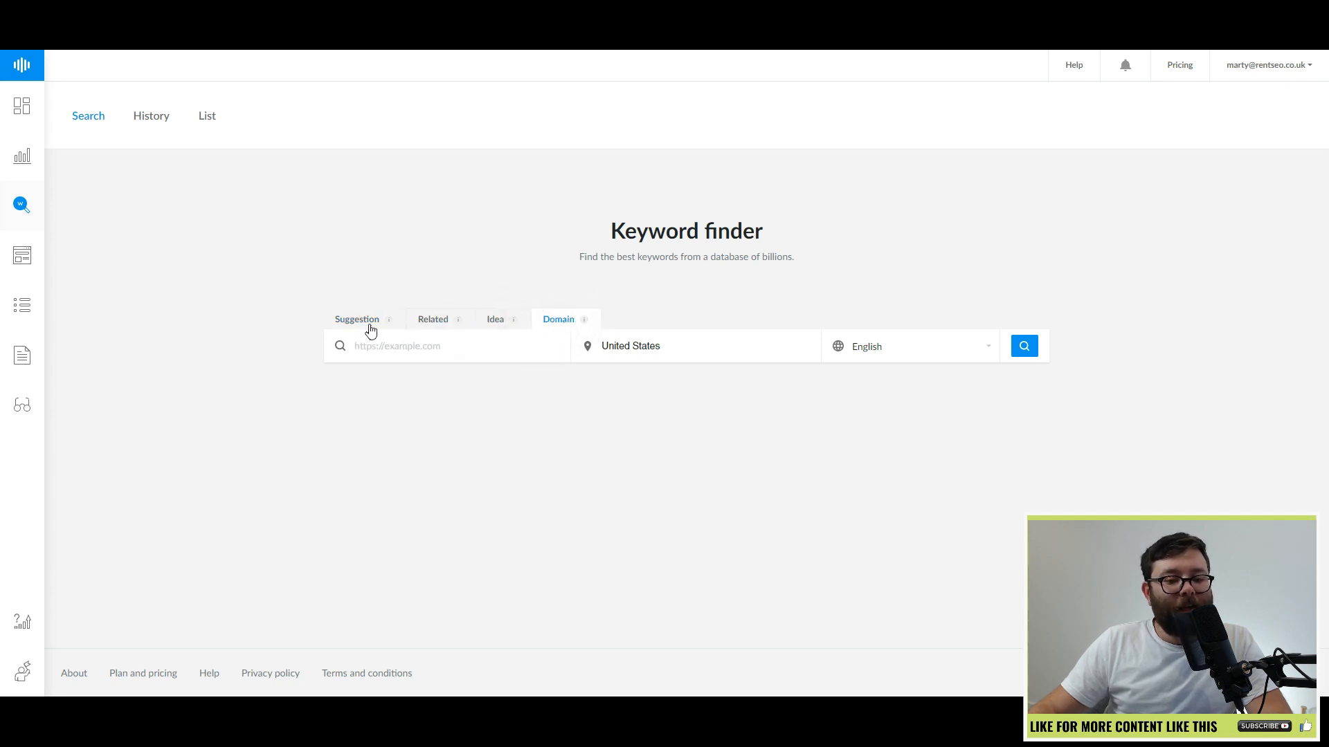
click(357, 320)
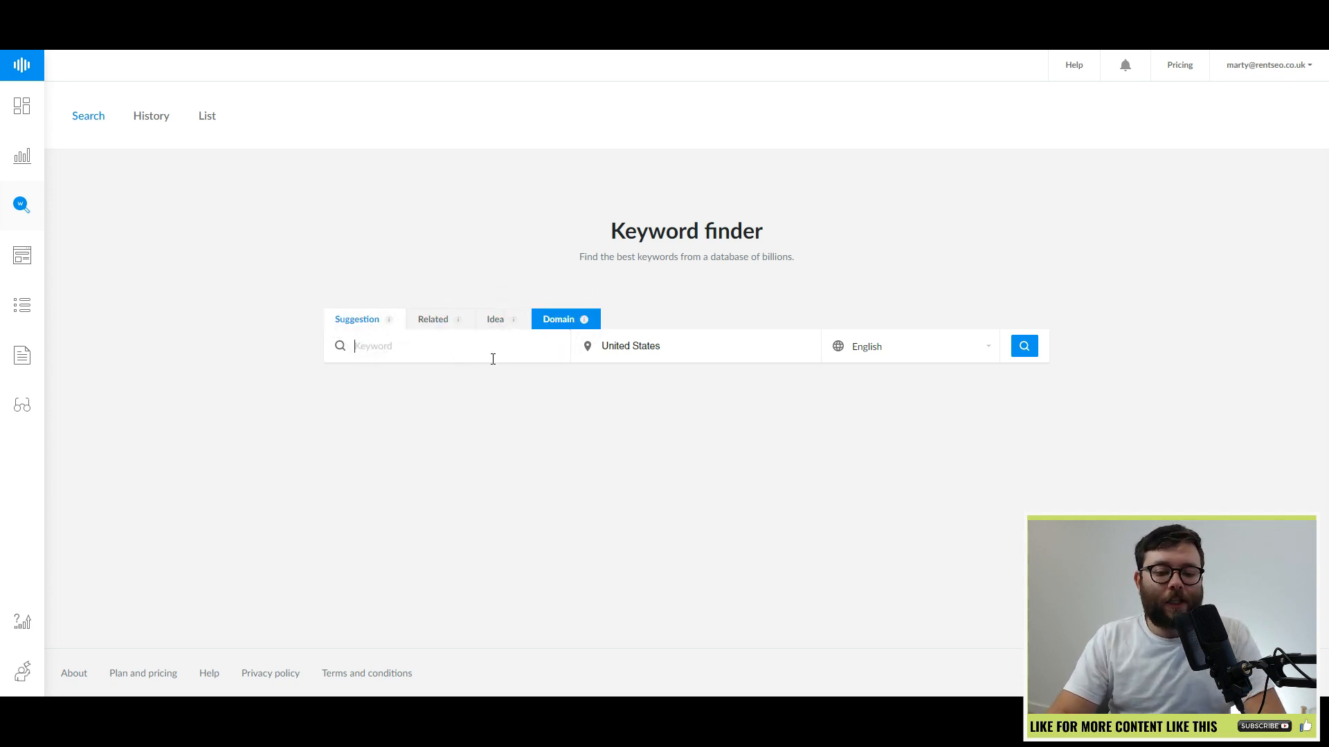
text(healthy foods)
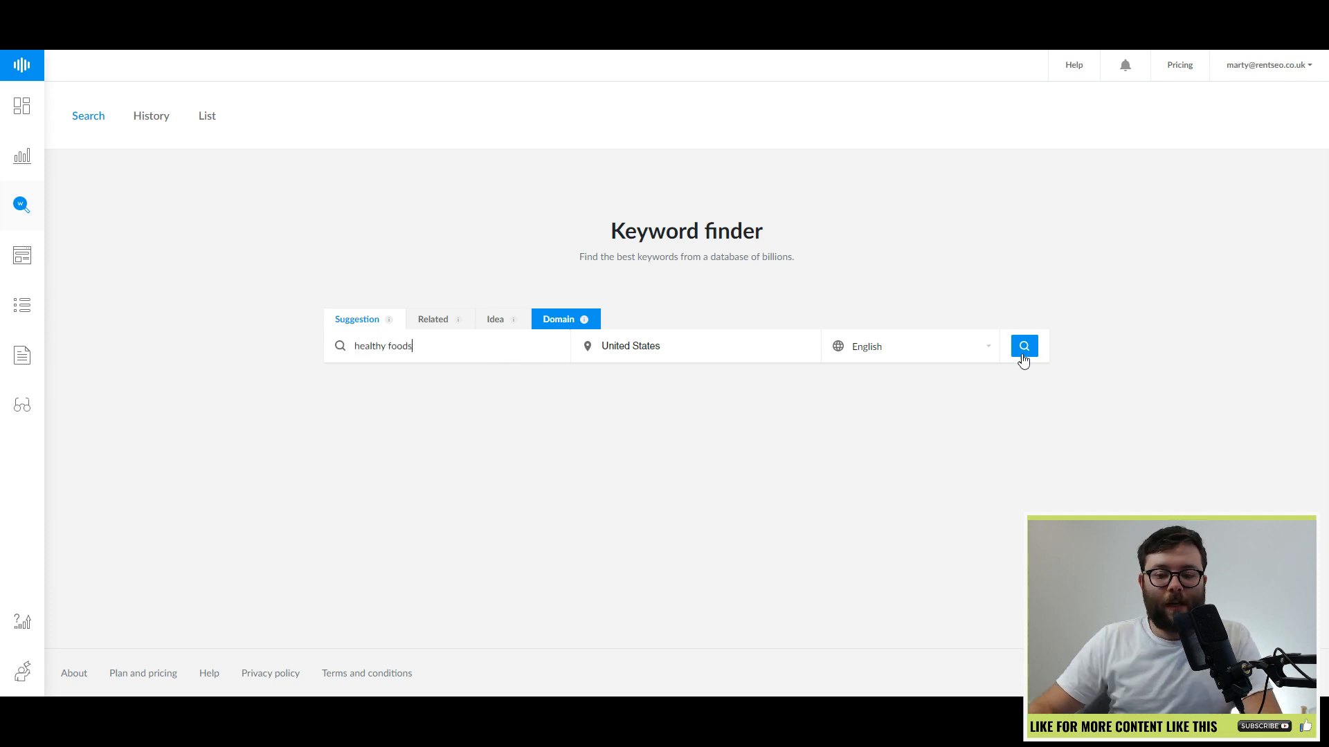
click(1022, 346)
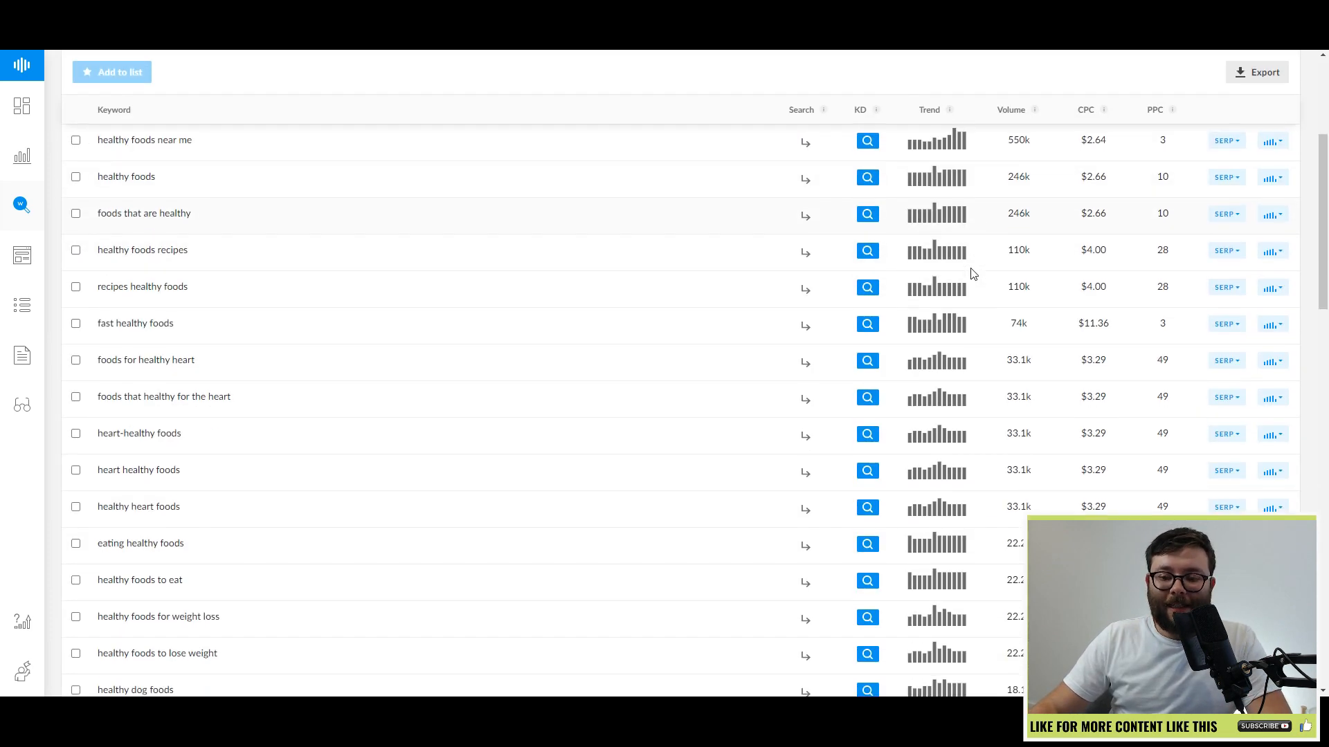
scroll(down, 3)
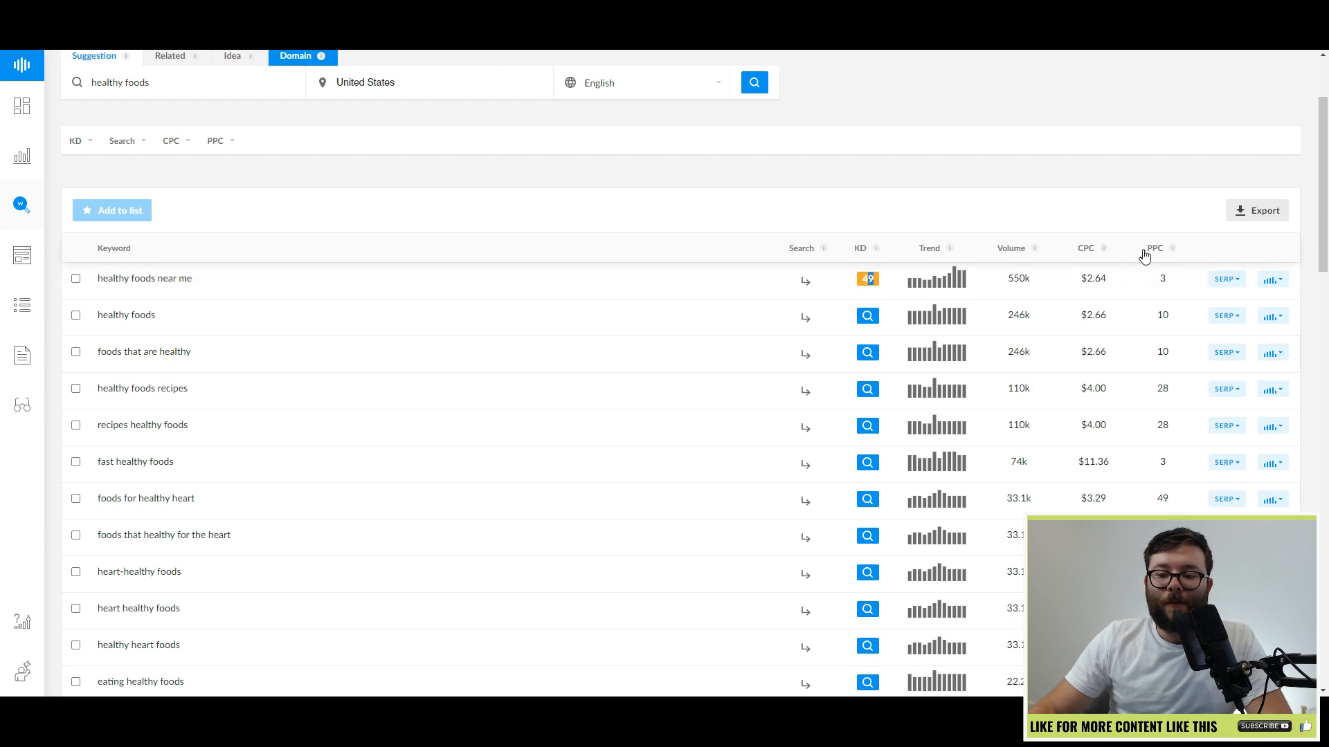
mouse_move(871, 261)
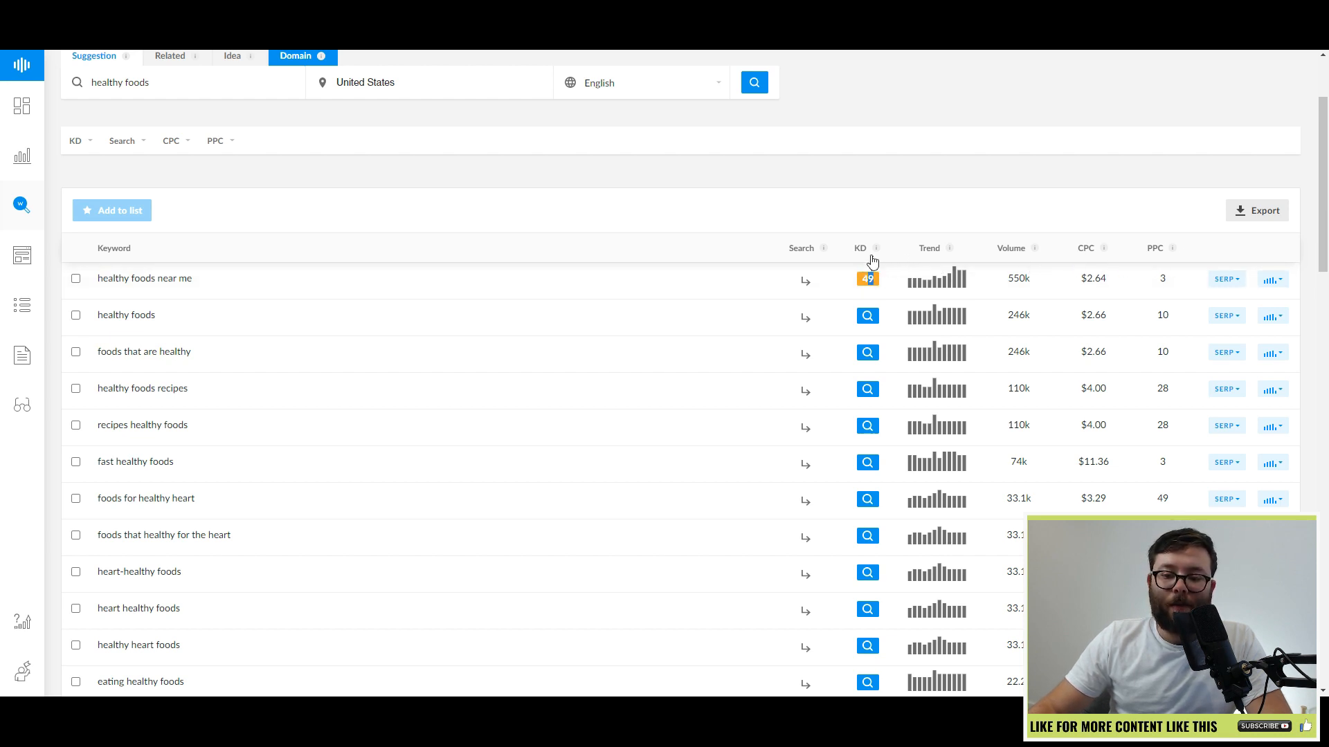
mouse_move(876, 248)
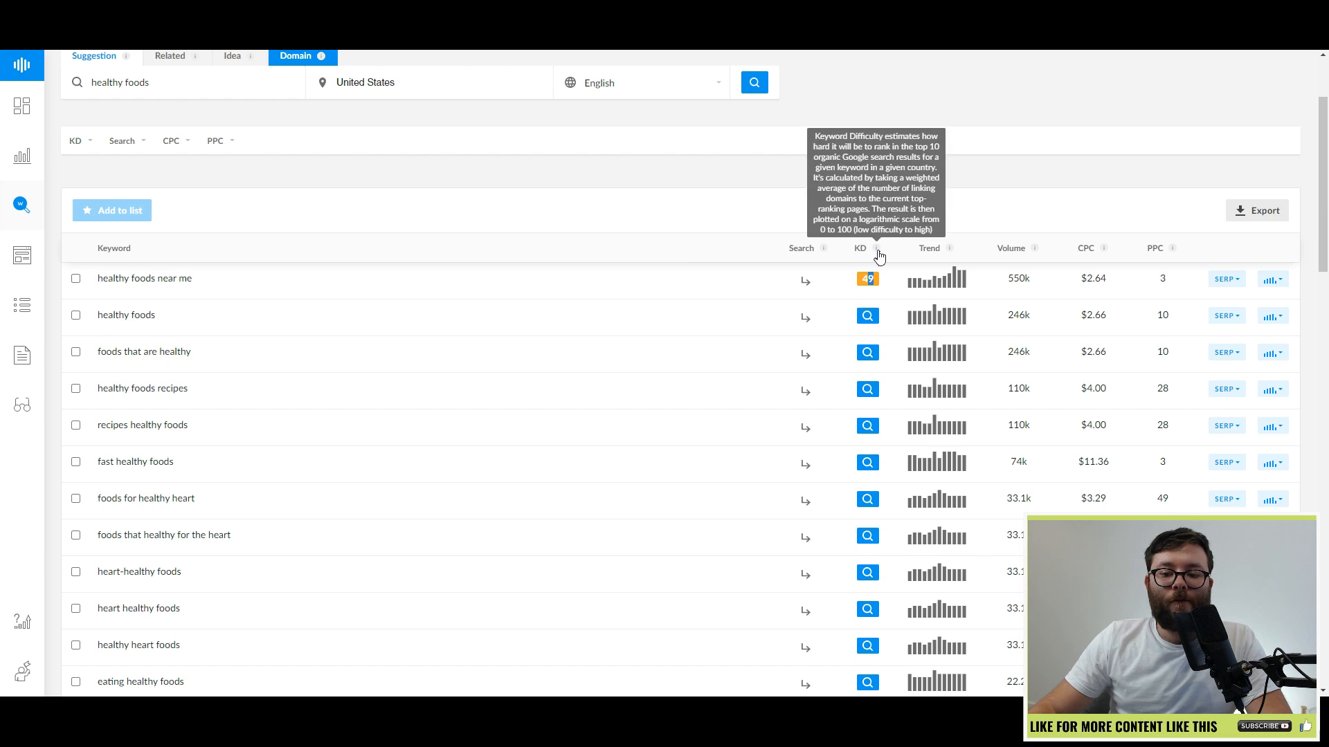
mouse_move(943, 257)
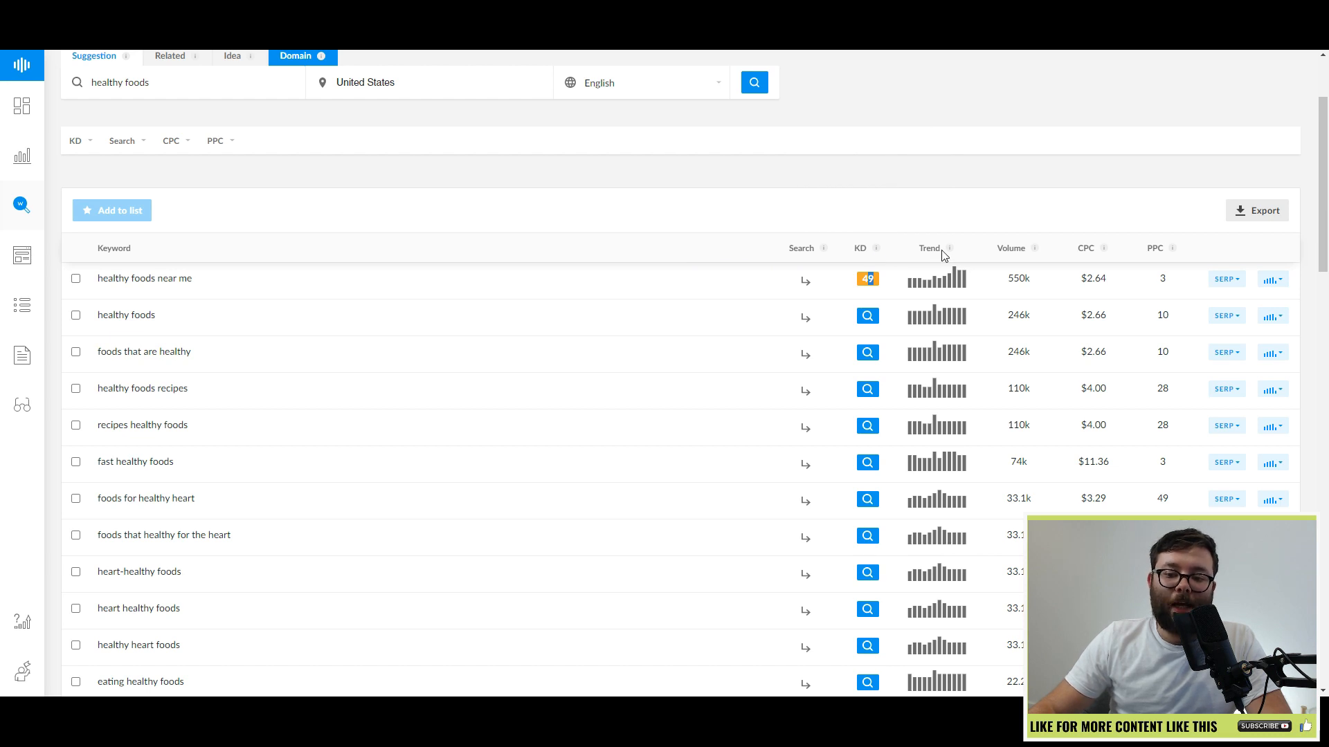
- Tick the top healthy foods suggestions, save them to a new keyword list, and view the lists
click(75, 140)
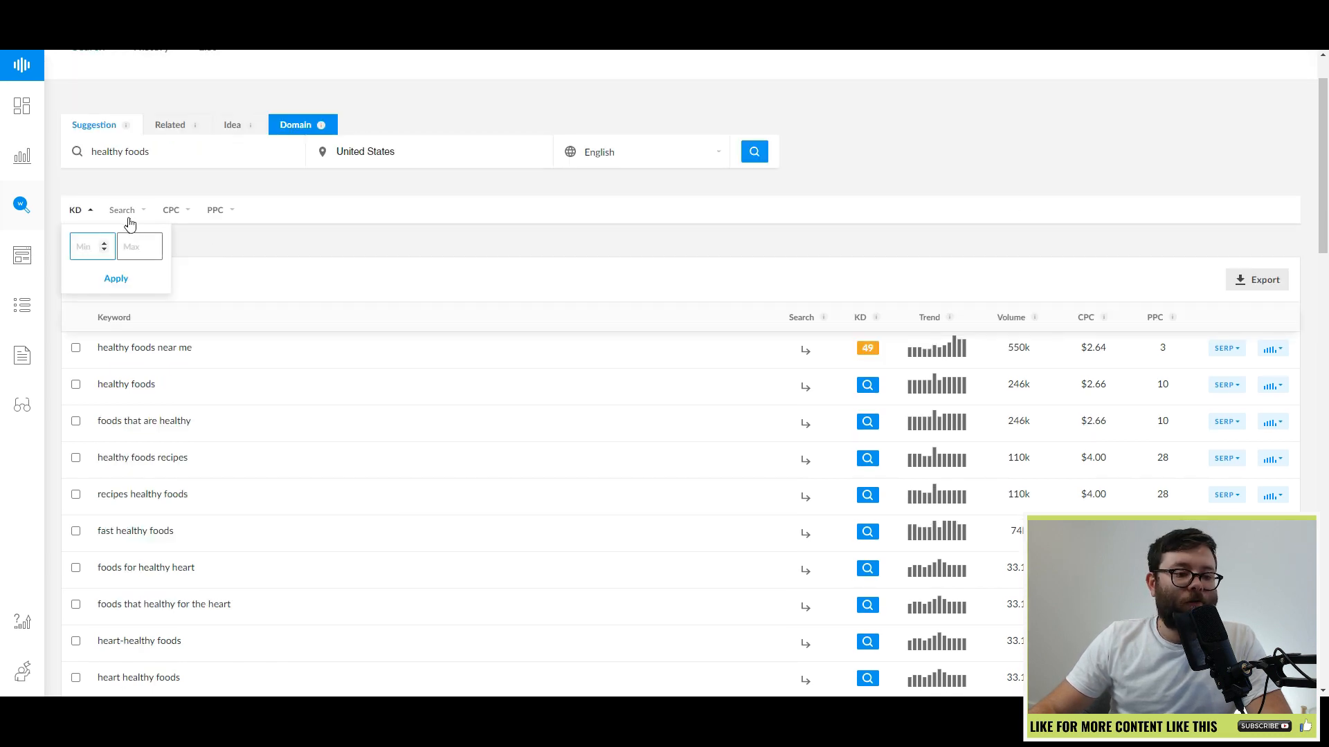
click(121, 209)
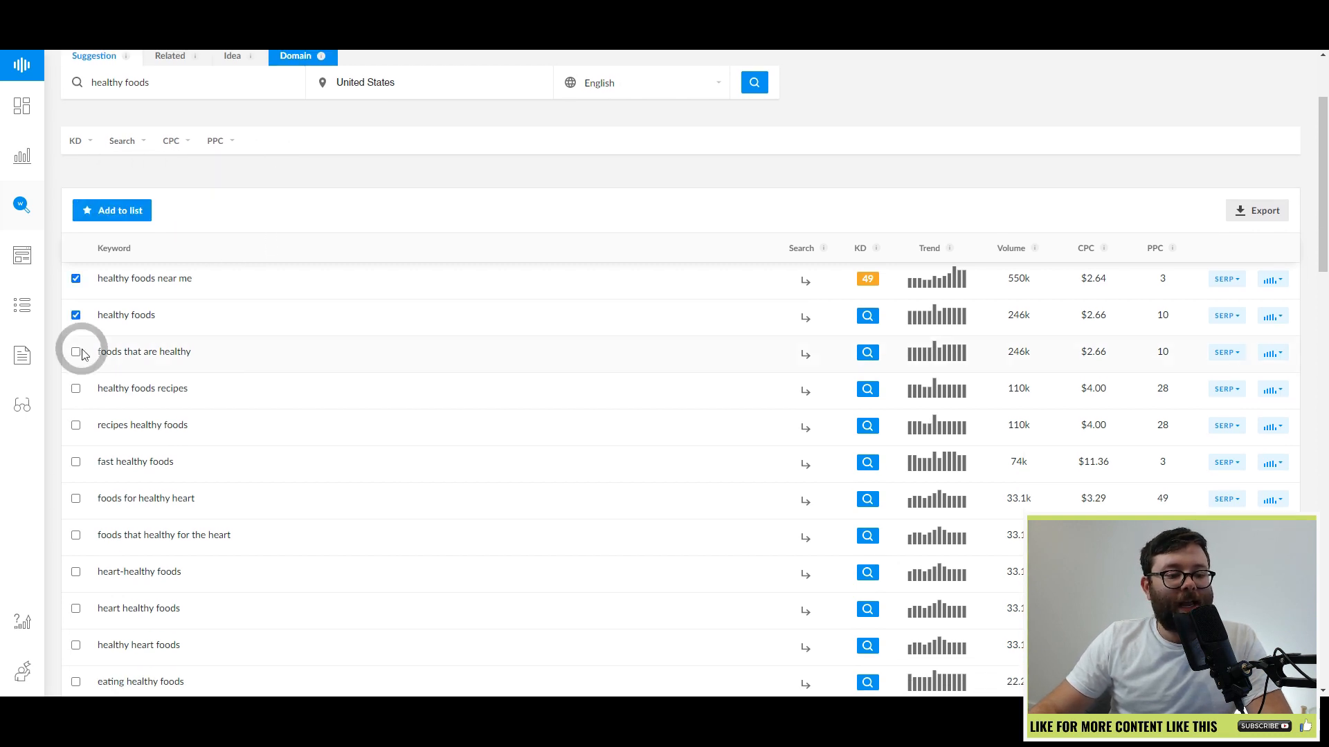
click(76, 351)
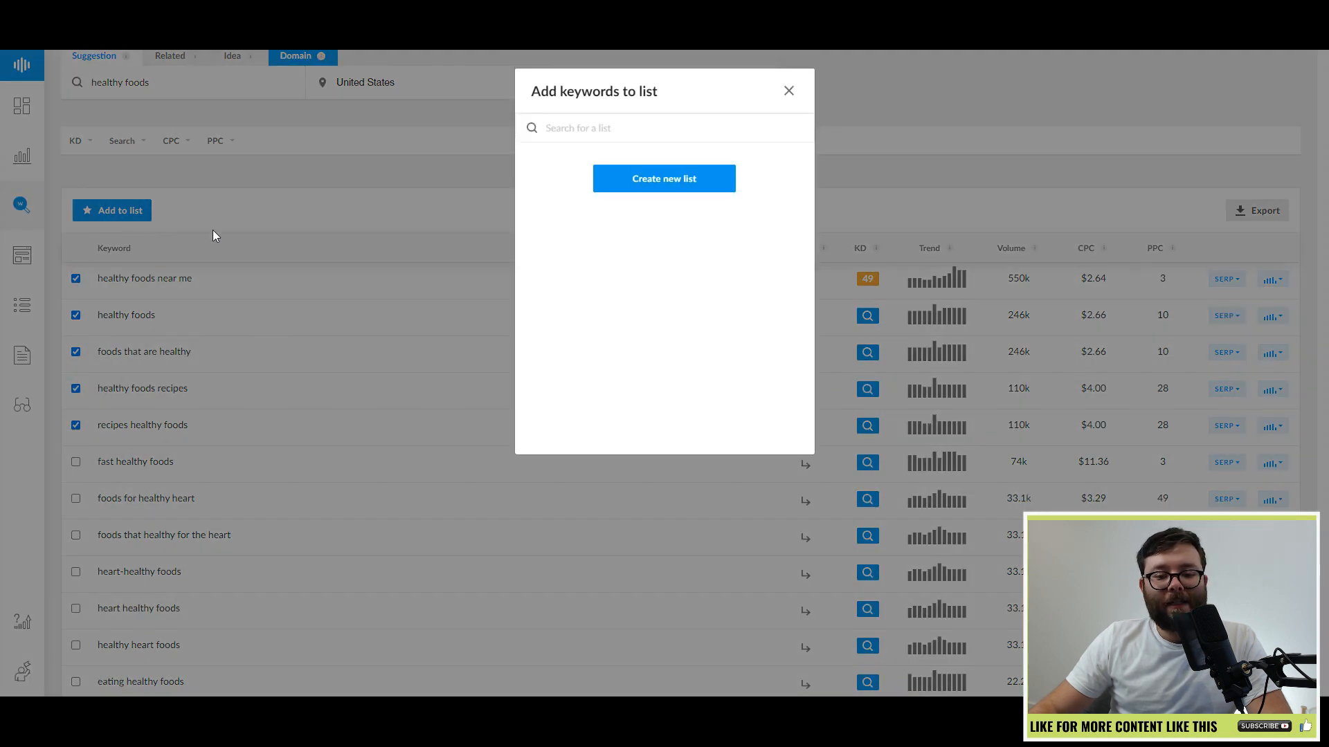
click(787, 91)
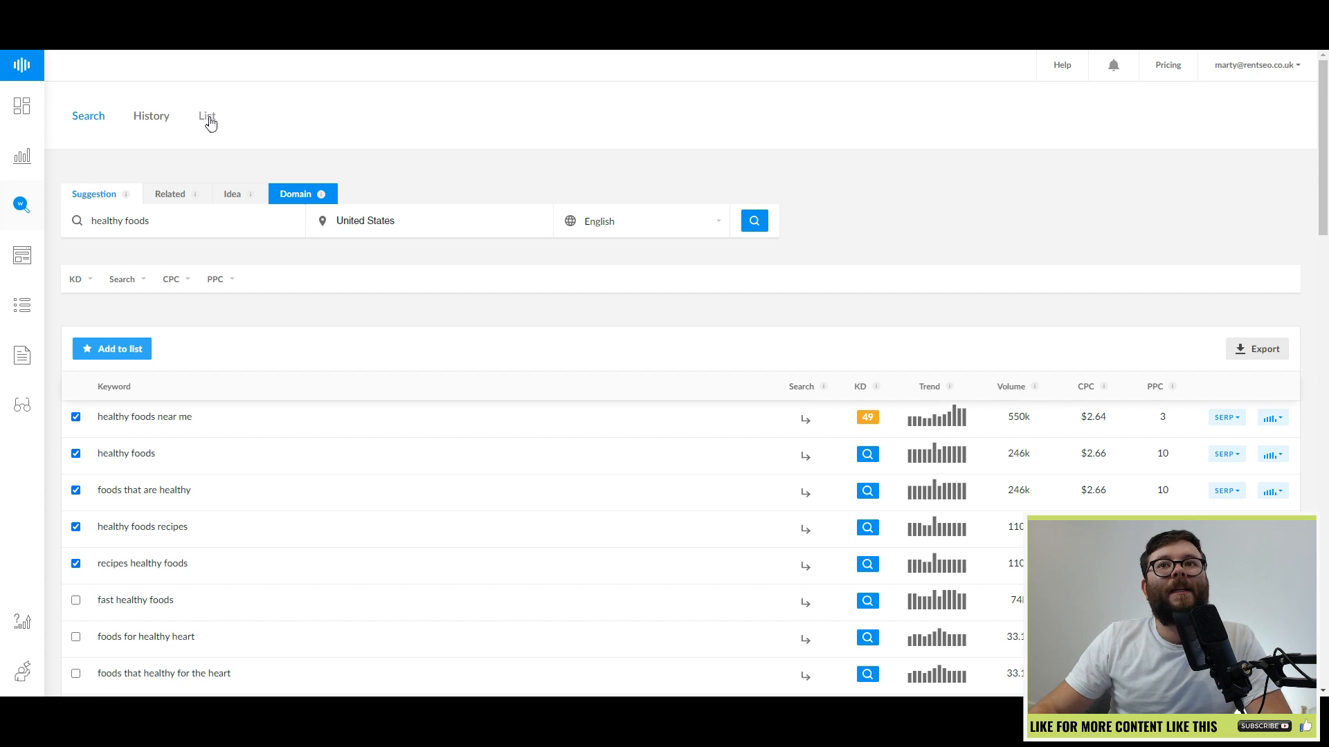
click(207, 115)
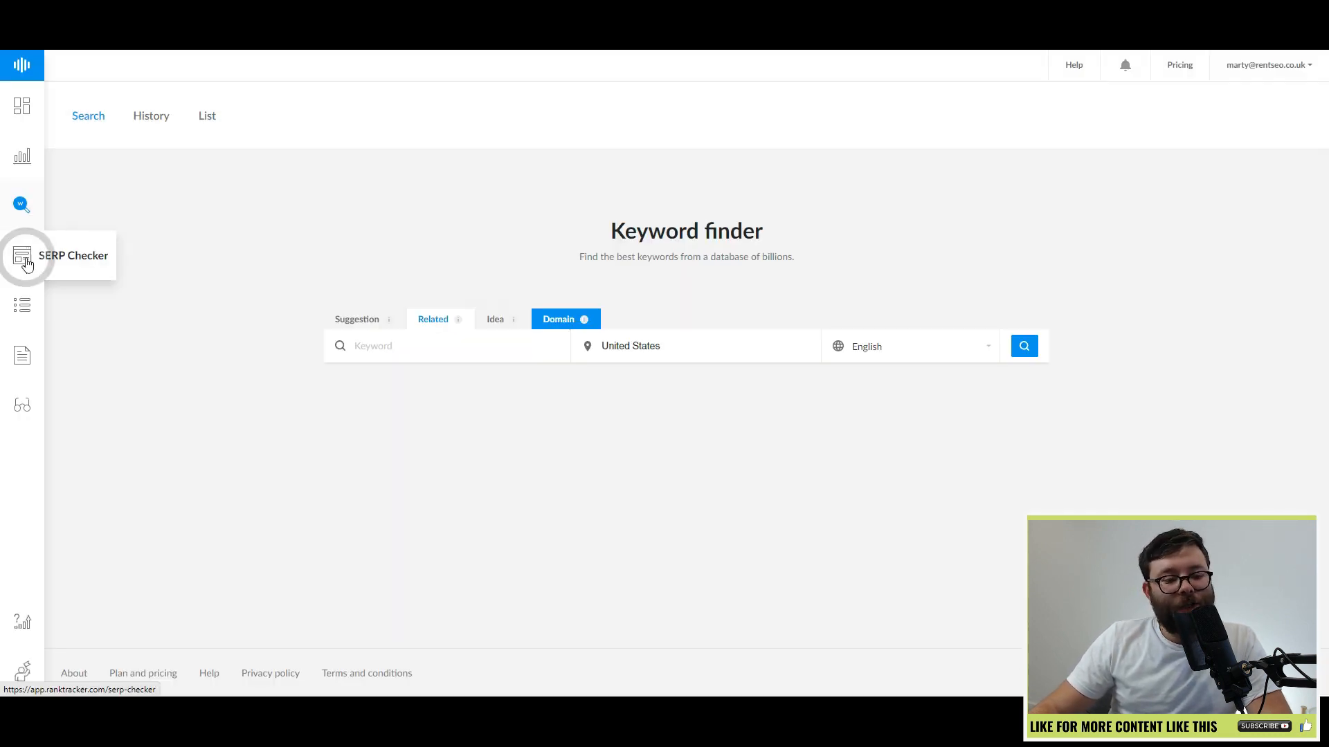
- Run a US desktop SERP check for 'food', then bring up the SEO task checklists
click(21, 255)
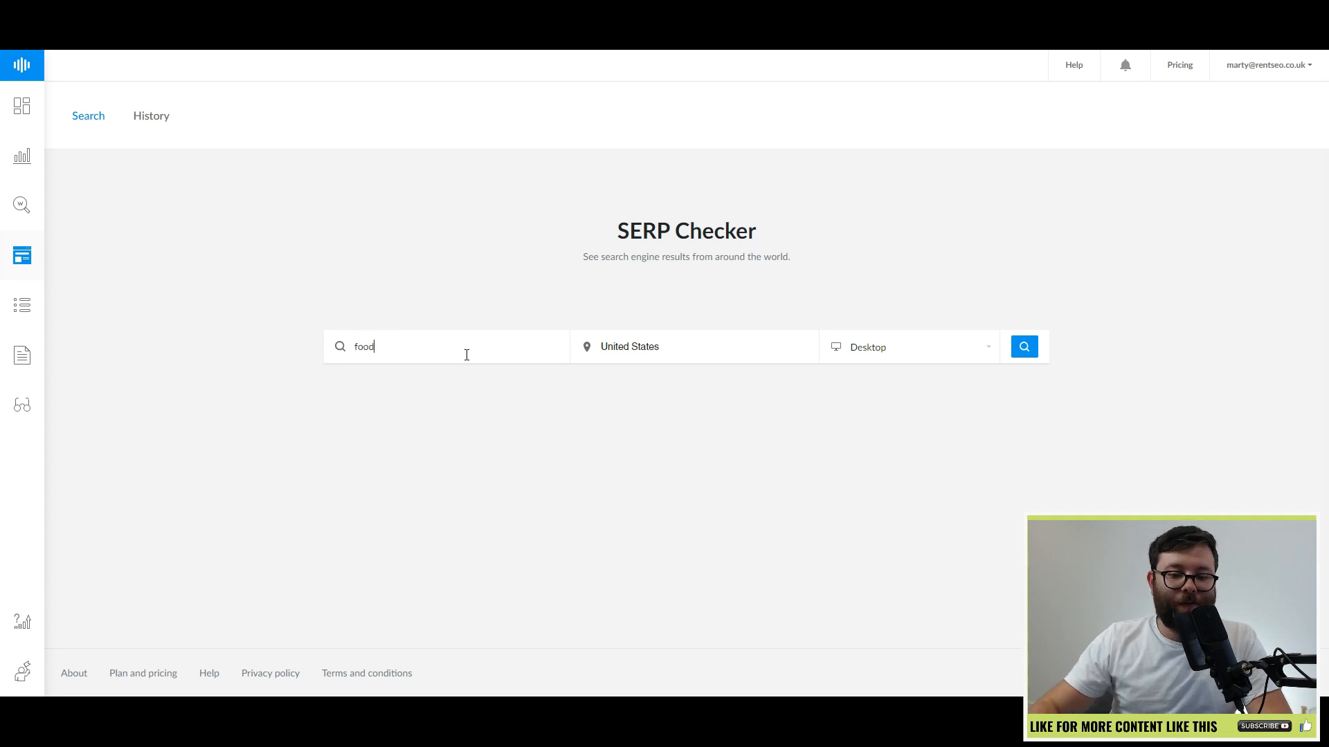
click(1023, 346)
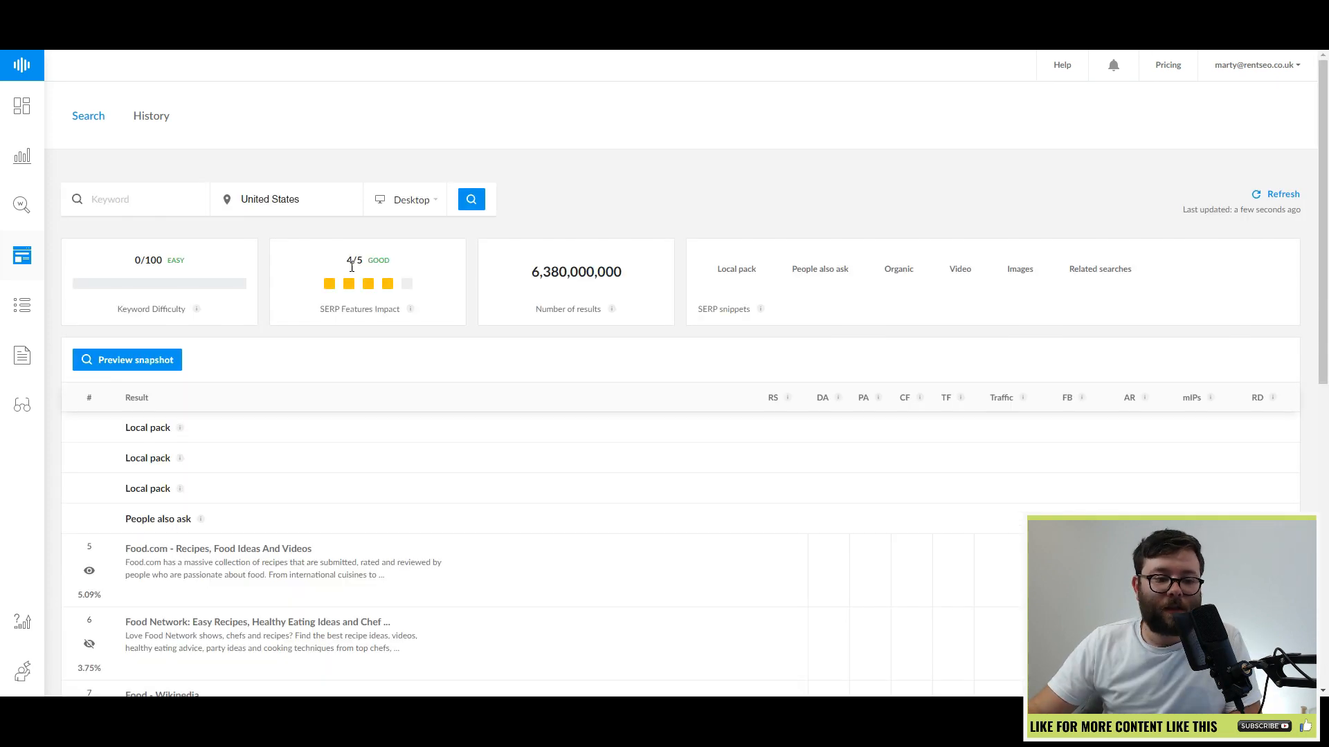
scroll(down, 3)
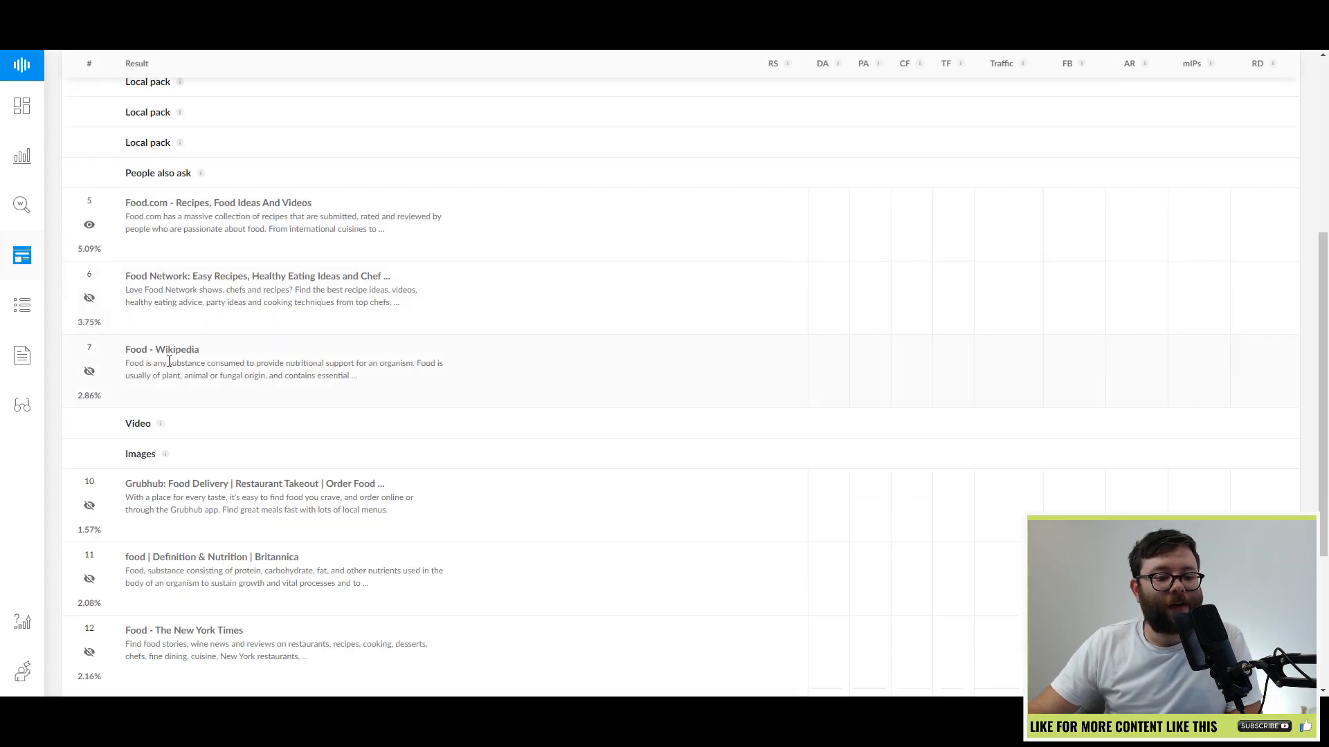
scroll(down, 3)
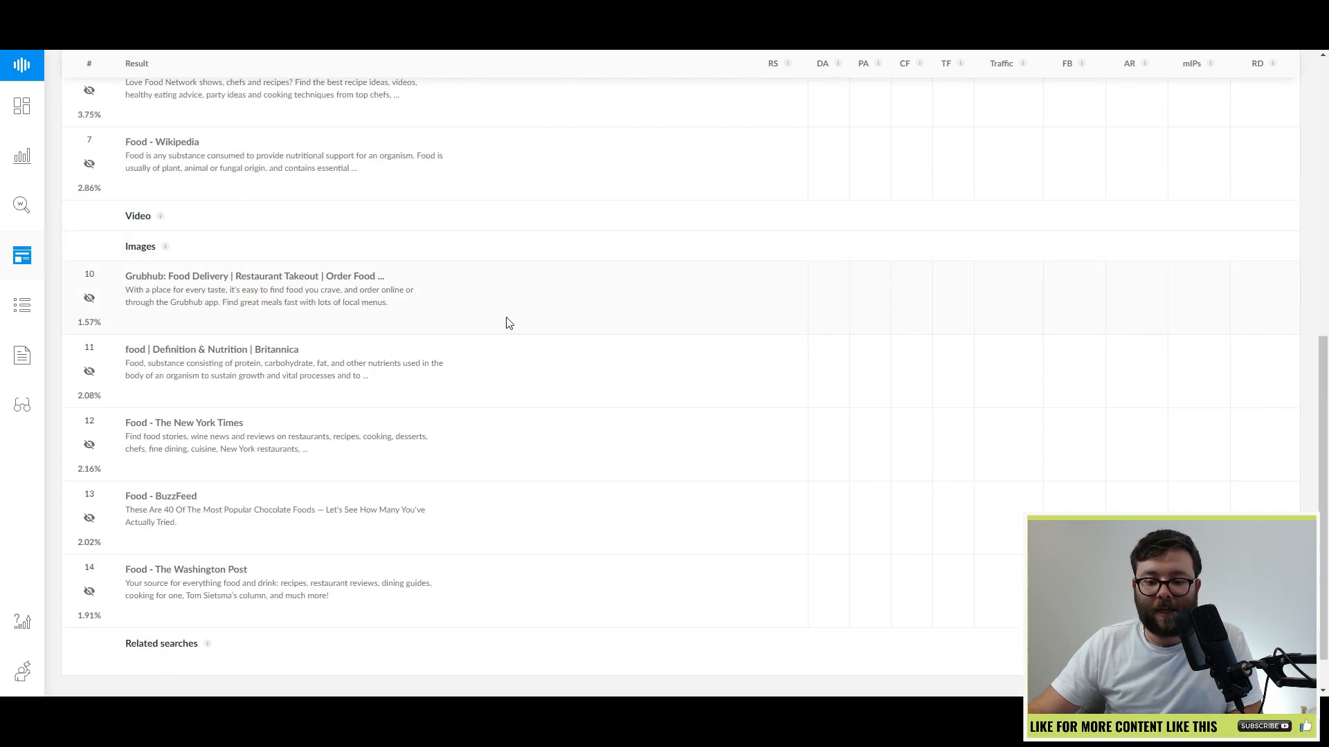
click(22, 305)
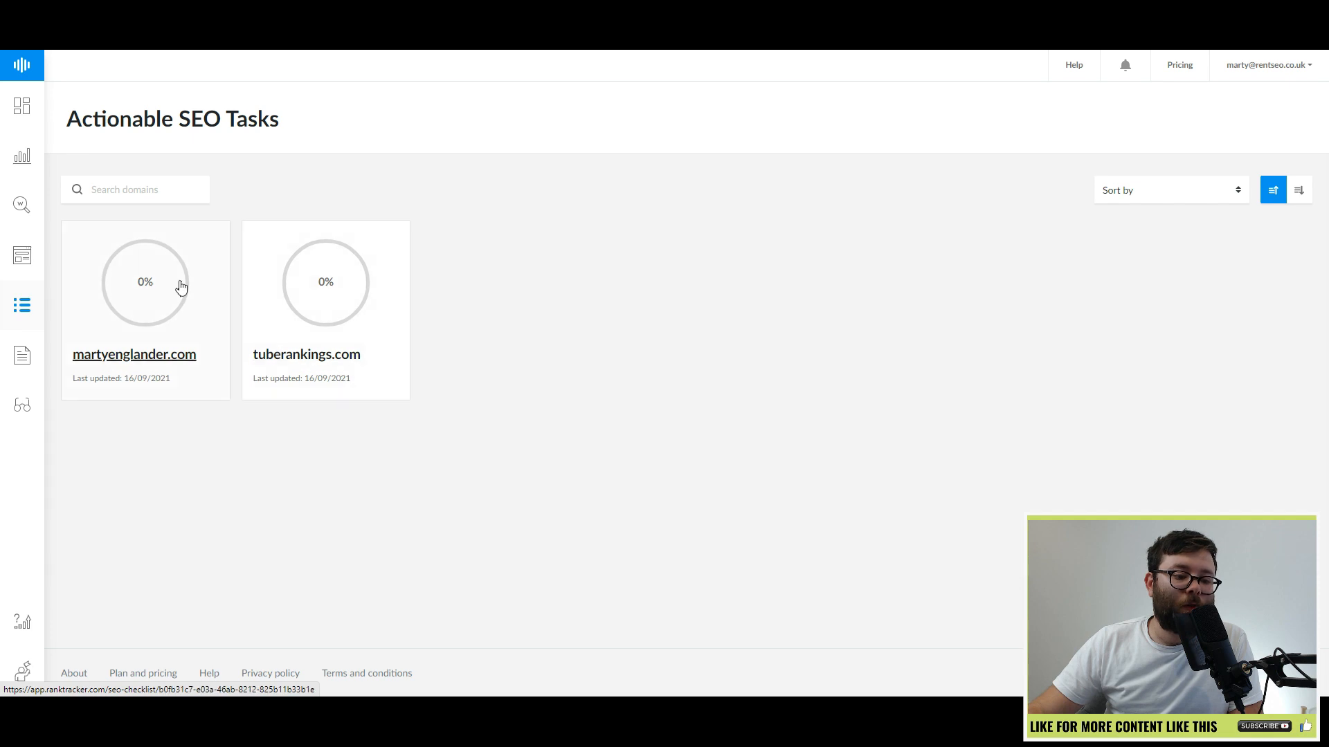
- Tick the Google Analytics and Search Console setup tasks on martyenglander.com's checklist
click(133, 354)
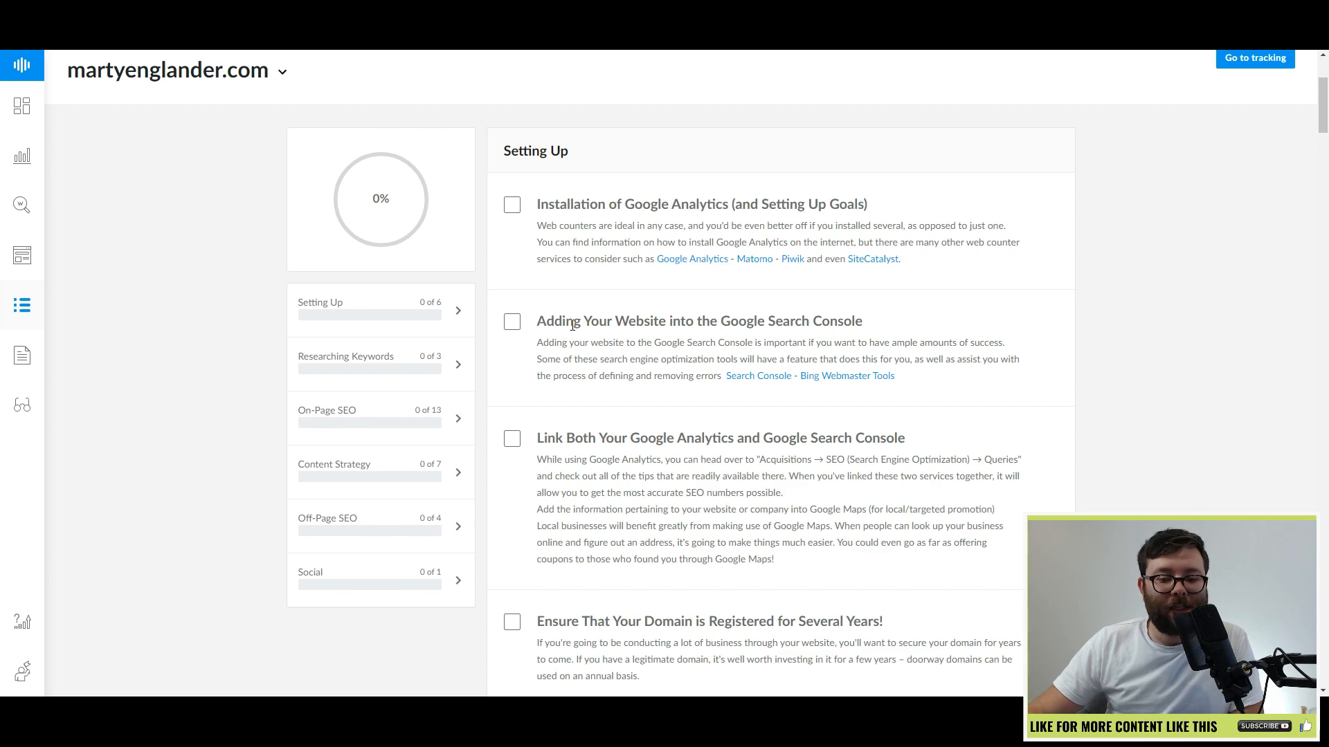
scroll(down, 3)
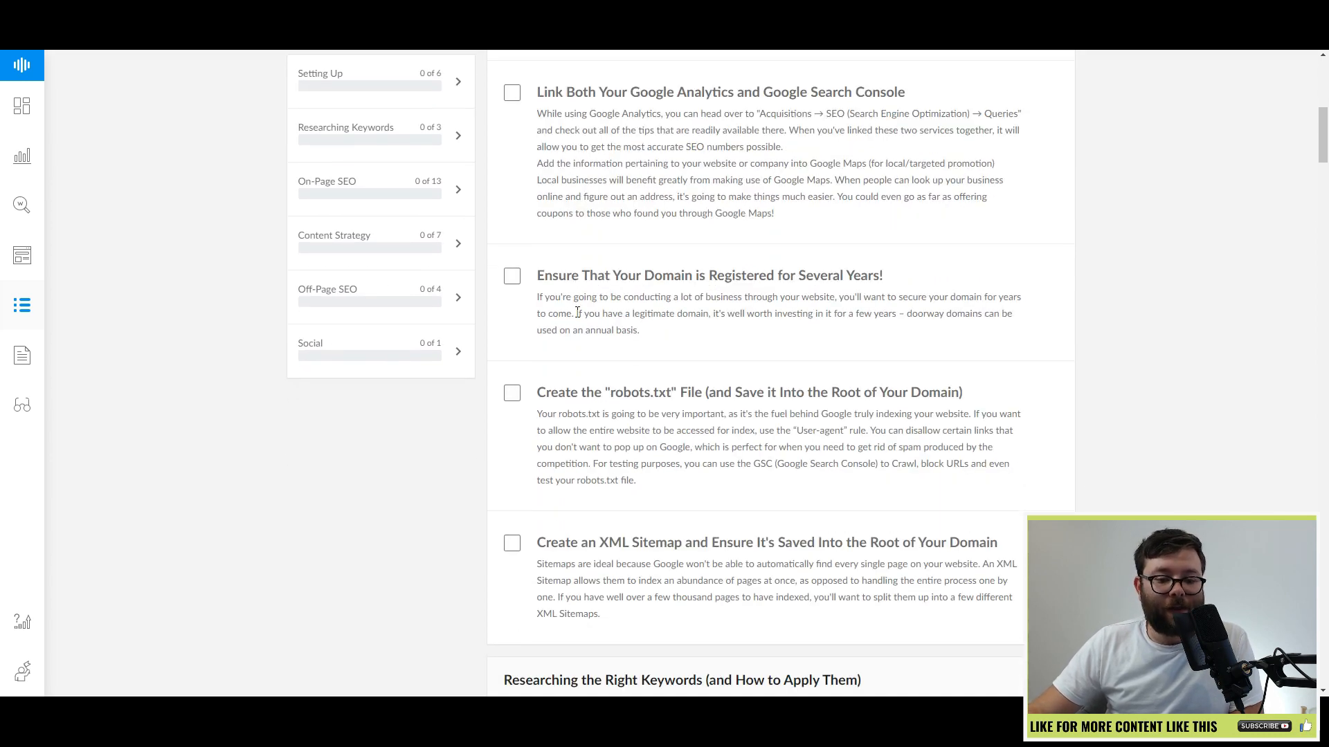
scroll(down, 3)
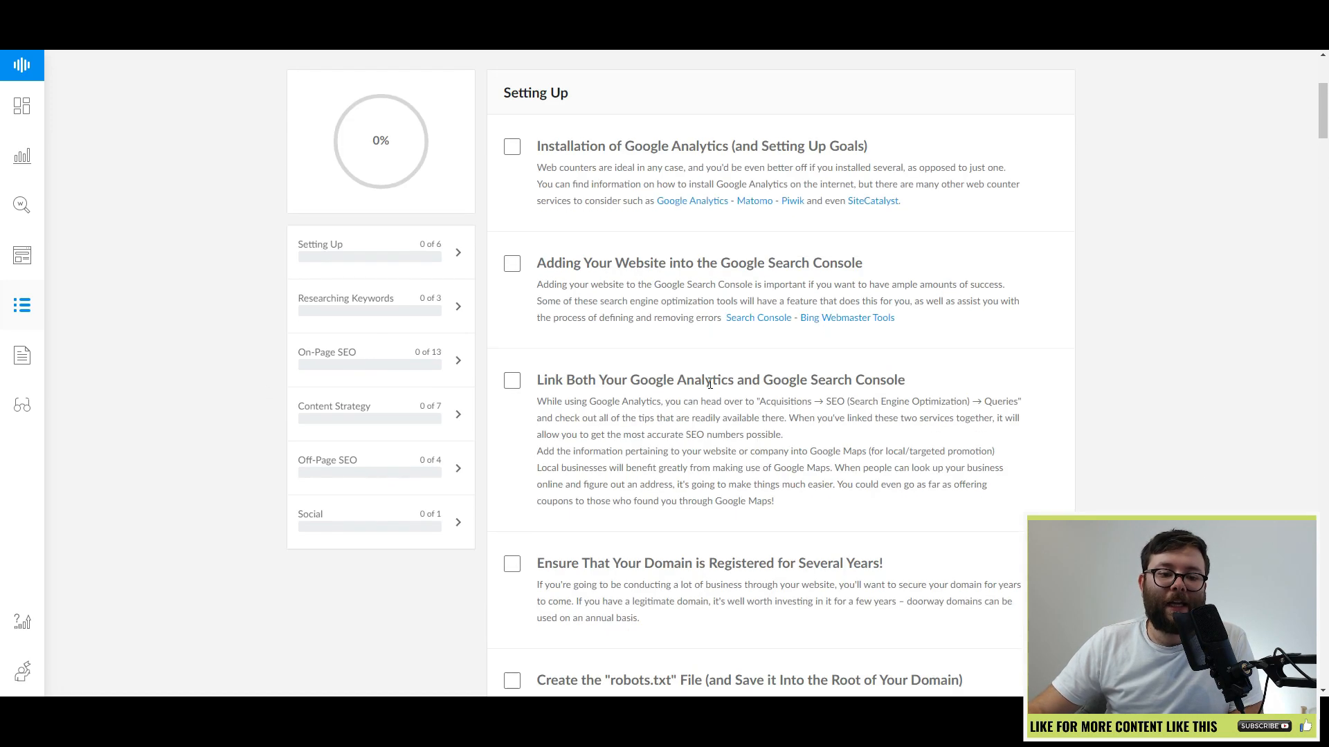
click(511, 146)
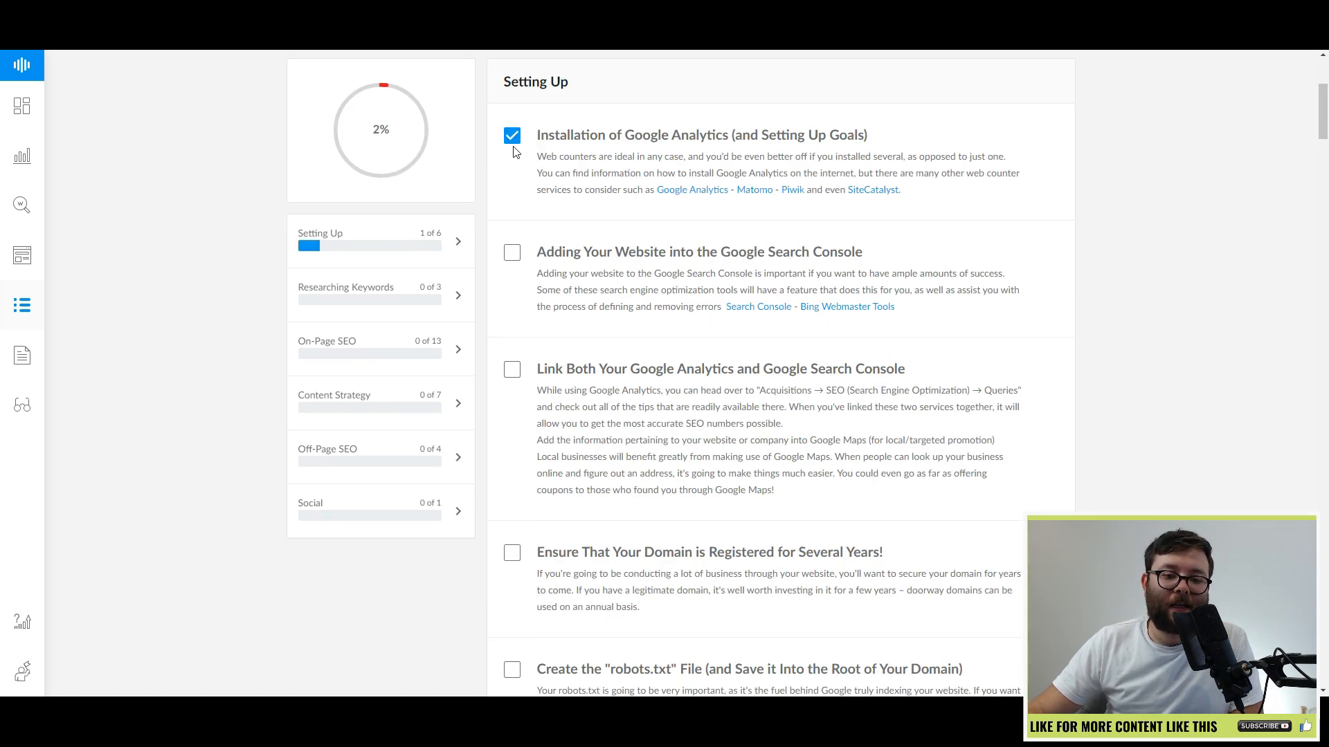
click(511, 252)
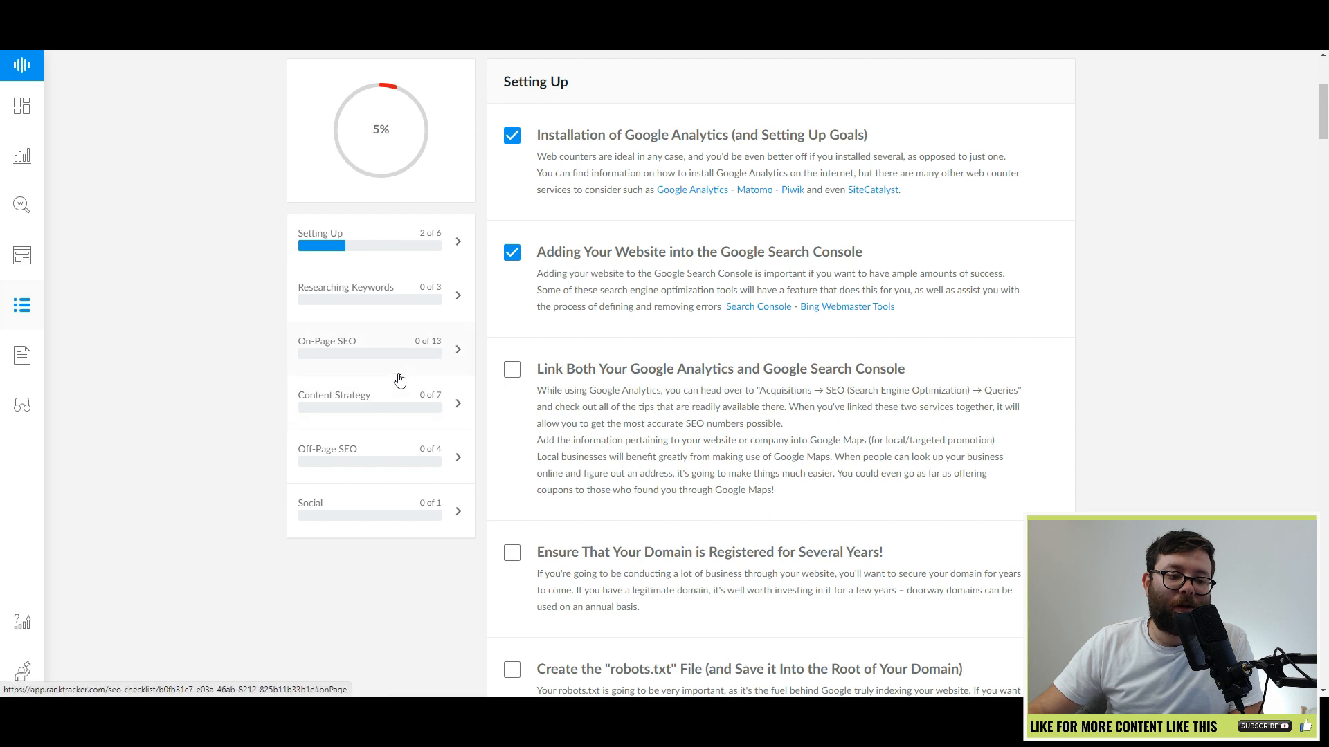
click(22, 404)
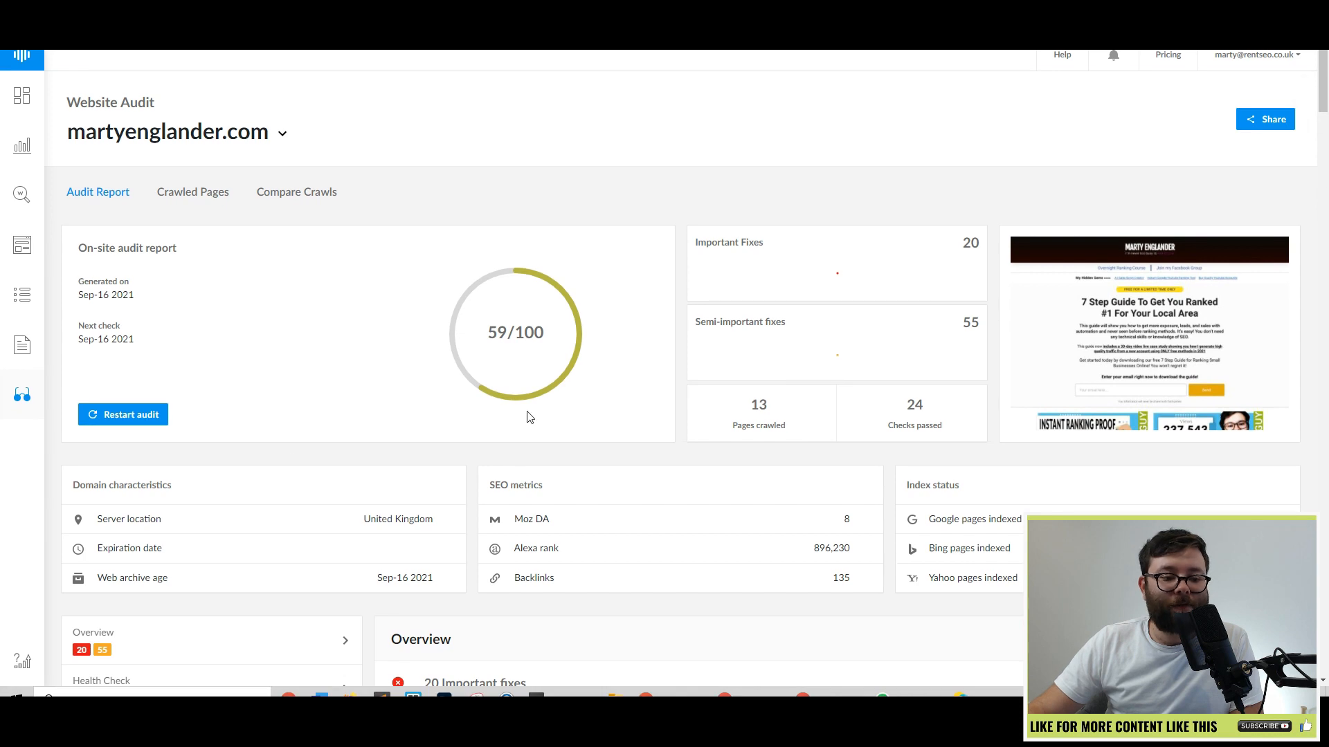
mouse_move(498, 430)
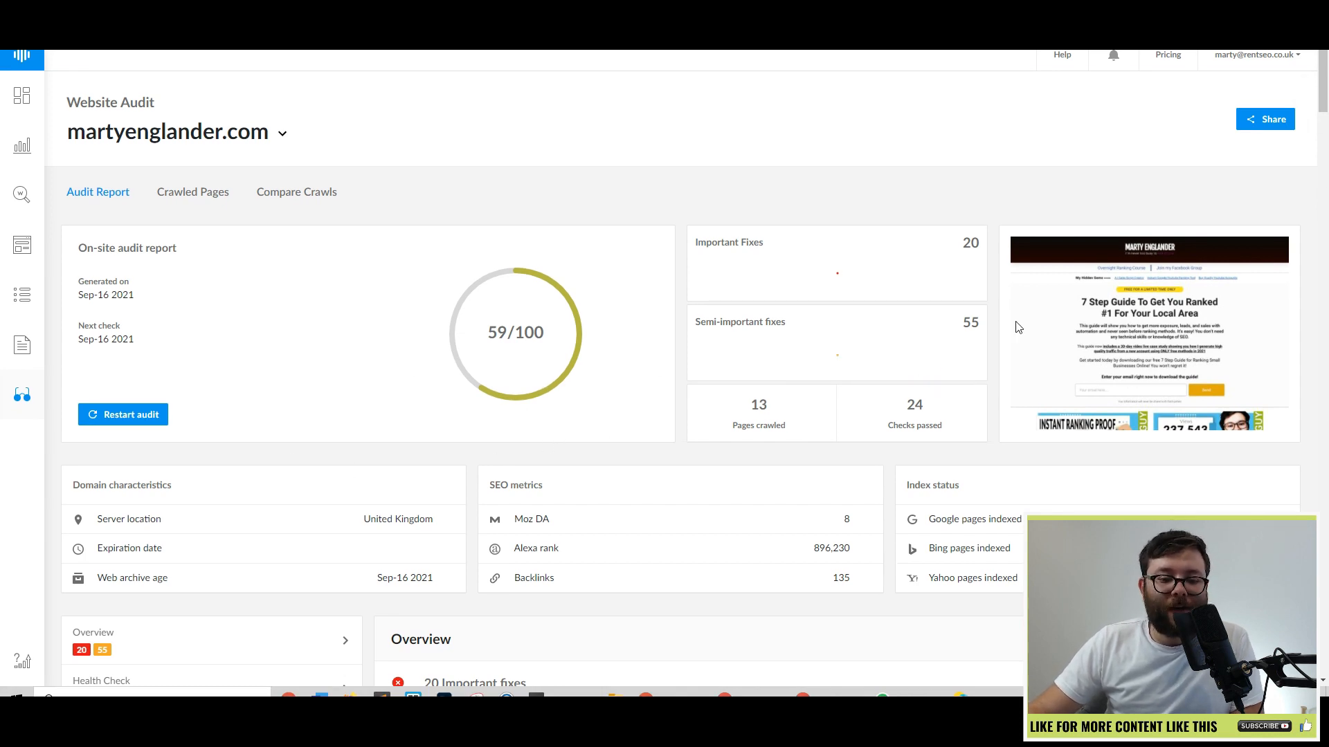
- Scroll through the martyenglander.com audit's Overview, Health Check and Usability sections
scroll(down, 3)
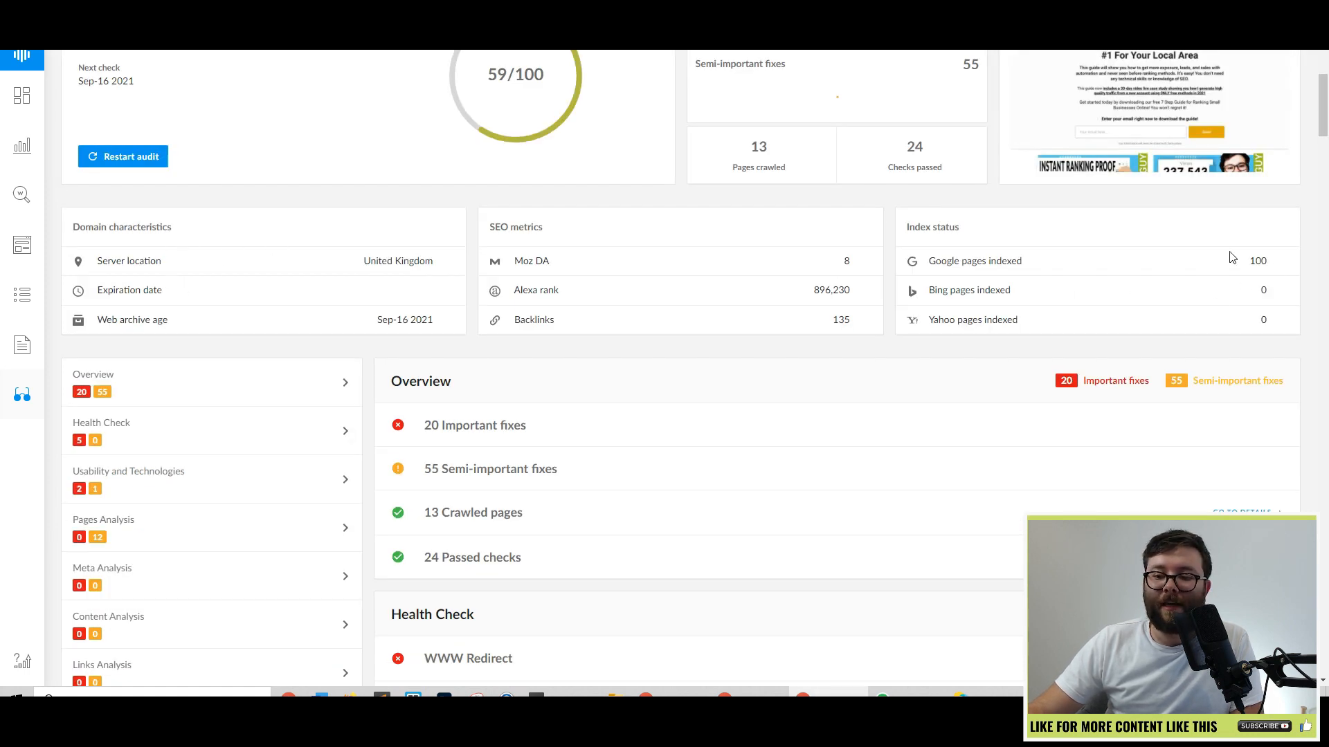
scroll(down, 3)
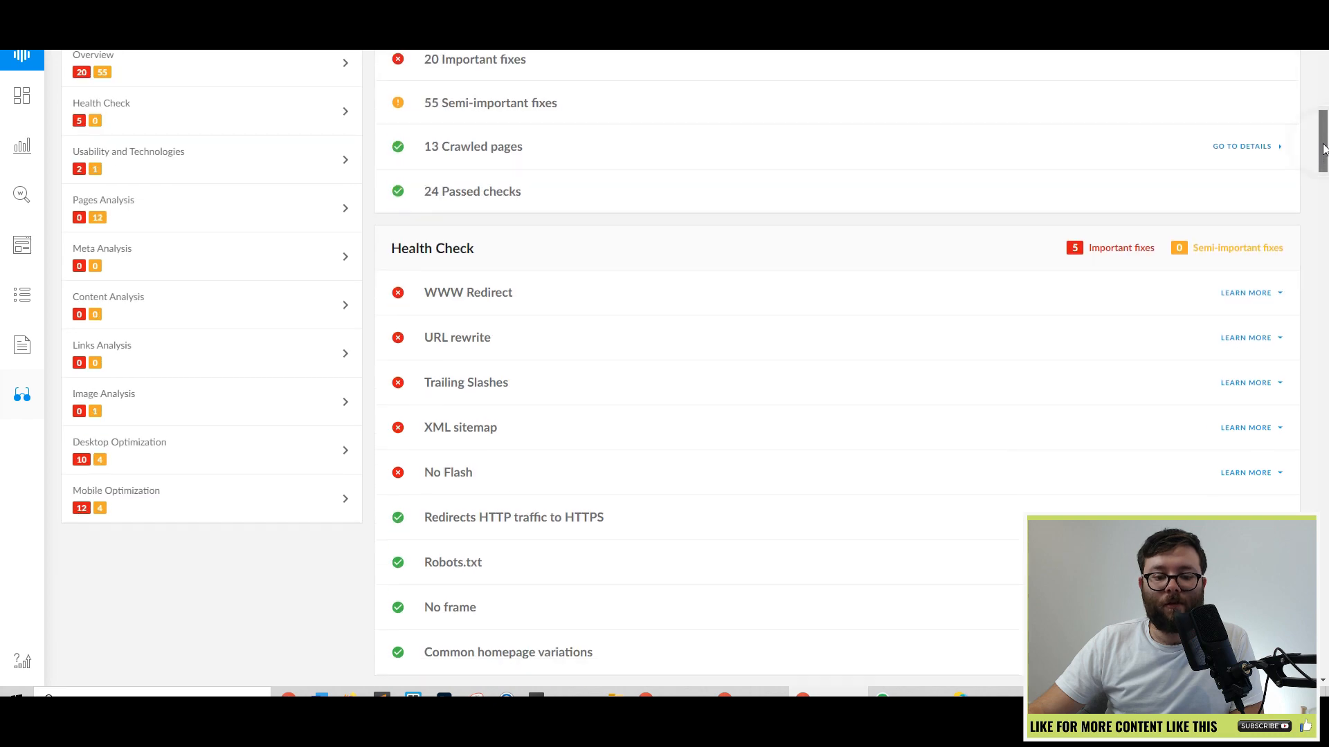
scroll(down, 3)
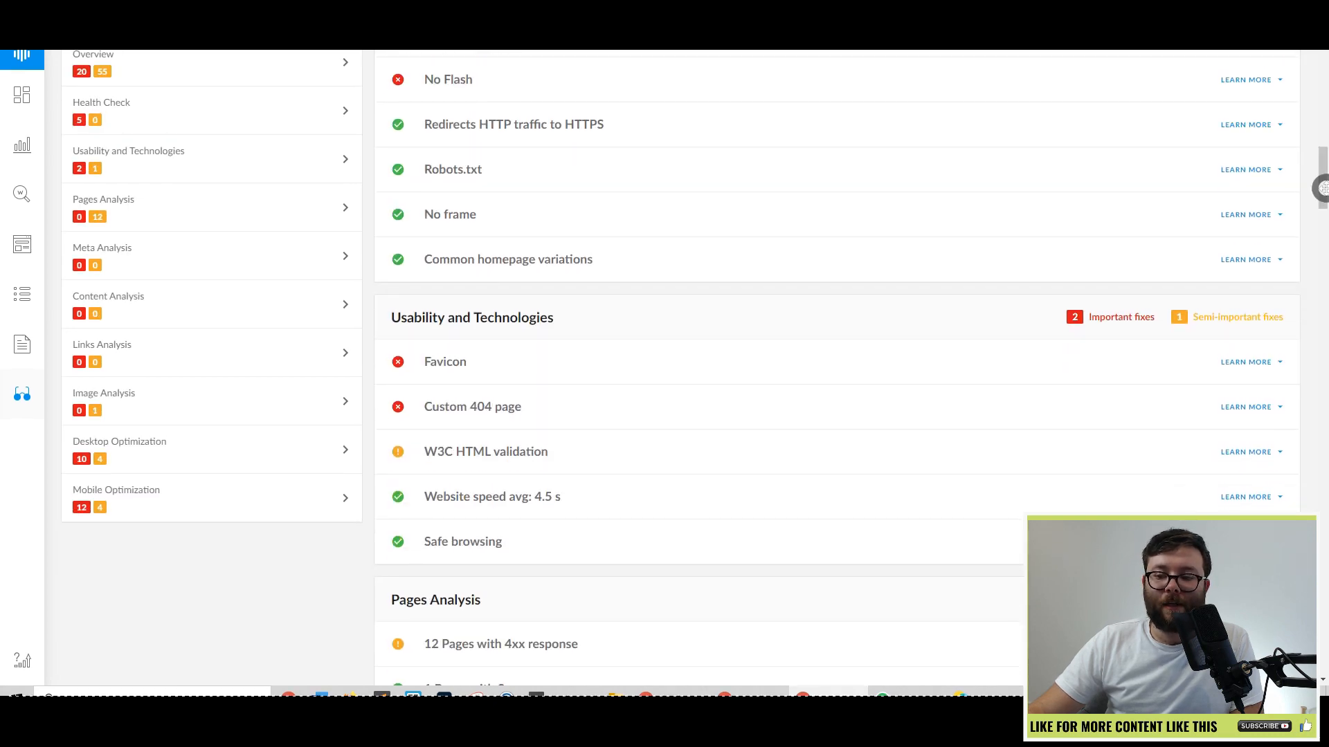
scroll(down, 3)
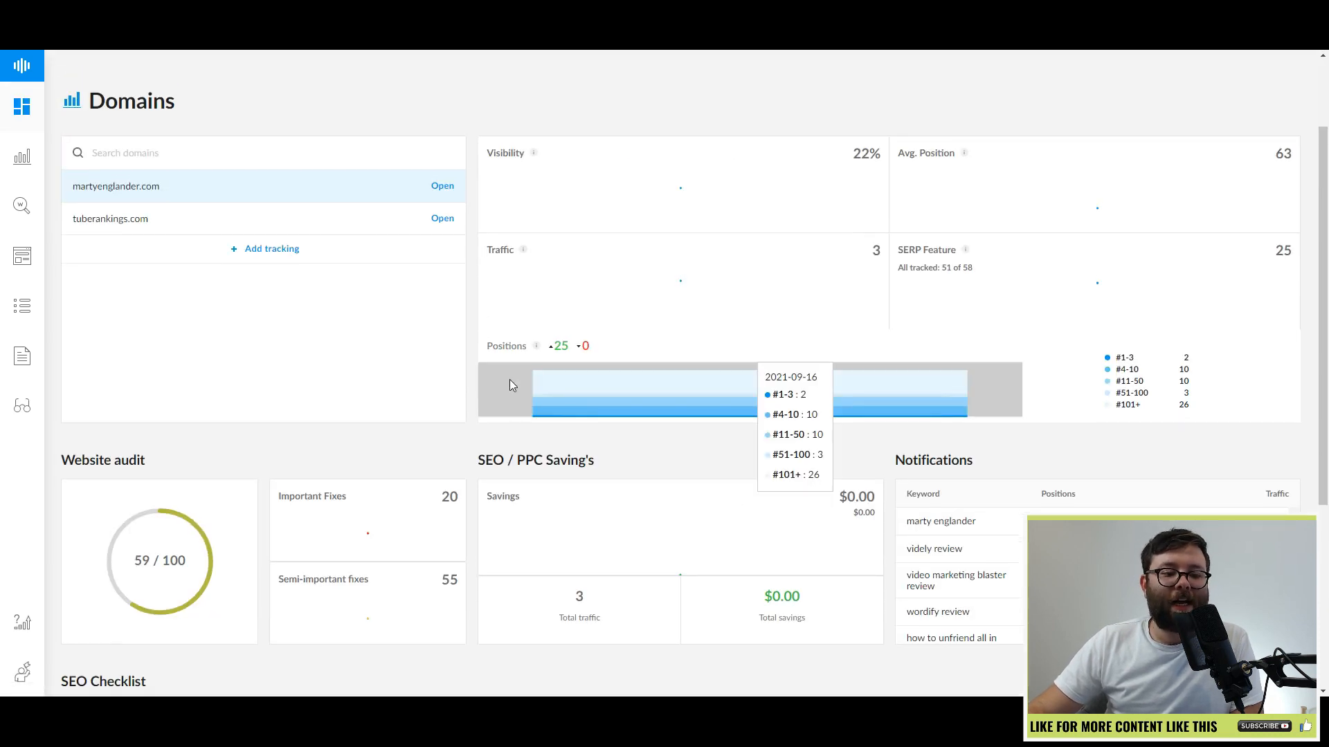
- Scroll the dashboard and show the account's remaining keyword, competitor and lookup allowances
scroll(down, 3)
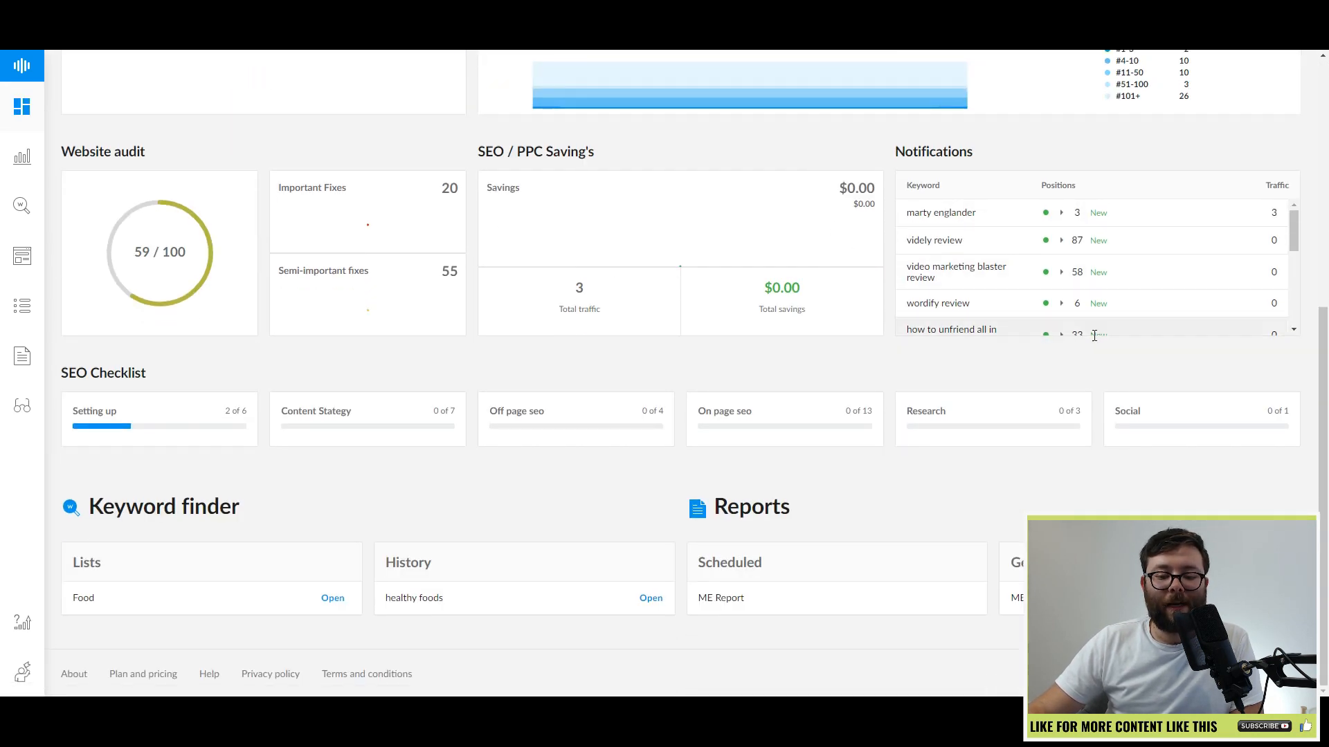
mouse_move(974, 378)
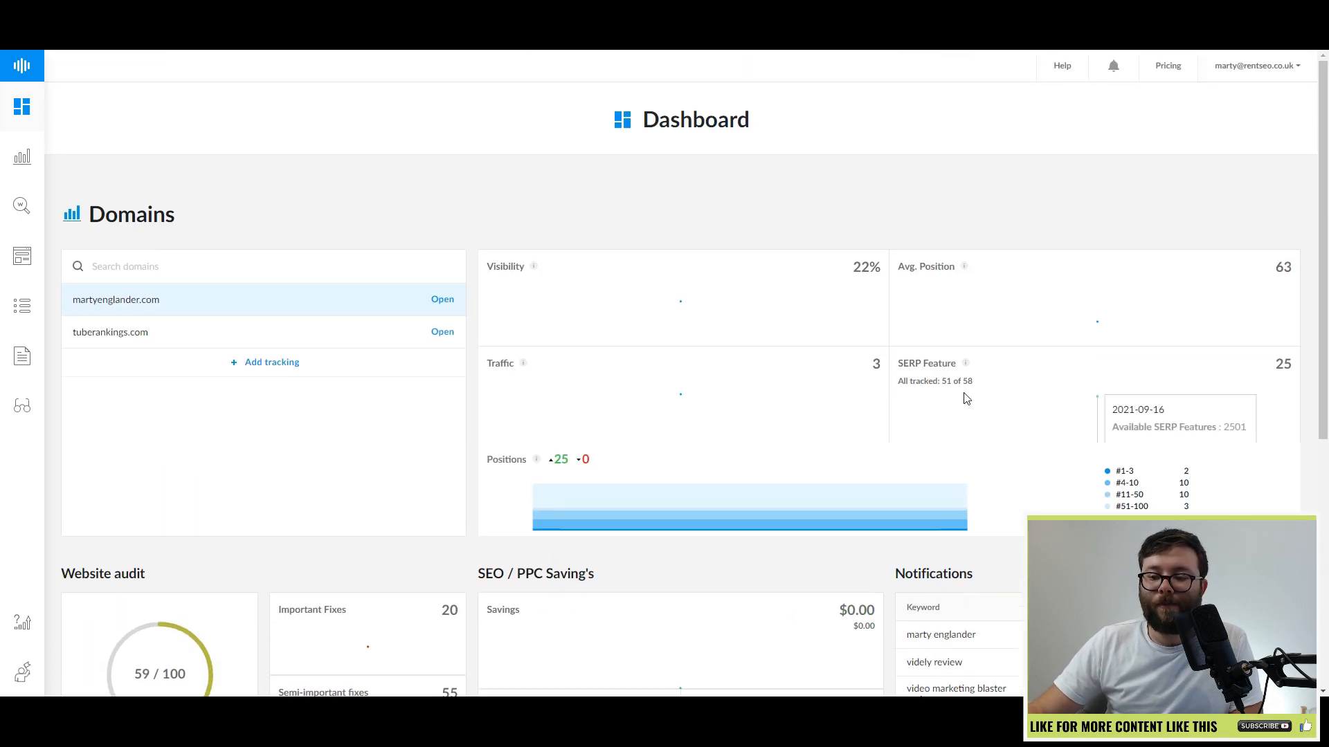
click(1254, 65)
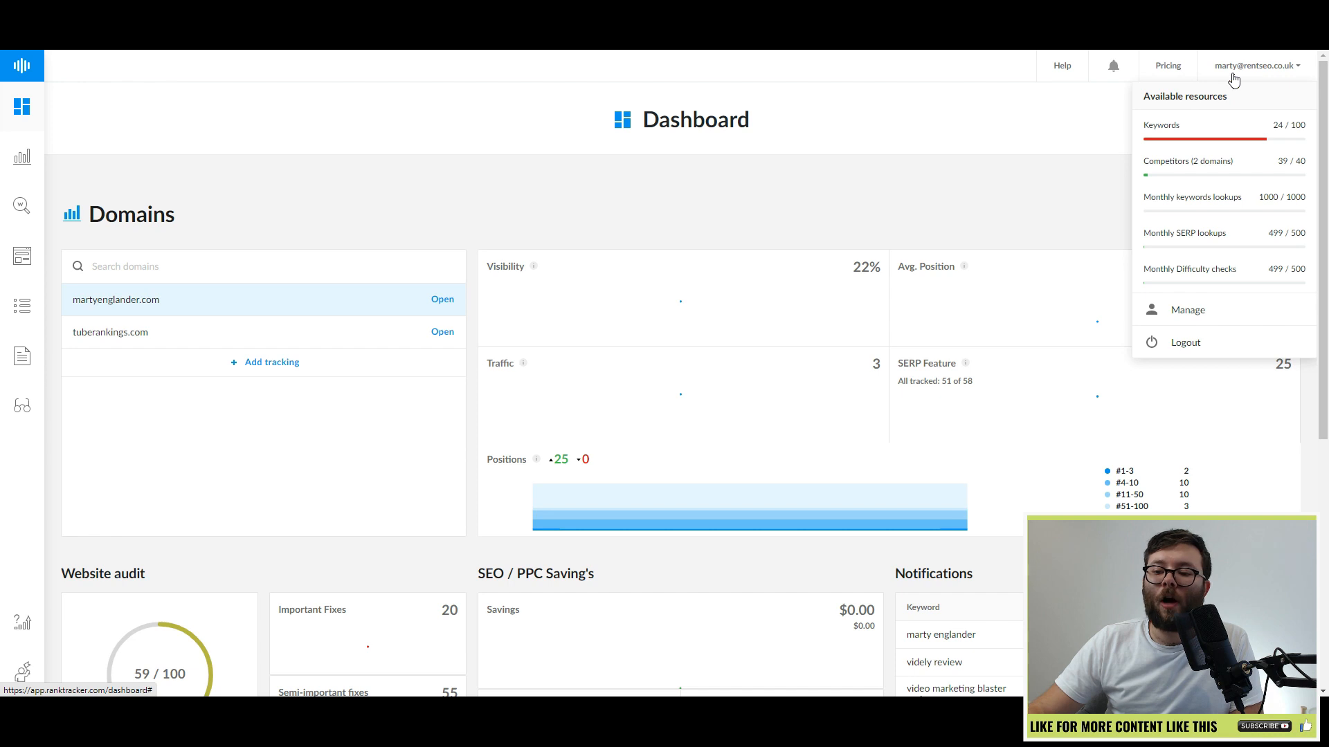